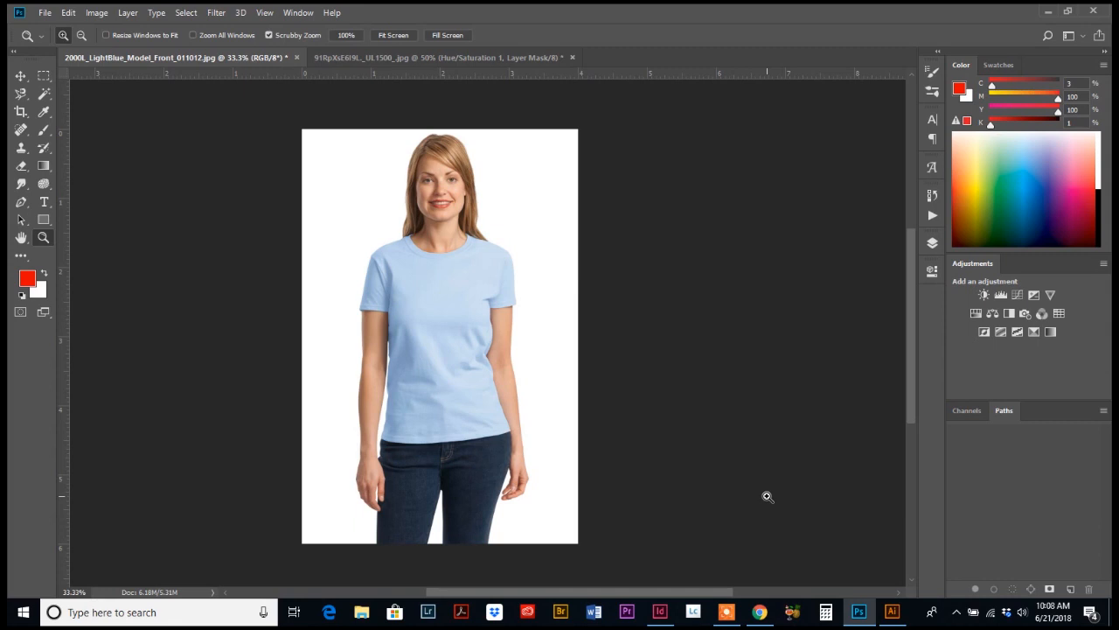
mouse_move(350, 196)
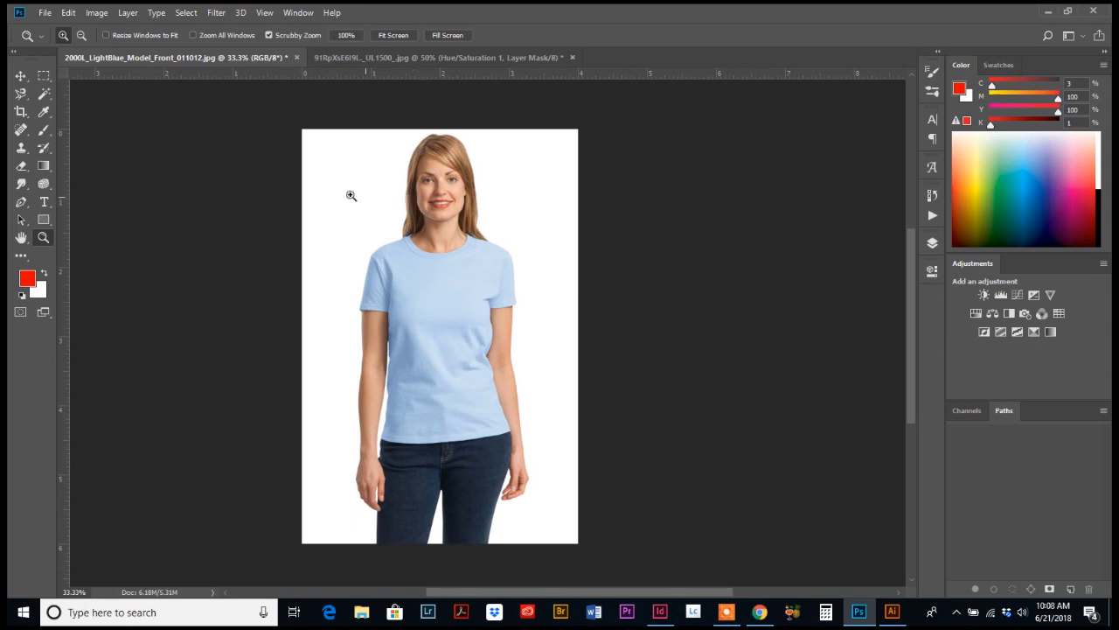
mouse_move(304, 395)
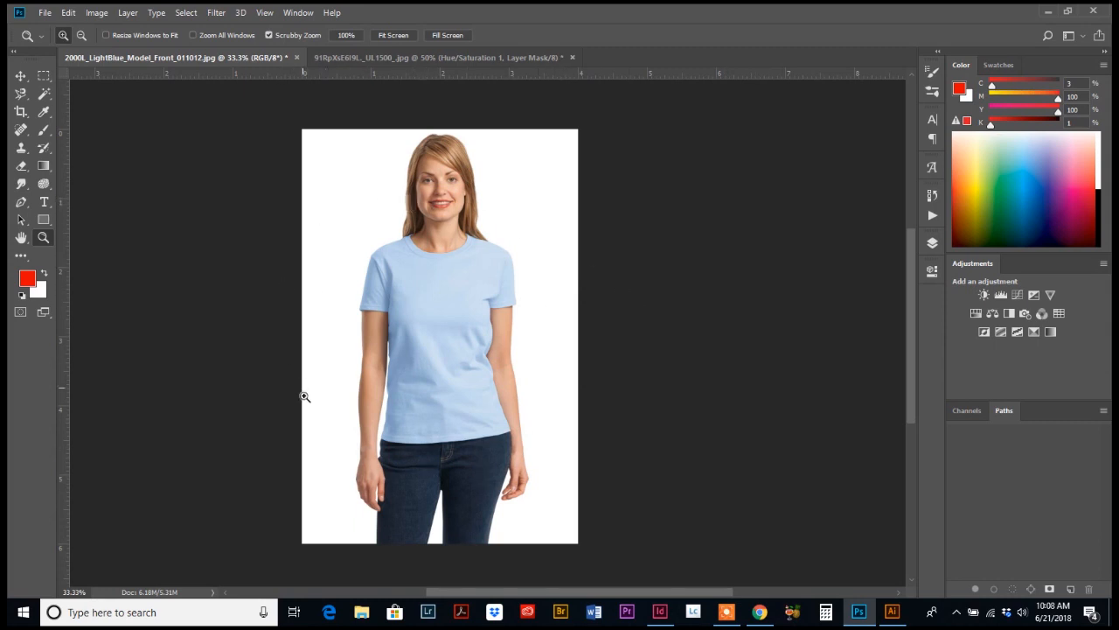
mouse_move(468, 507)
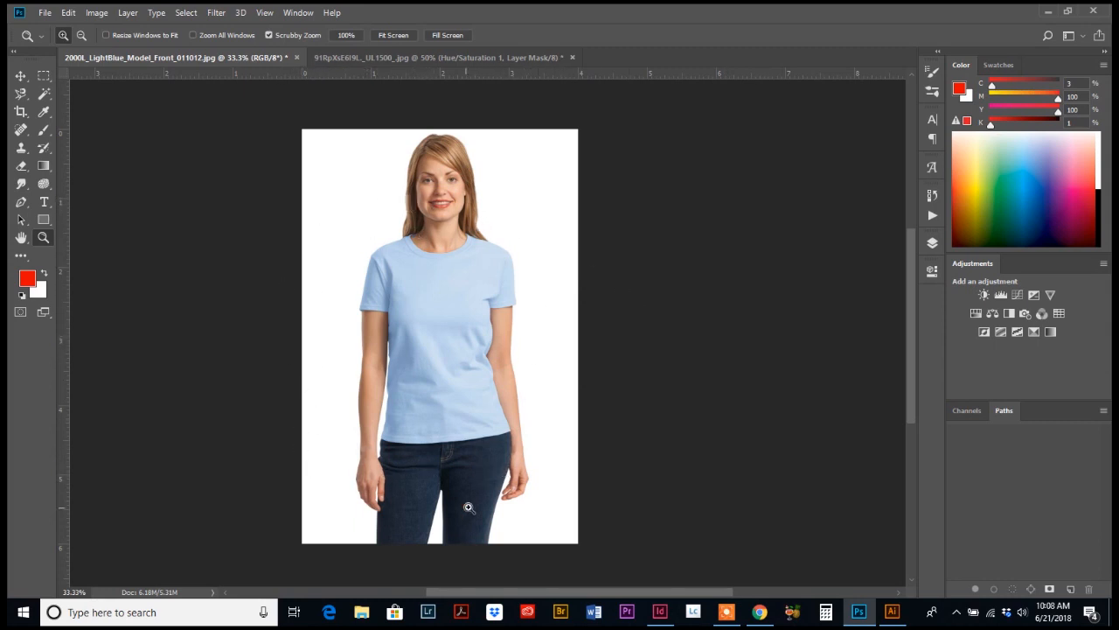
mouse_move(532, 422)
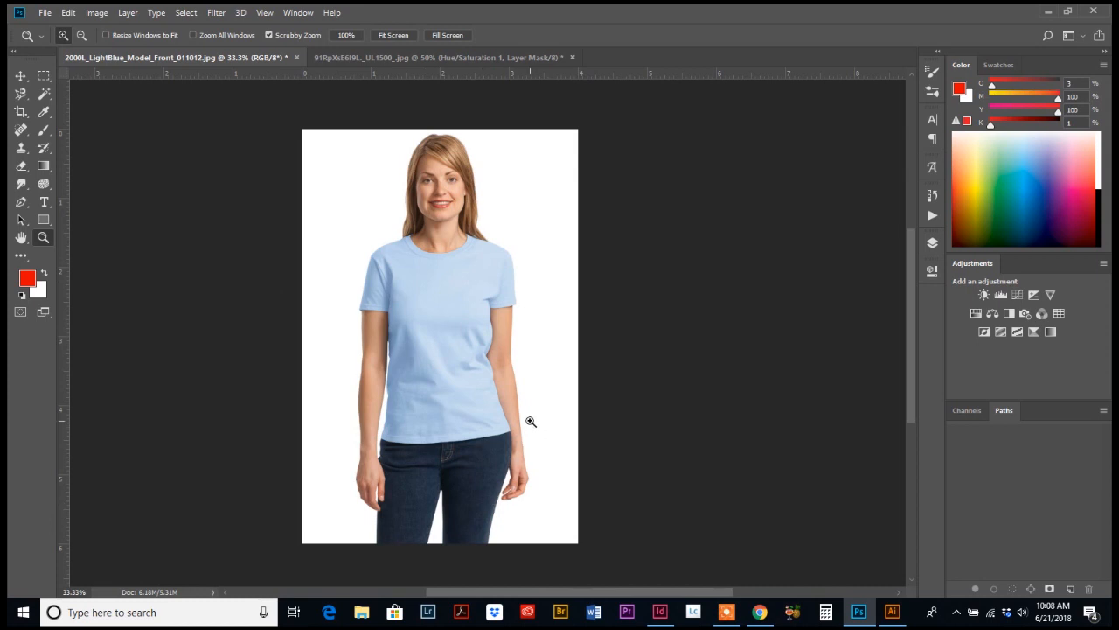
Switch to the plaid shirt document to make it active.
click(437, 56)
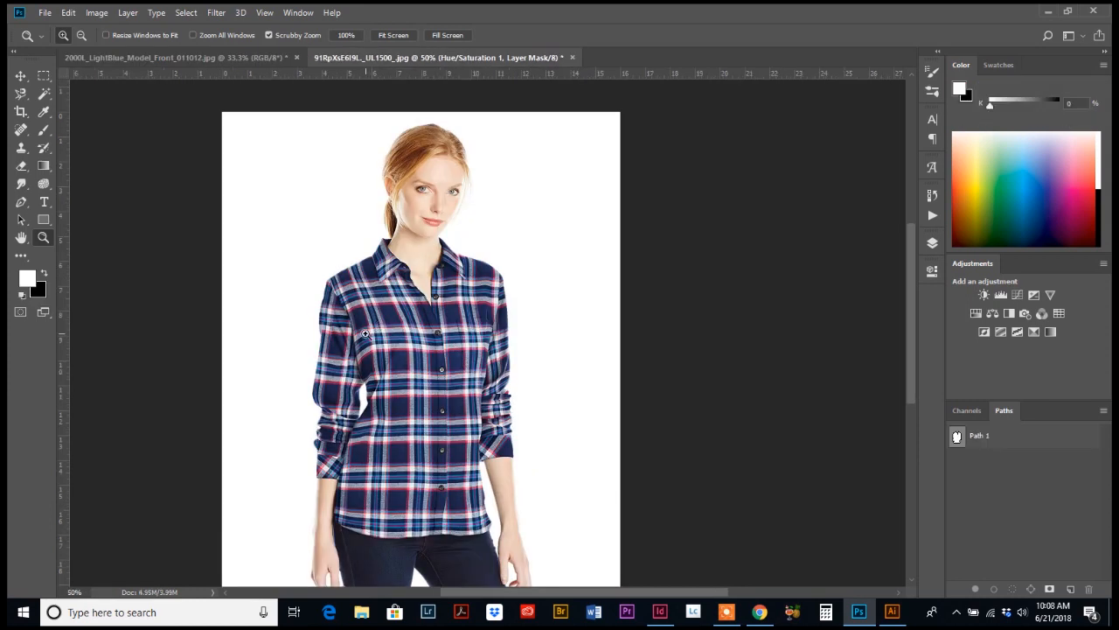
mouse_move(283, 511)
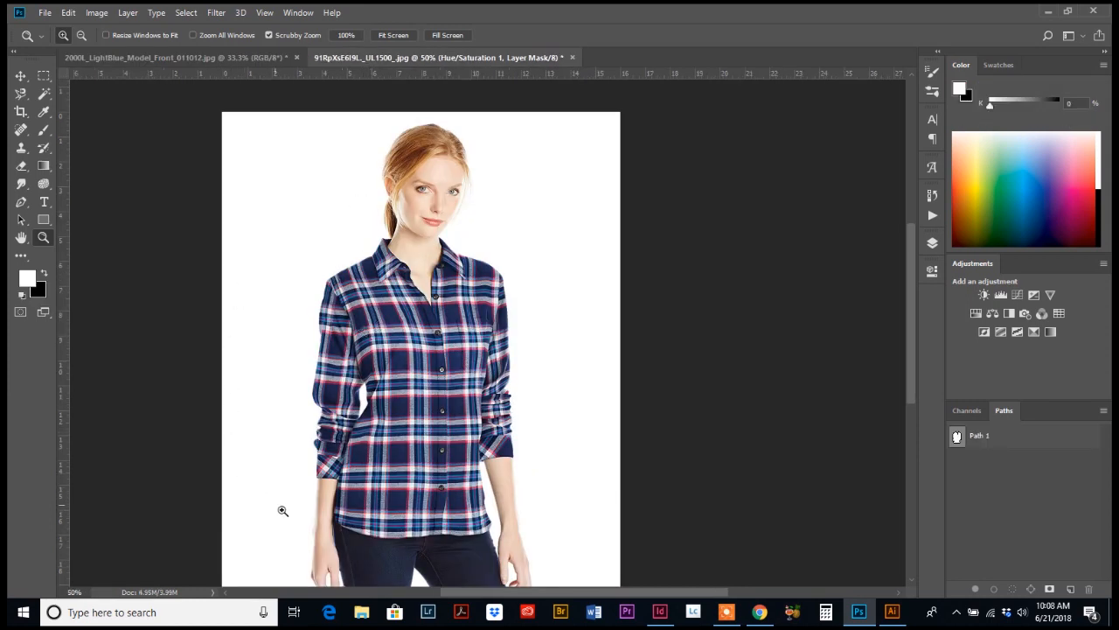
mouse_move(465, 203)
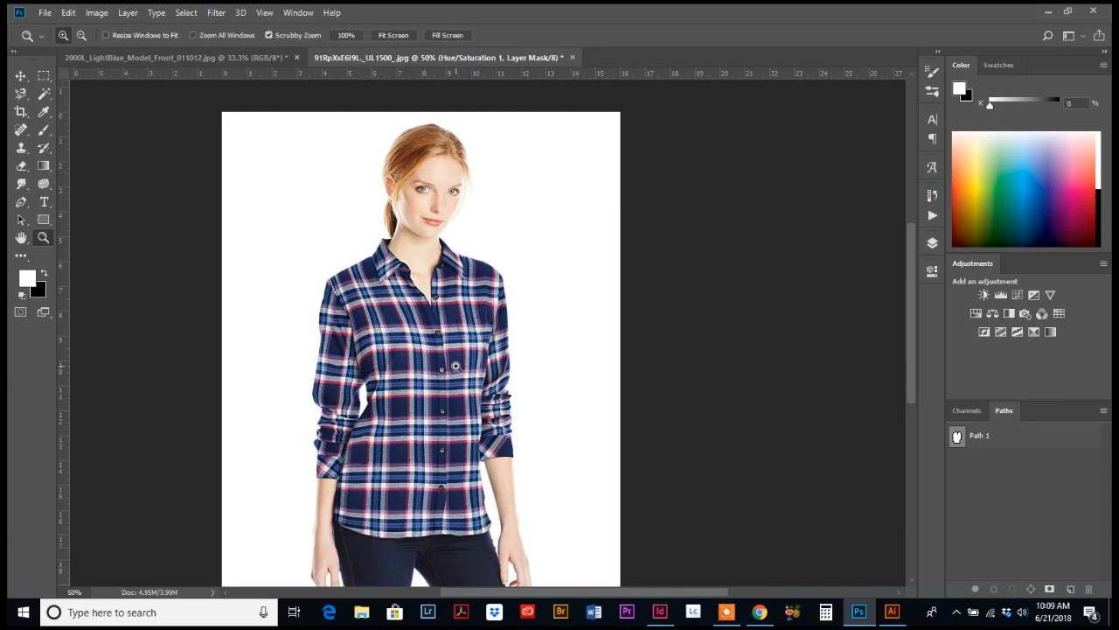
mouse_move(402, 502)
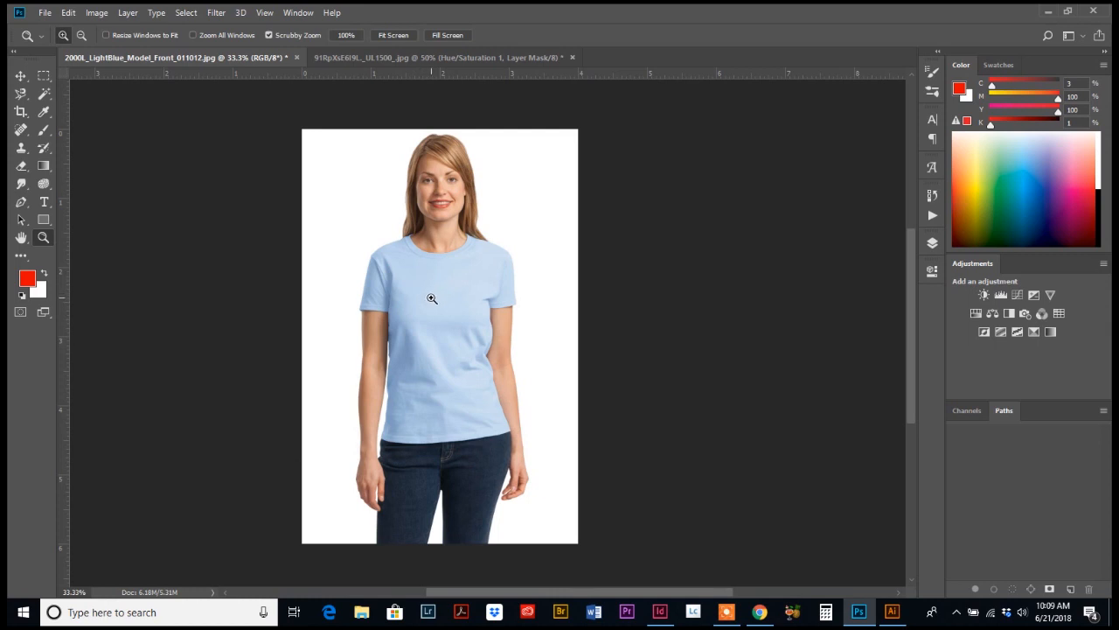
mouse_move(448, 318)
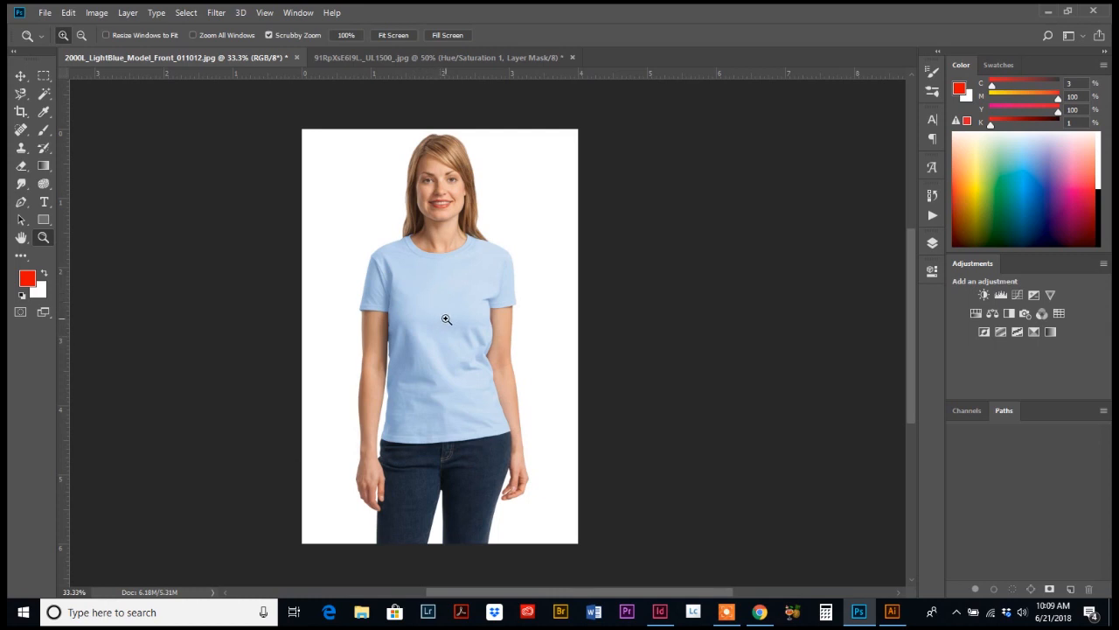
mouse_move(449, 350)
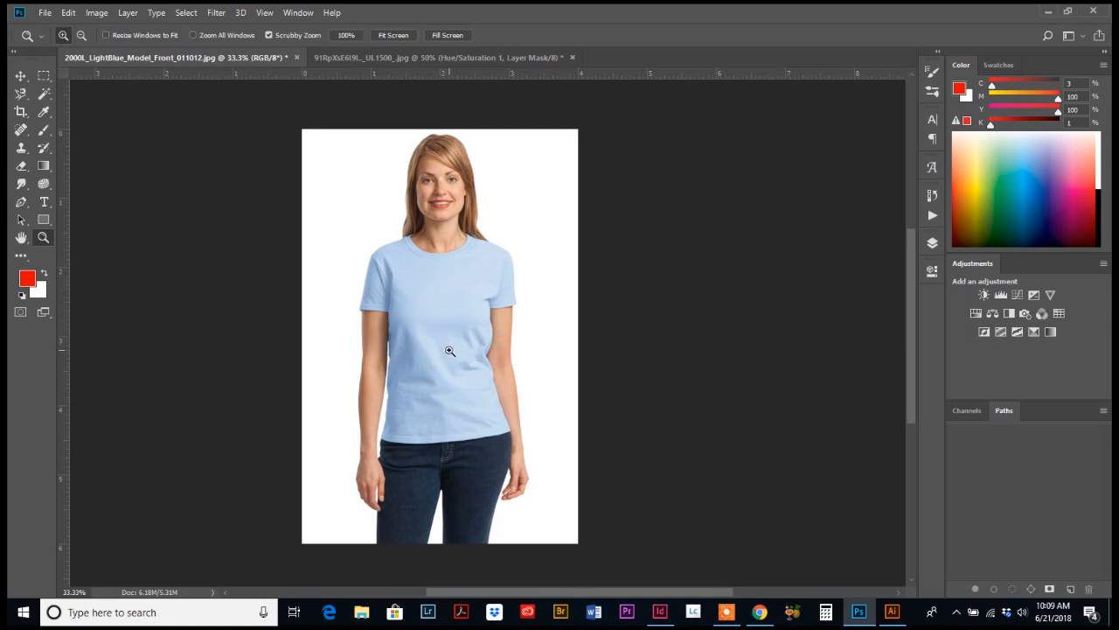
mouse_move(441, 346)
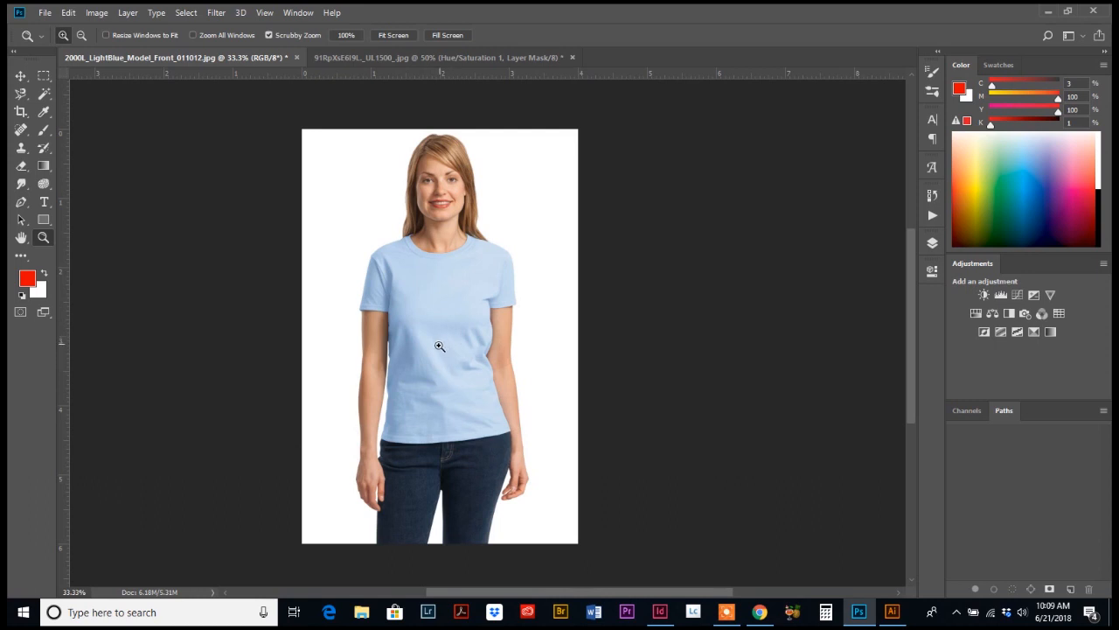
mouse_move(189, 227)
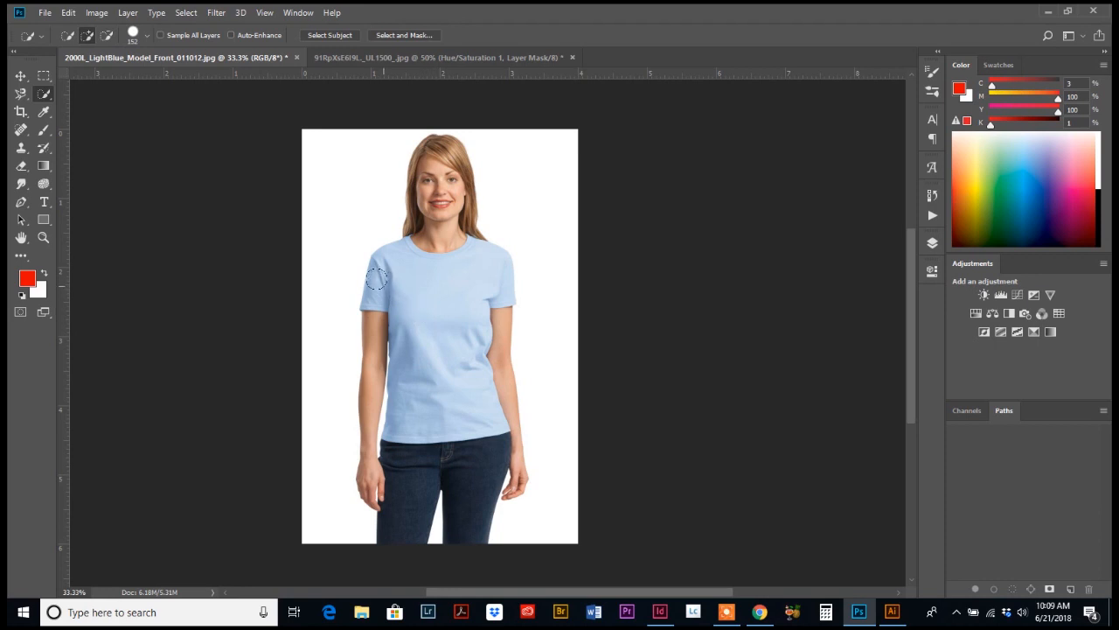
Select the whole light blue T-shirt with the Quick Selection tool.
drag(376, 277, 411, 253)
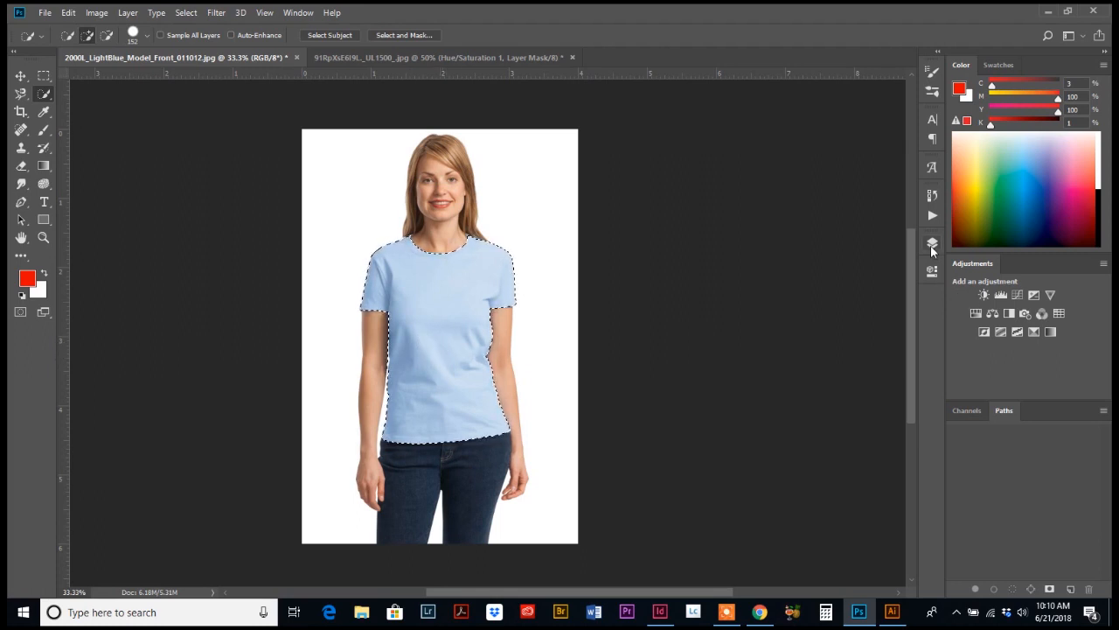
Show the Layers panel and the menu of new fill or adjustment layer types.
click(931, 245)
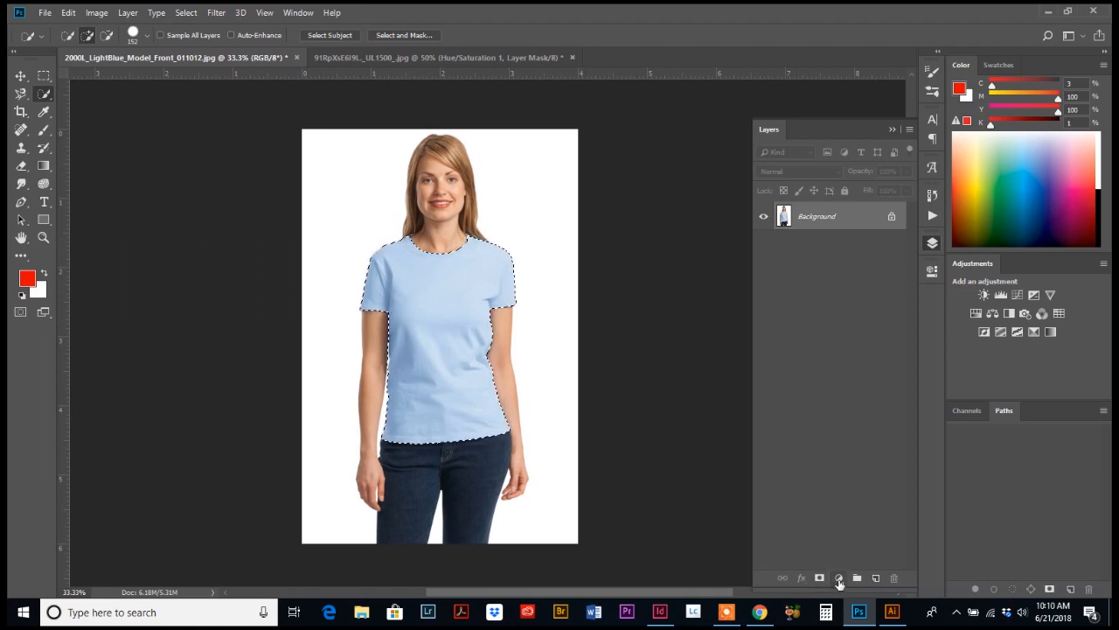
click(840, 577)
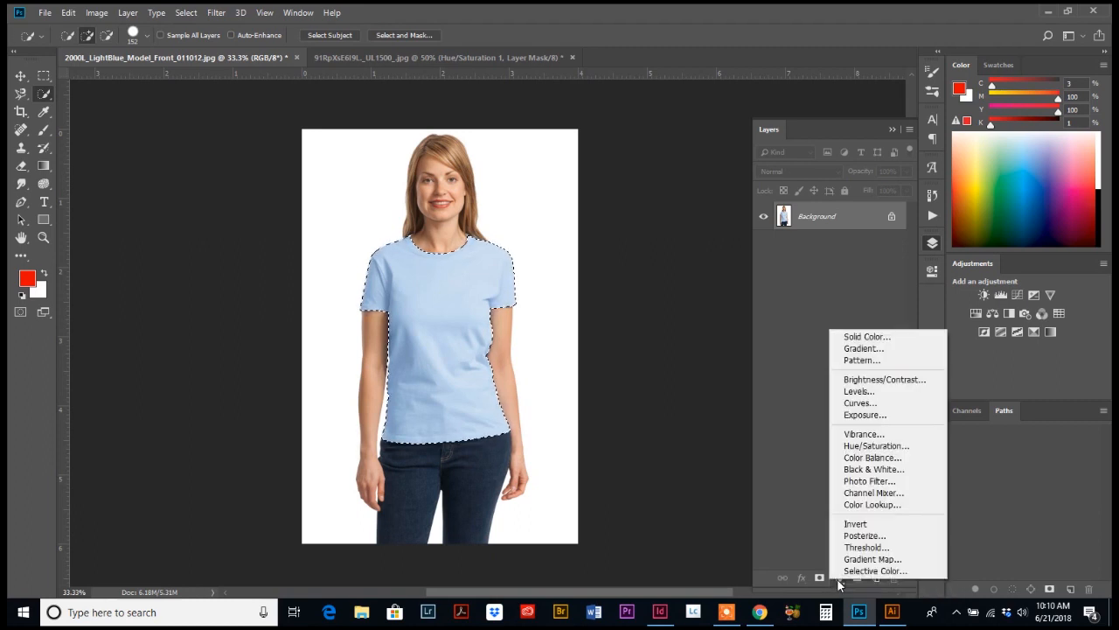
mouse_move(871, 493)
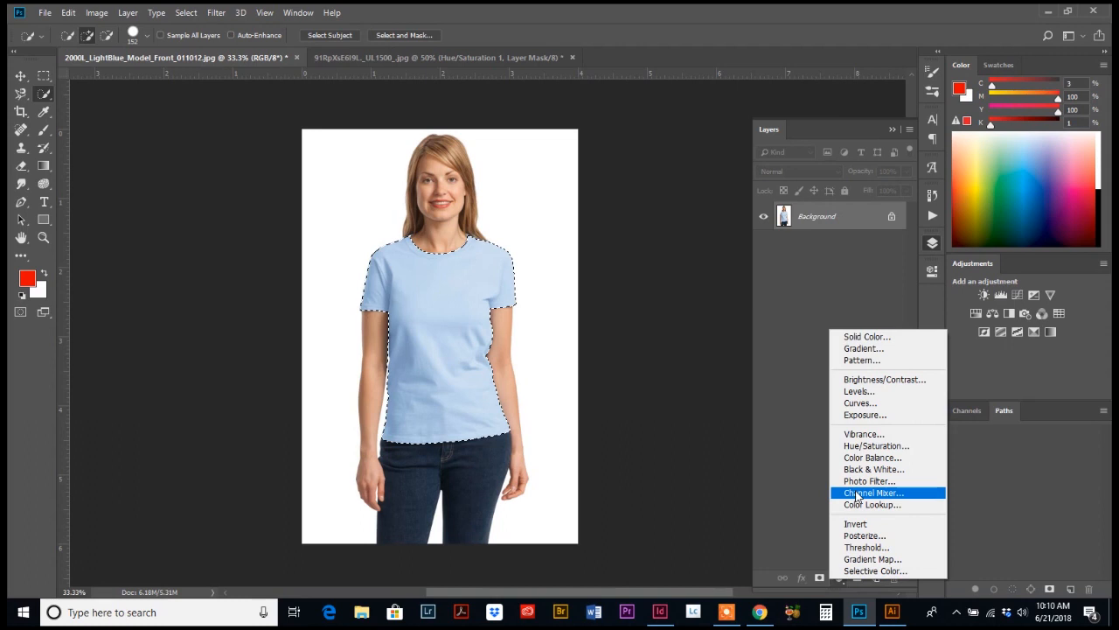
mouse_move(875, 446)
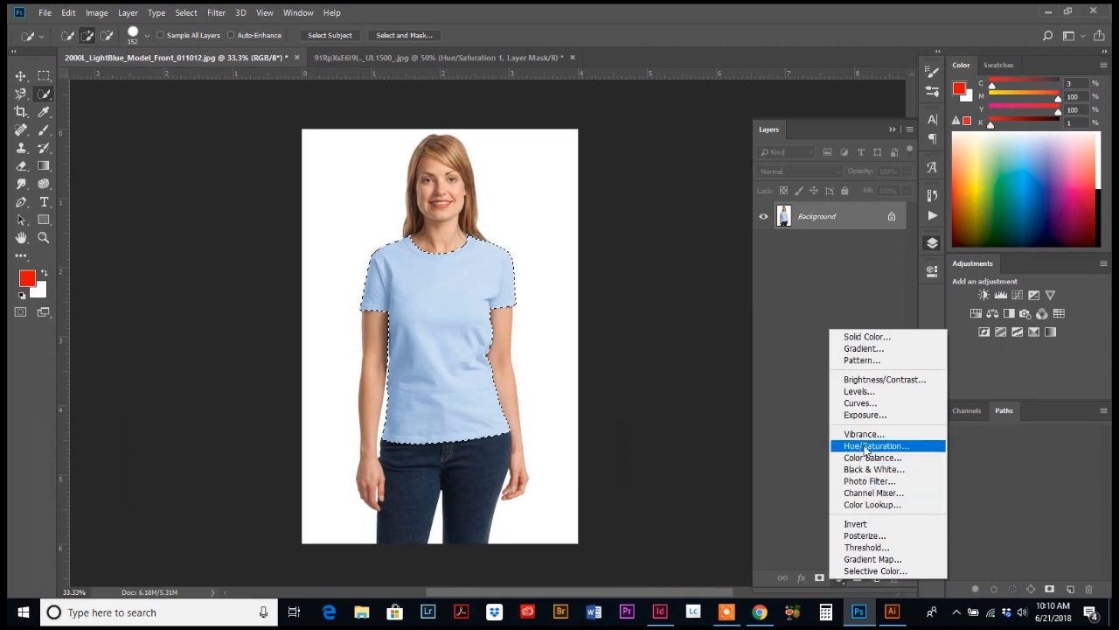
Add a Hue/Saturation adjustment layer masked to the selected T-shirt.
click(874, 446)
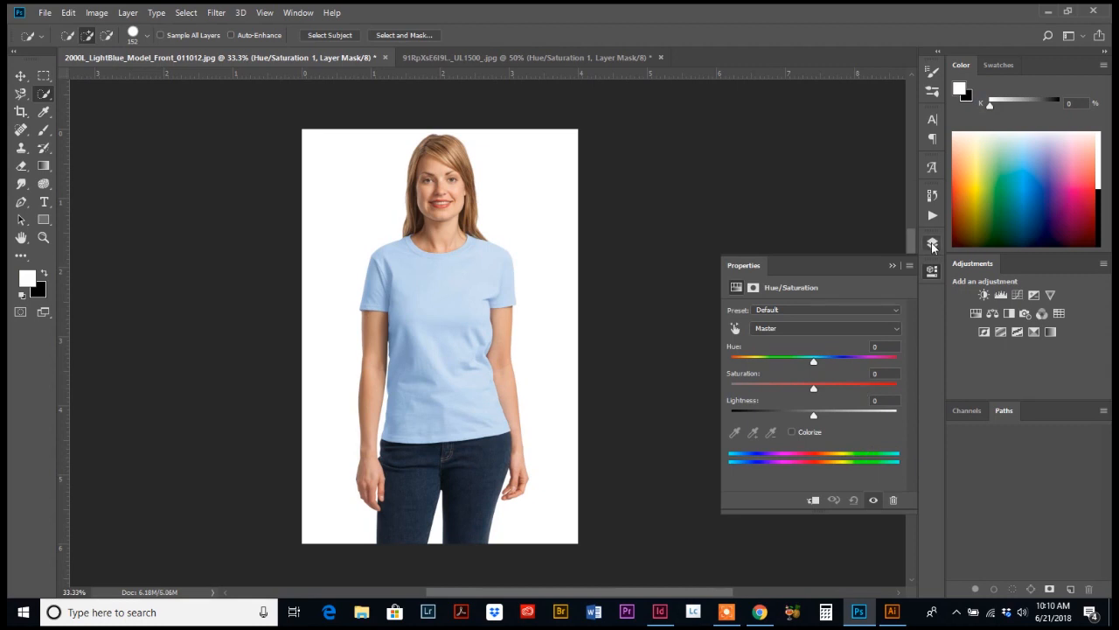
click(931, 245)
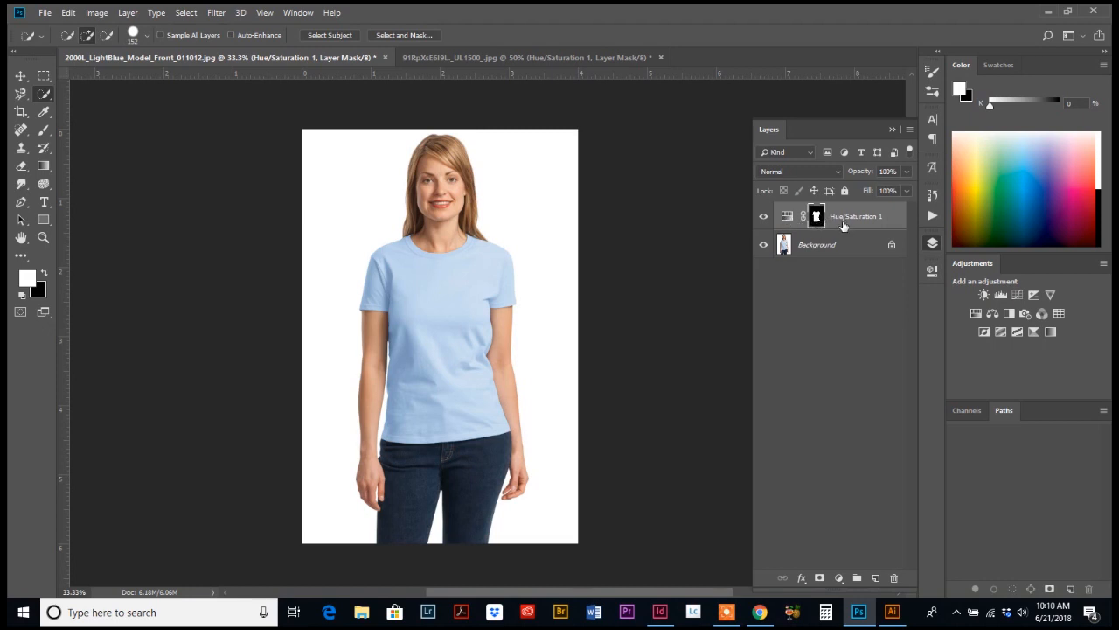
mouse_move(838, 221)
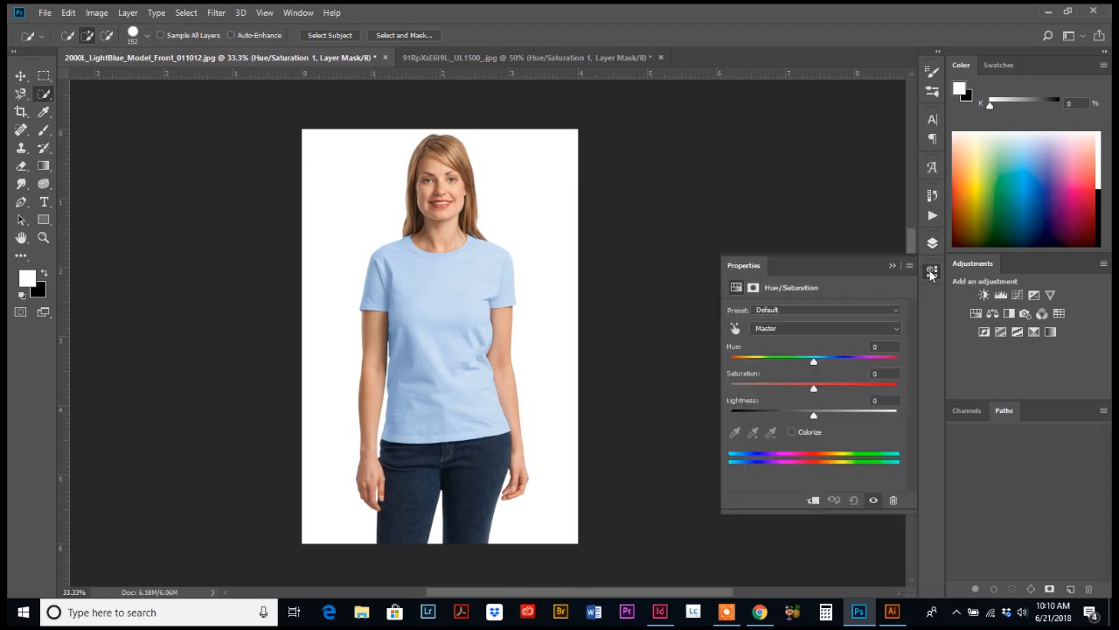
mouse_move(745, 270)
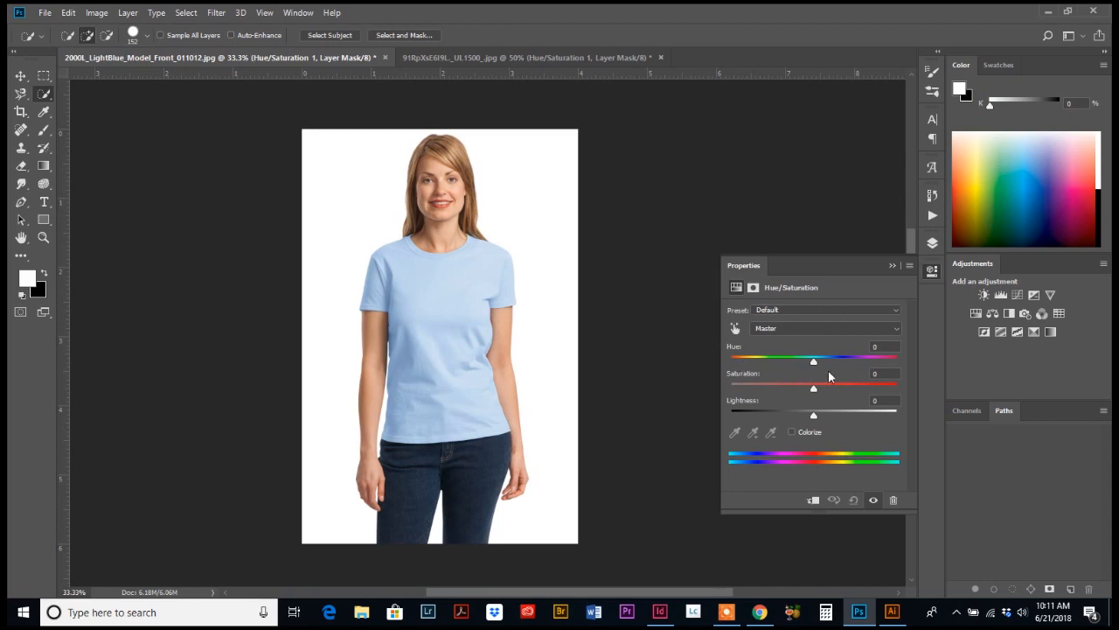
mouse_move(749, 378)
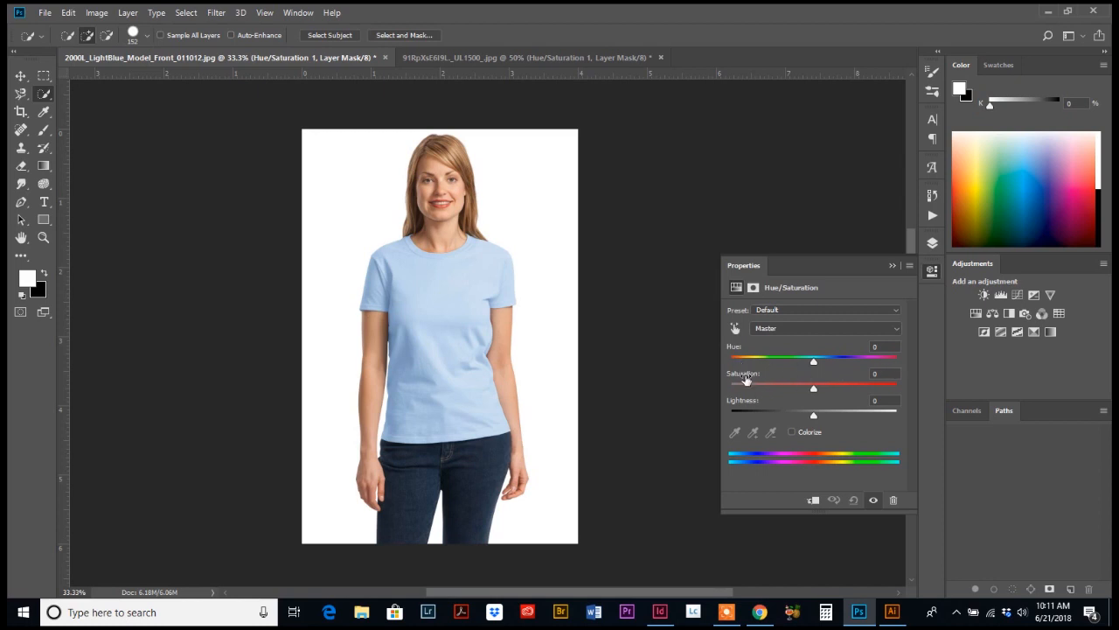
mouse_move(814, 392)
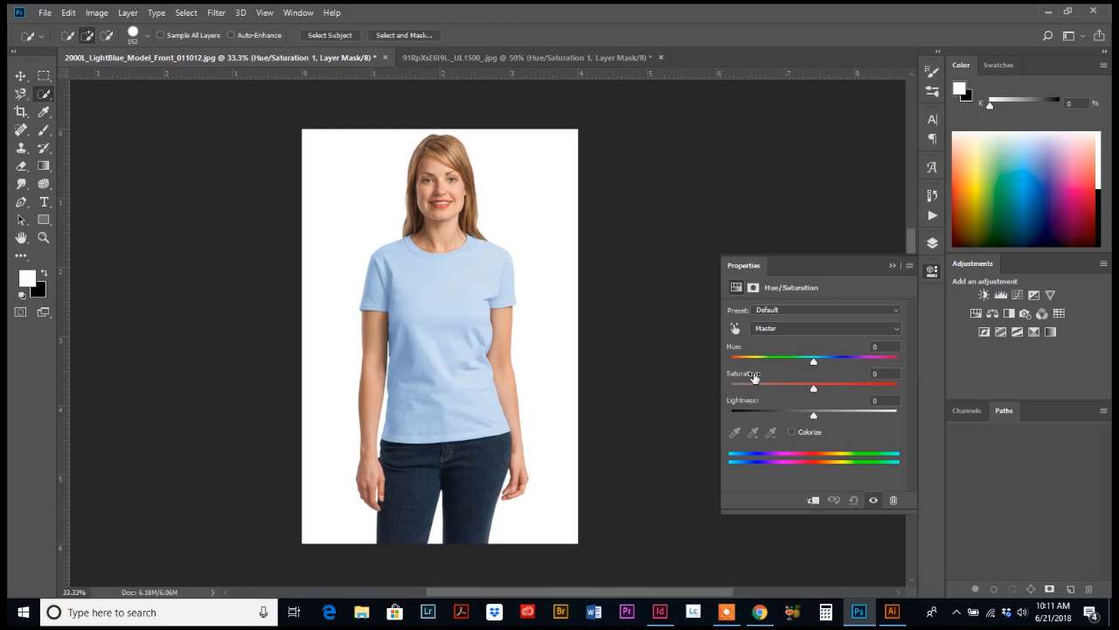
mouse_move(813, 390)
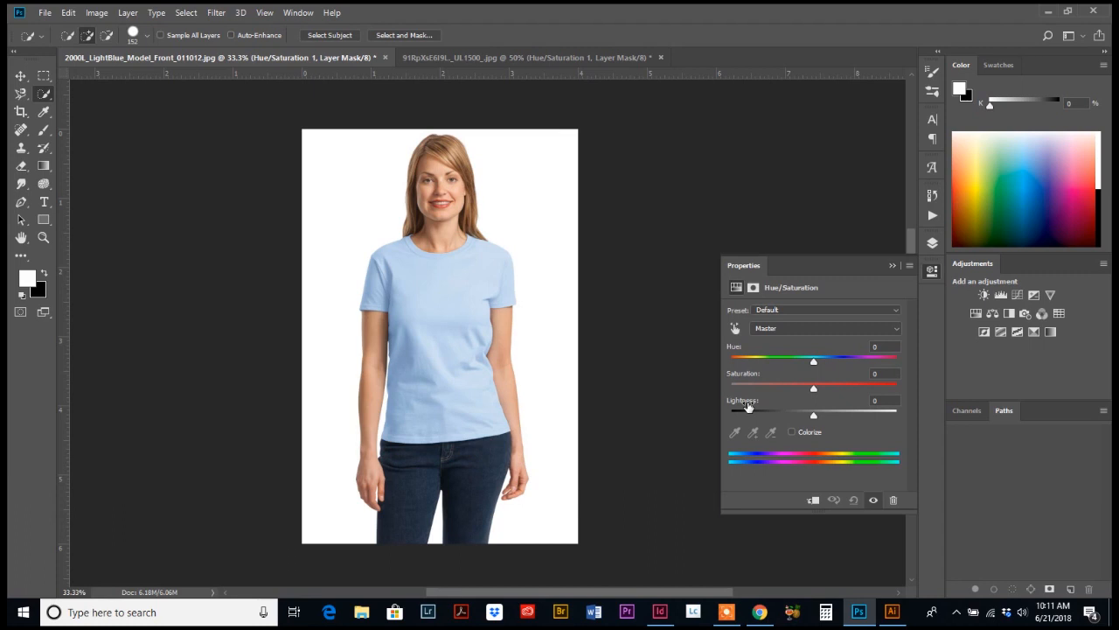
mouse_move(813, 365)
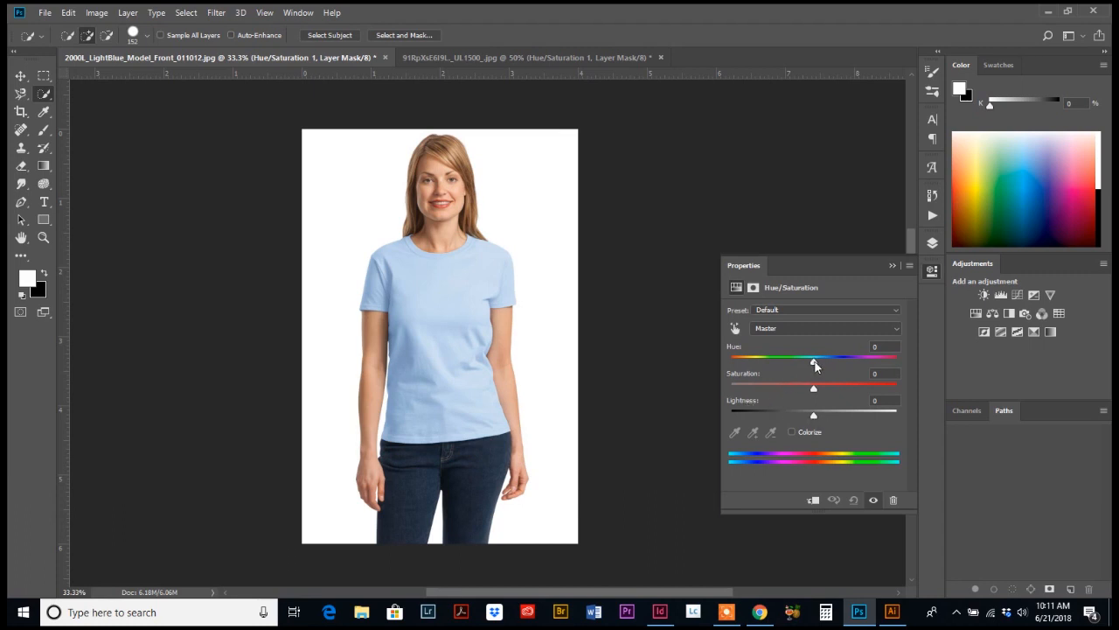
Sweep the Hue slider through several colours and settle the shirt on mint green.
drag(815, 360, 812, 361)
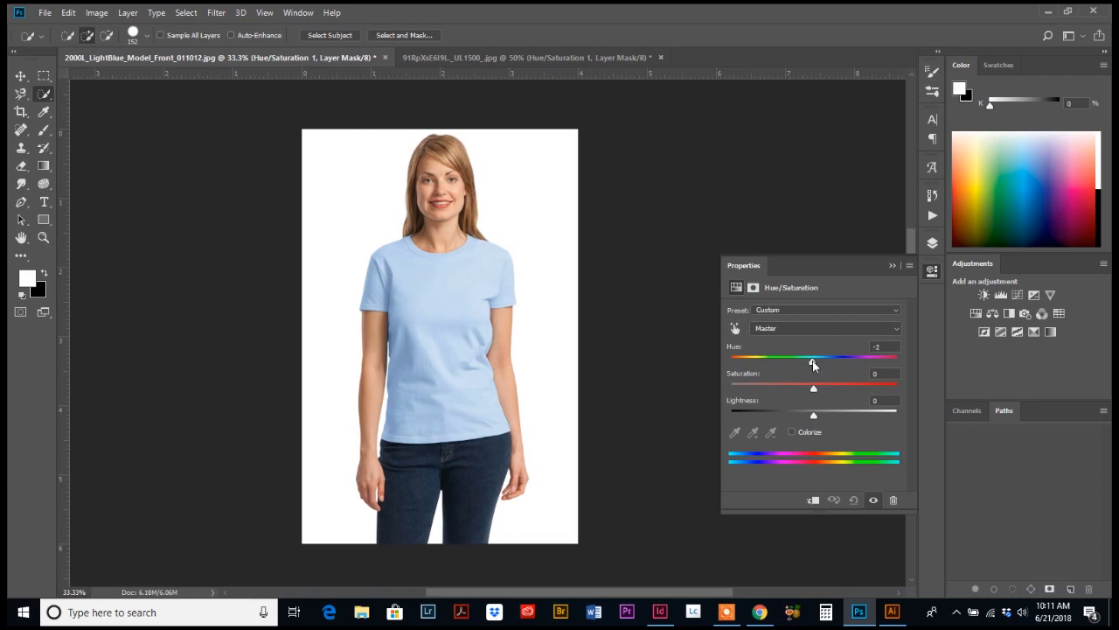
drag(812, 362, 778, 362)
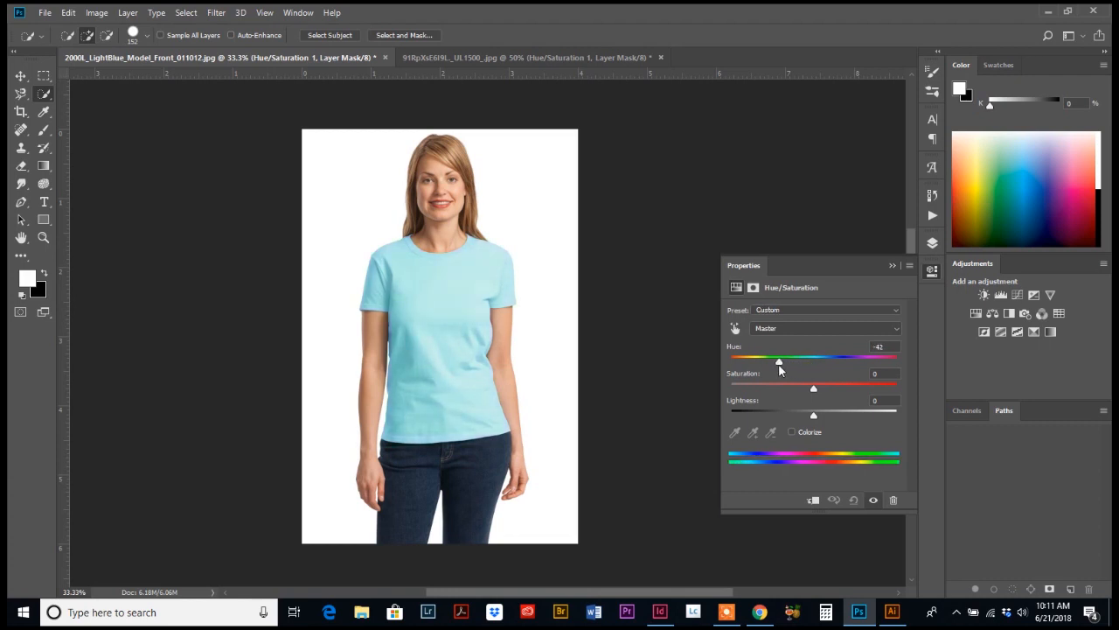
drag(778, 362, 741, 362)
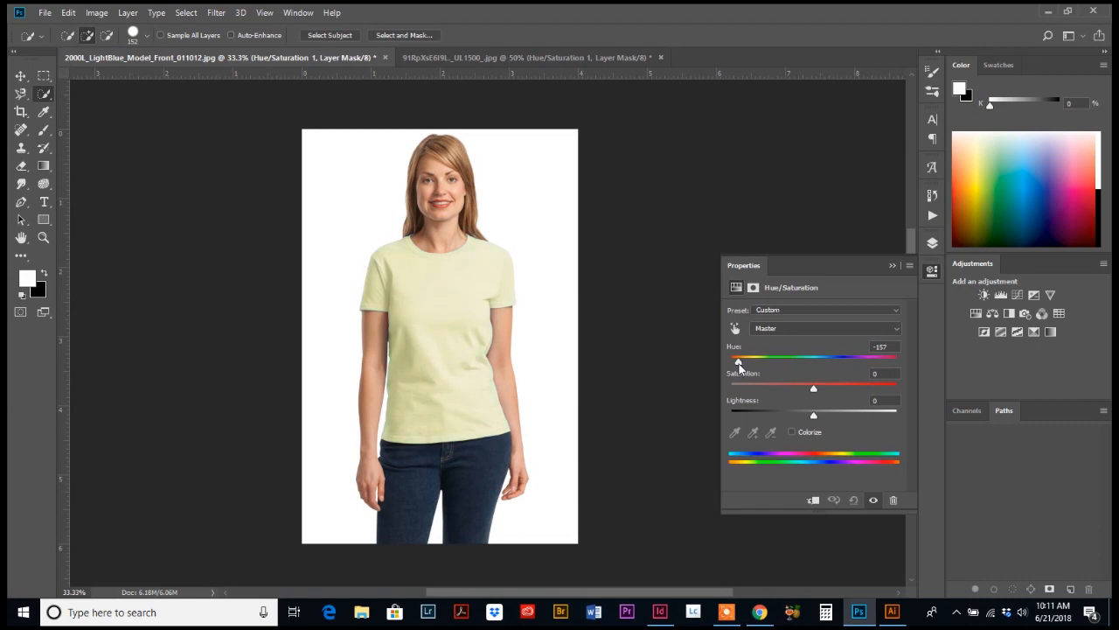
drag(739, 360, 766, 361)
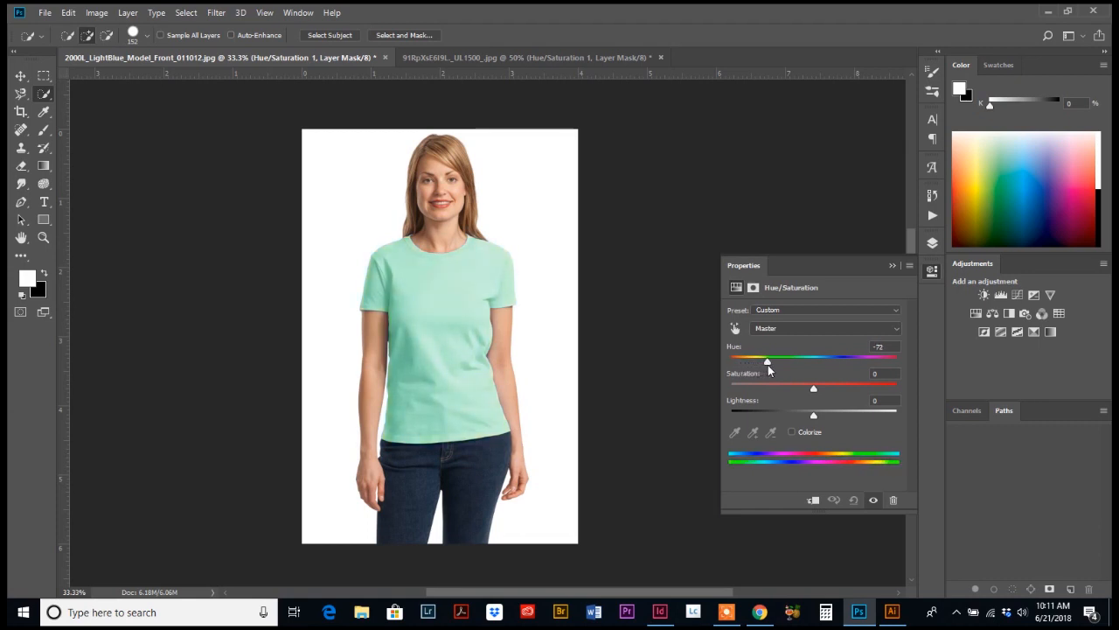
drag(766, 361, 805, 360)
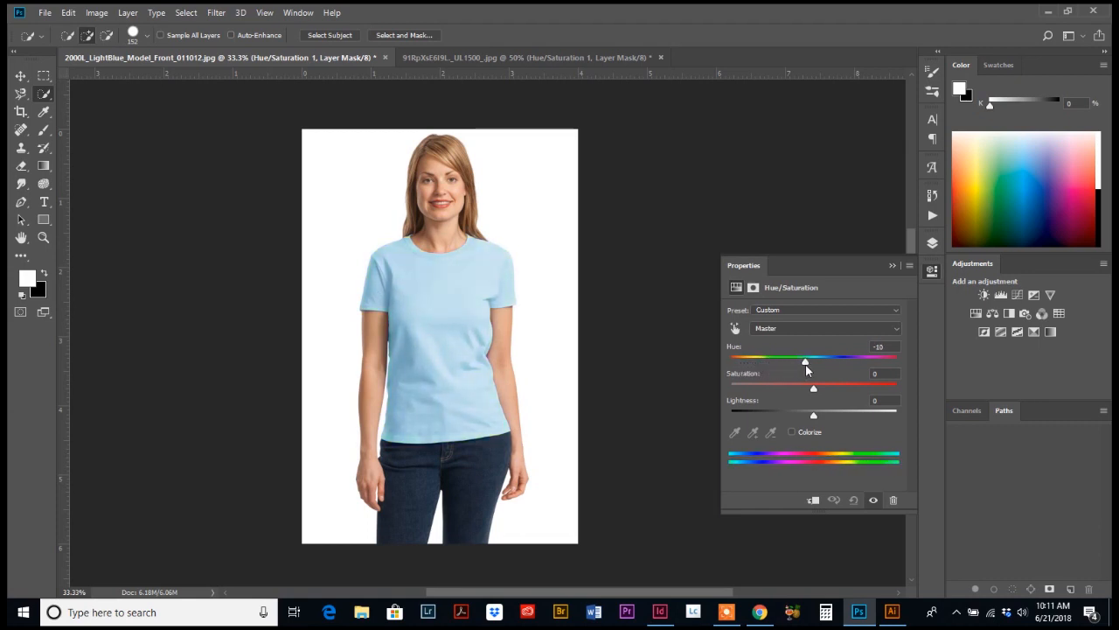
drag(807, 360, 836, 360)
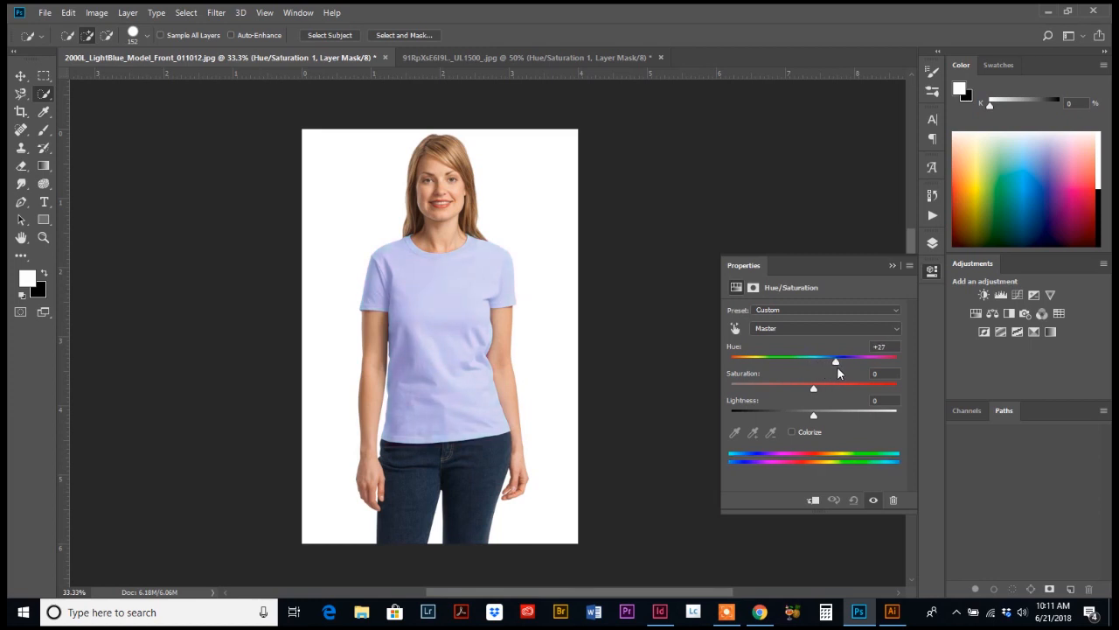
drag(836, 360, 865, 360)
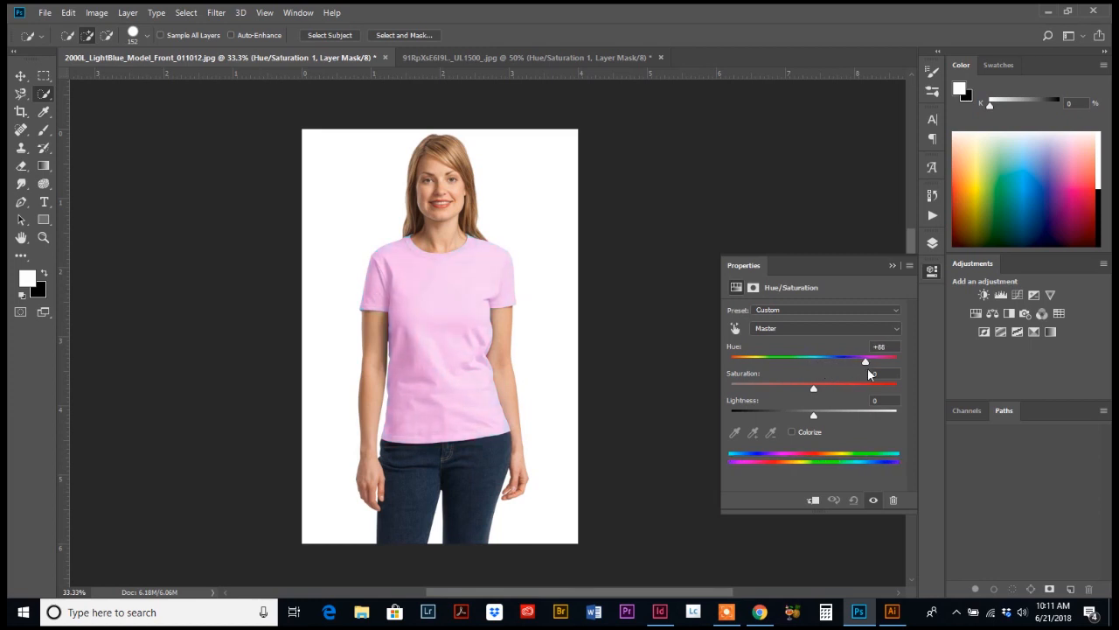
drag(866, 360, 896, 360)
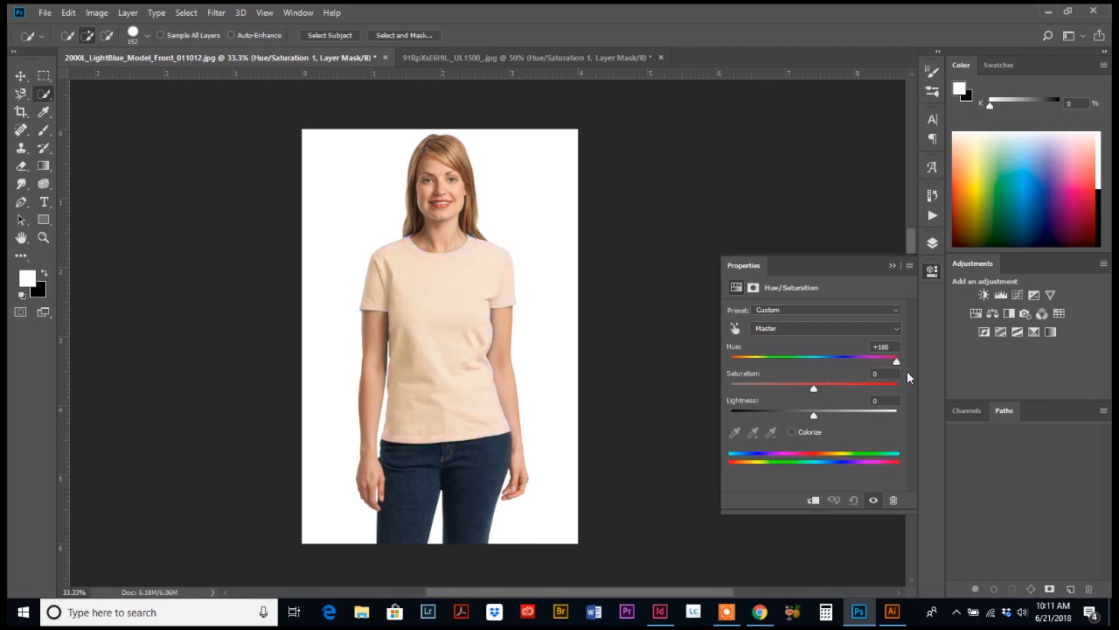
drag(896, 361, 888, 361)
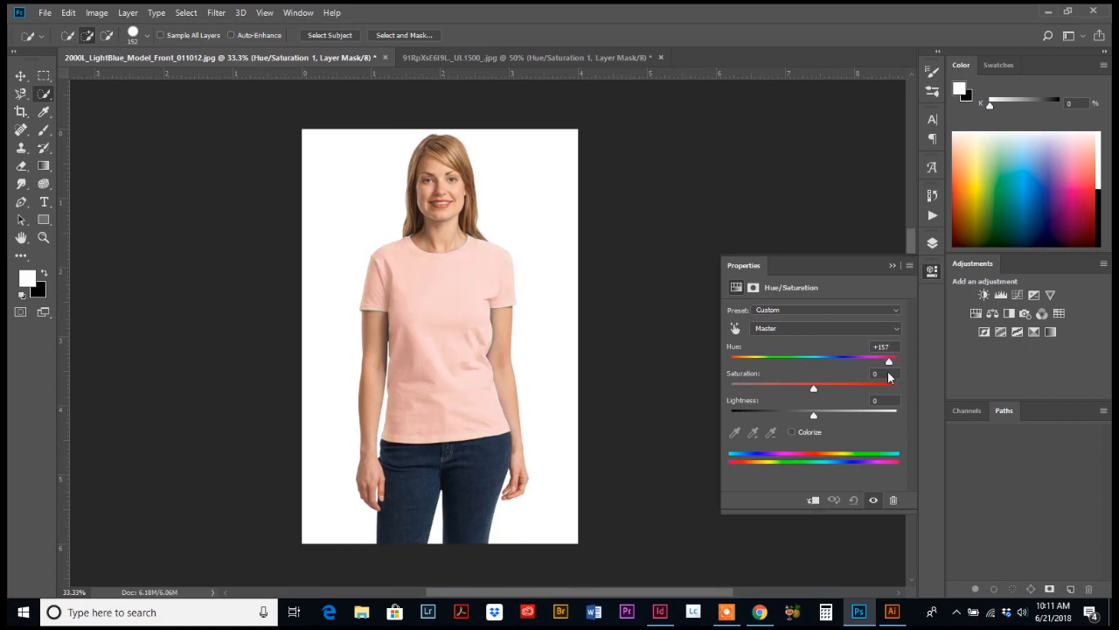
drag(889, 360, 843, 360)
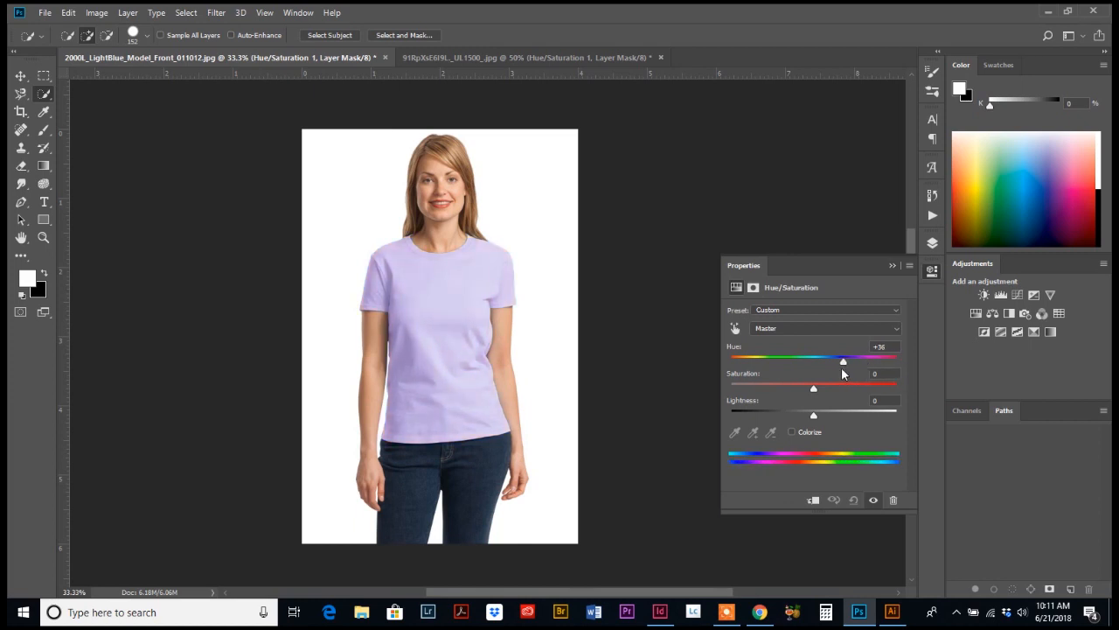
drag(844, 360, 794, 360)
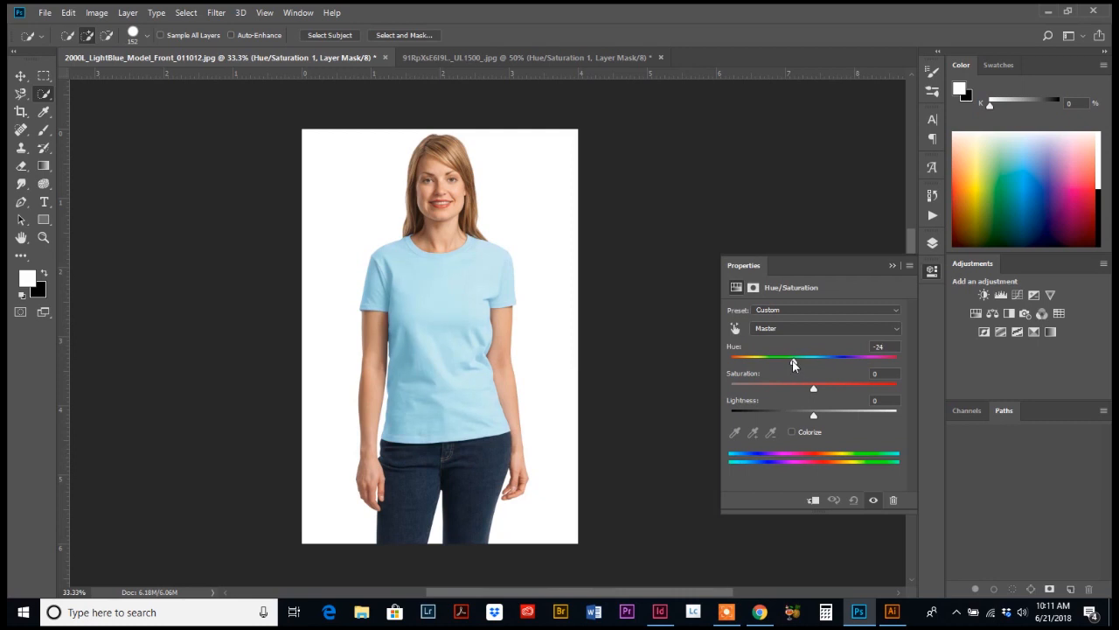
drag(794, 362, 759, 362)
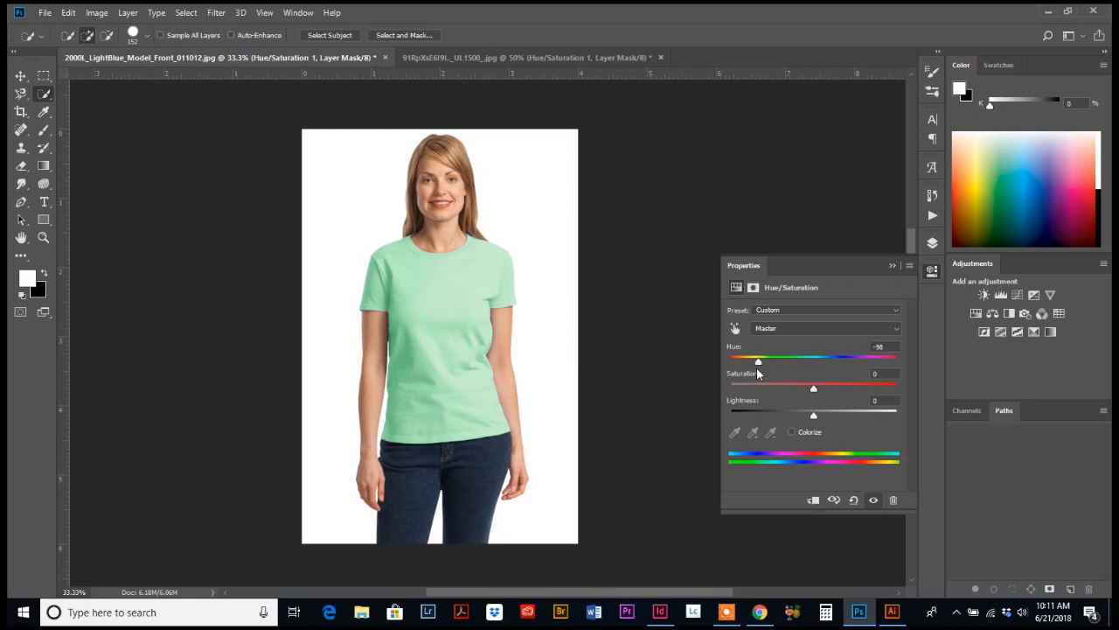
mouse_move(815, 401)
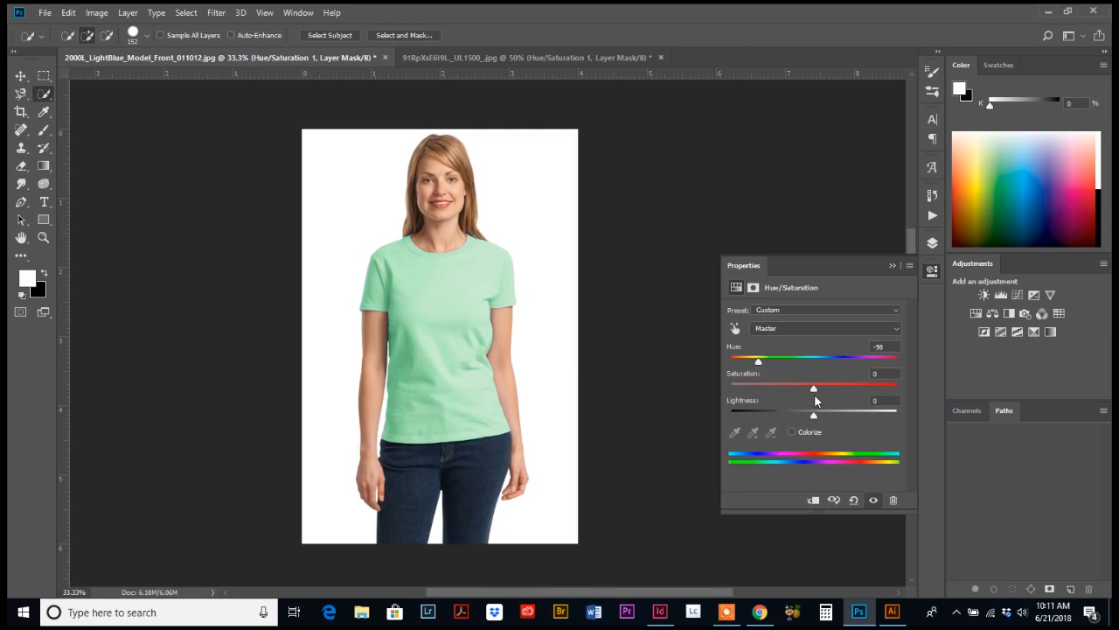
Raise Saturation to about +40 for a vivid green and lower Lightness slightly.
drag(814, 386, 820, 386)
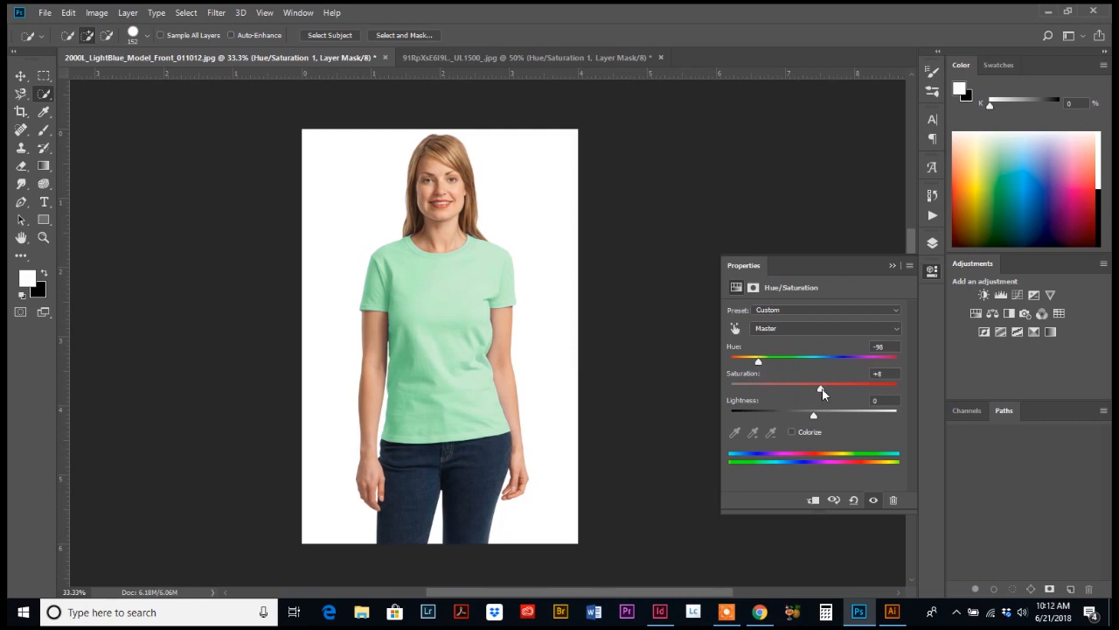
drag(820, 385, 845, 385)
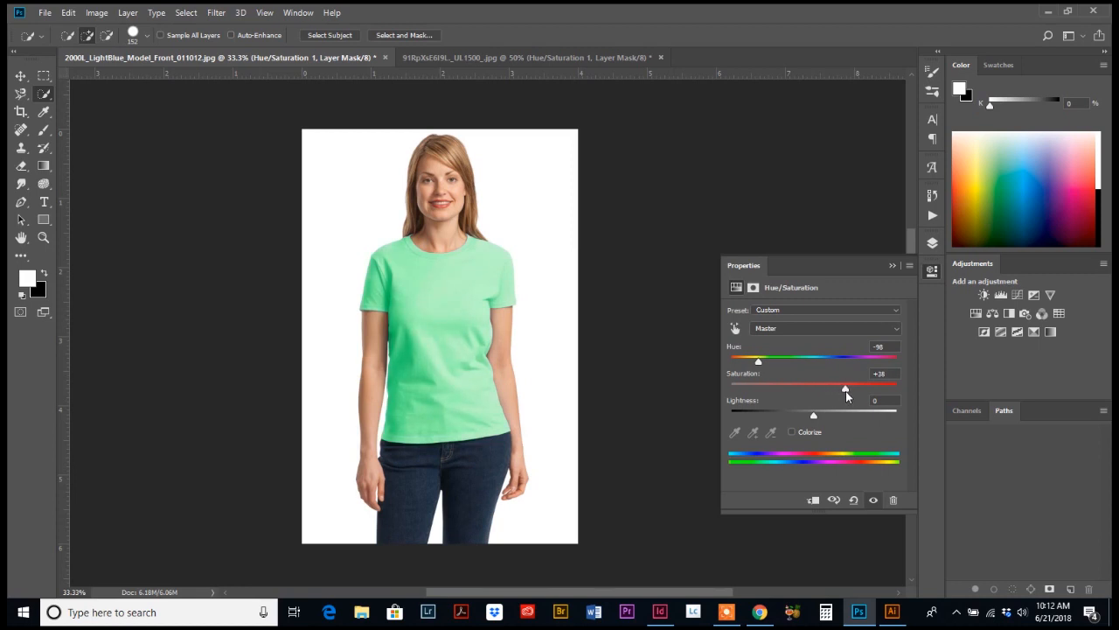
drag(845, 389, 852, 389)
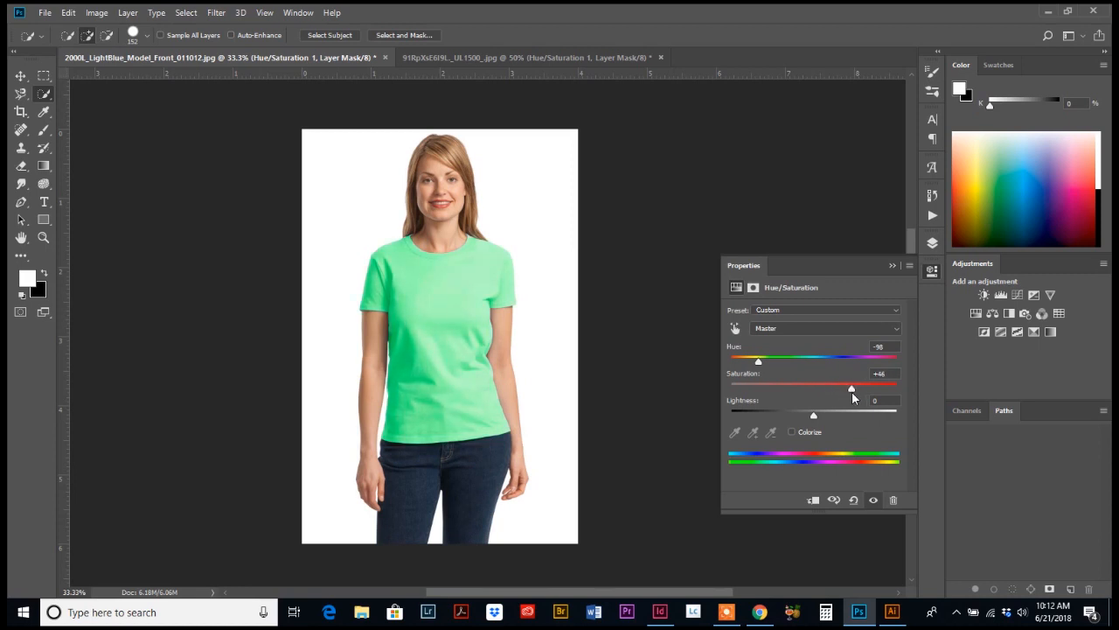
drag(850, 388, 867, 388)
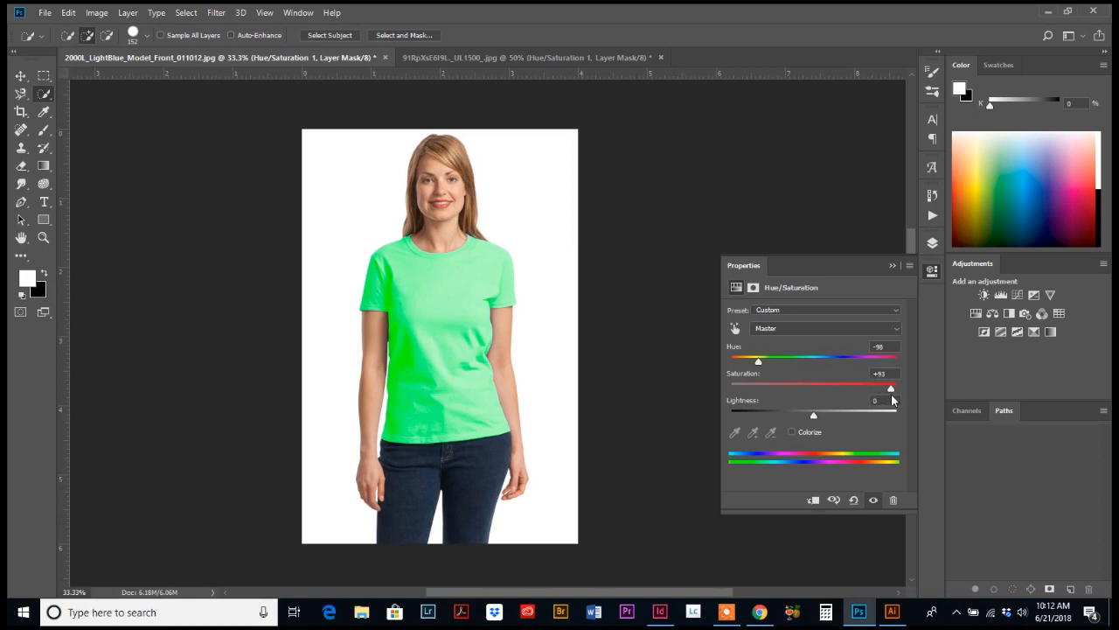
drag(890, 388, 888, 388)
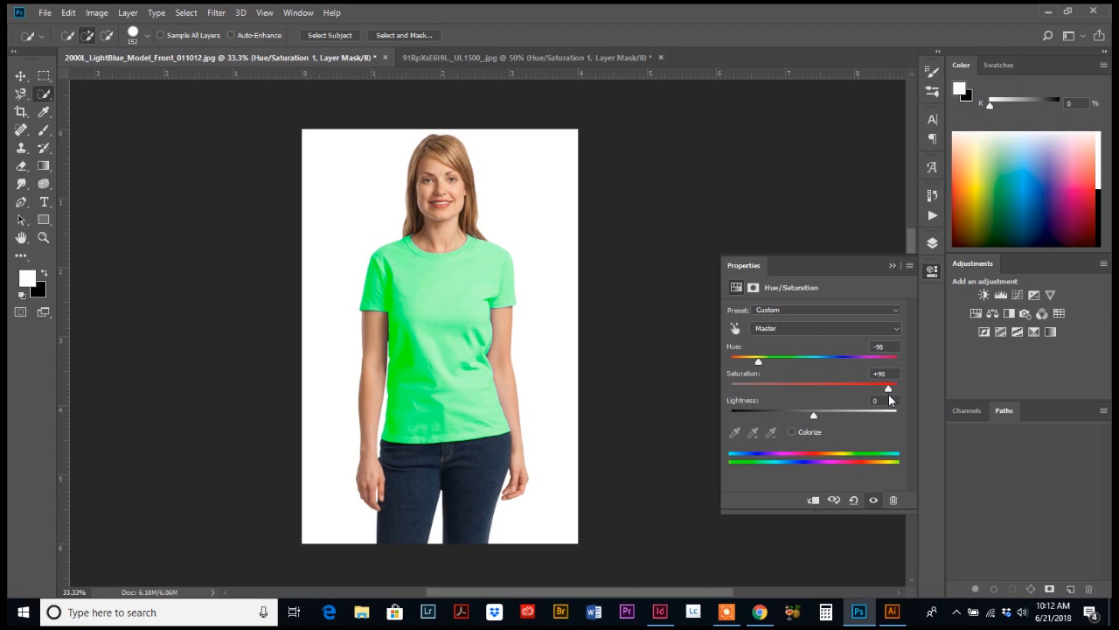
drag(888, 388, 853, 389)
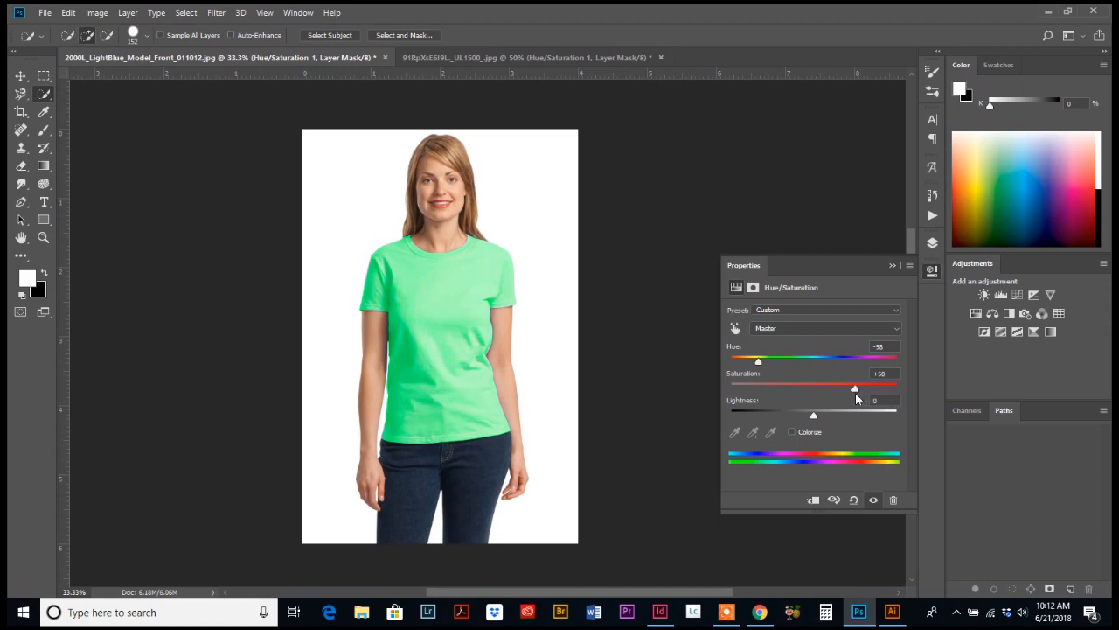
drag(856, 388, 854, 388)
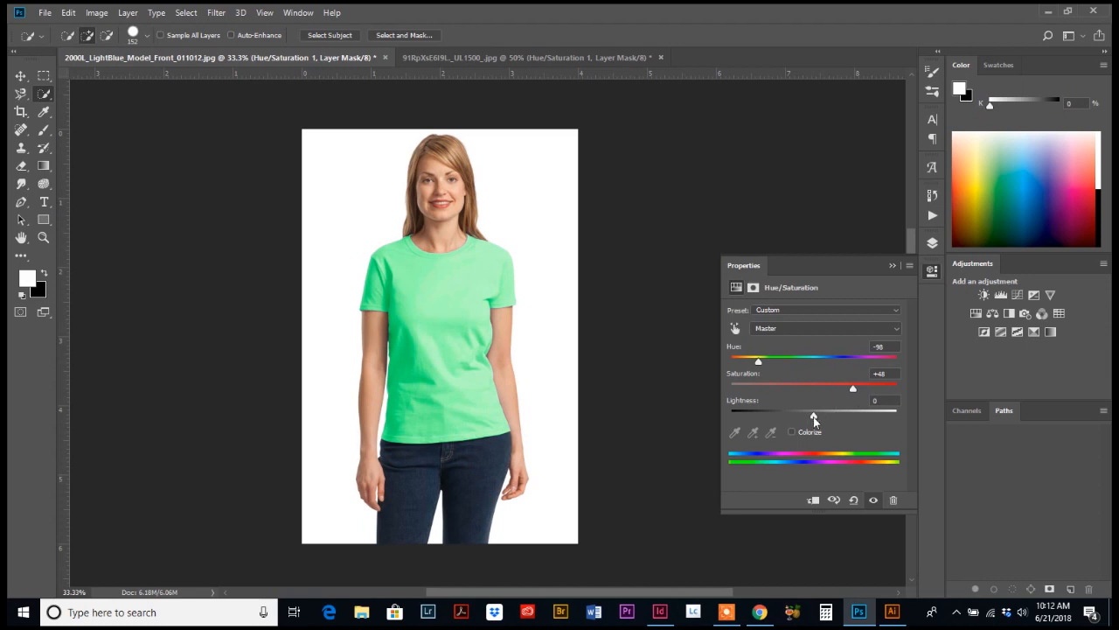
mouse_move(815, 416)
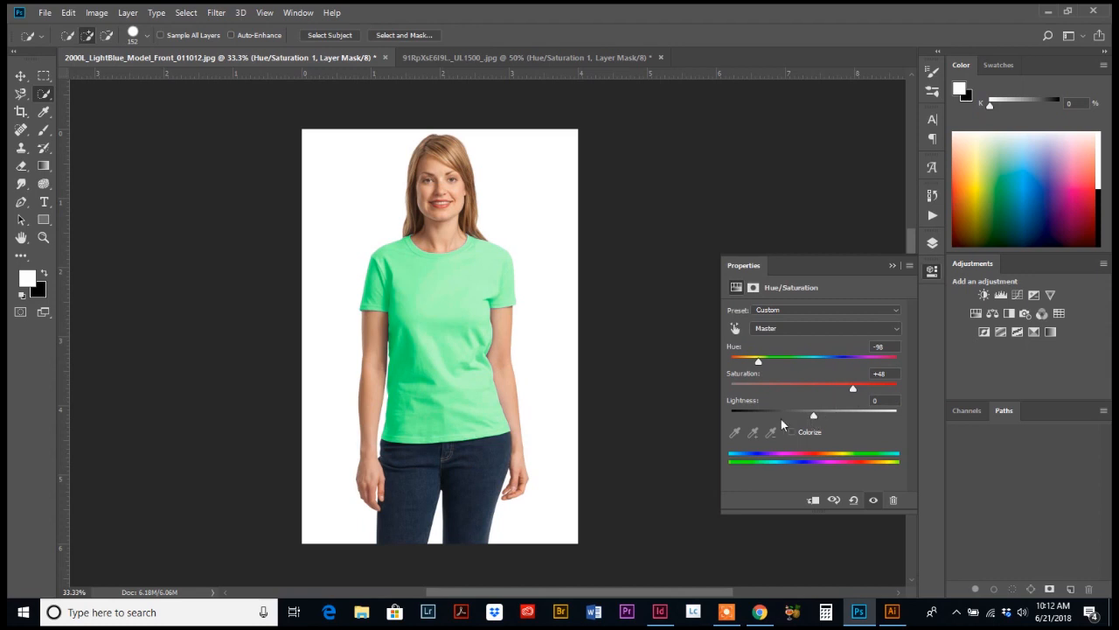
drag(813, 415, 808, 414)
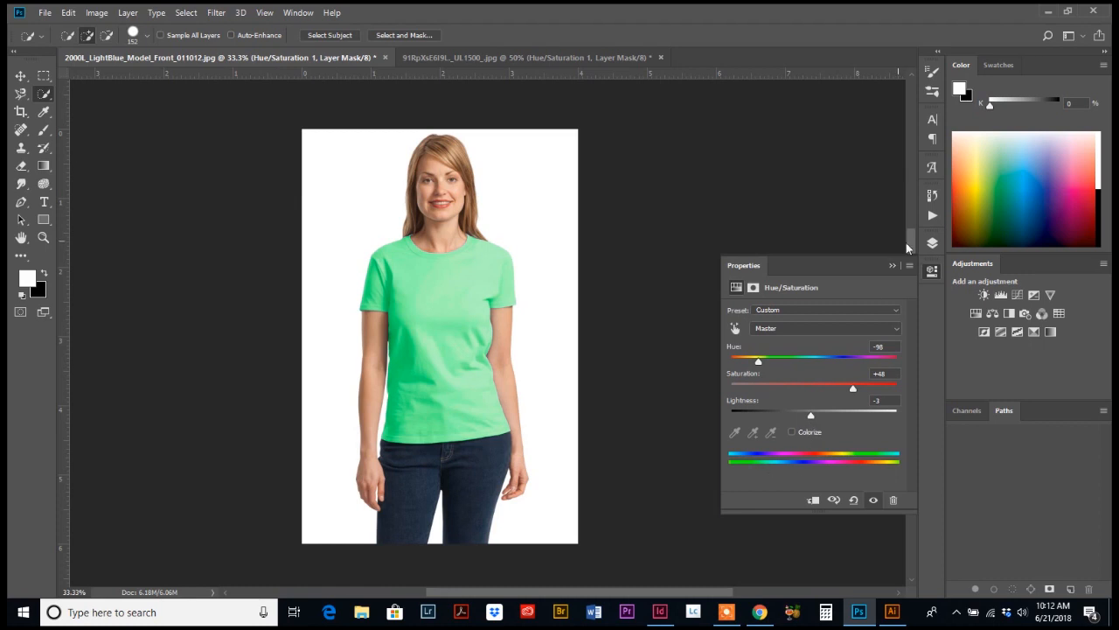
Show the layer list with Hue/Saturation 1 above the Background.
click(931, 245)
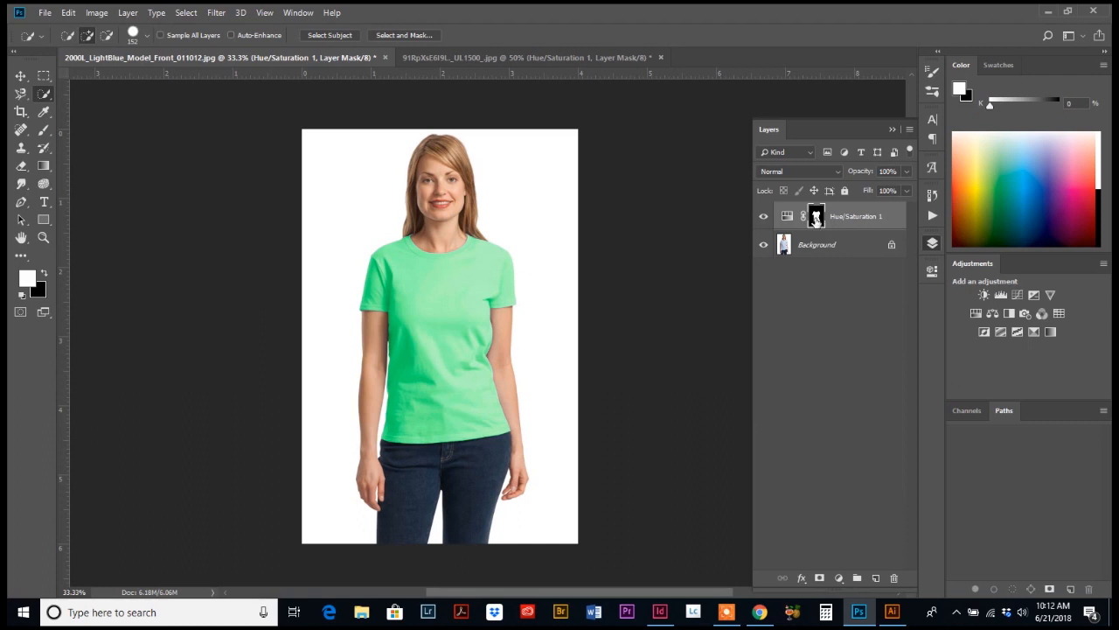
mouse_move(817, 218)
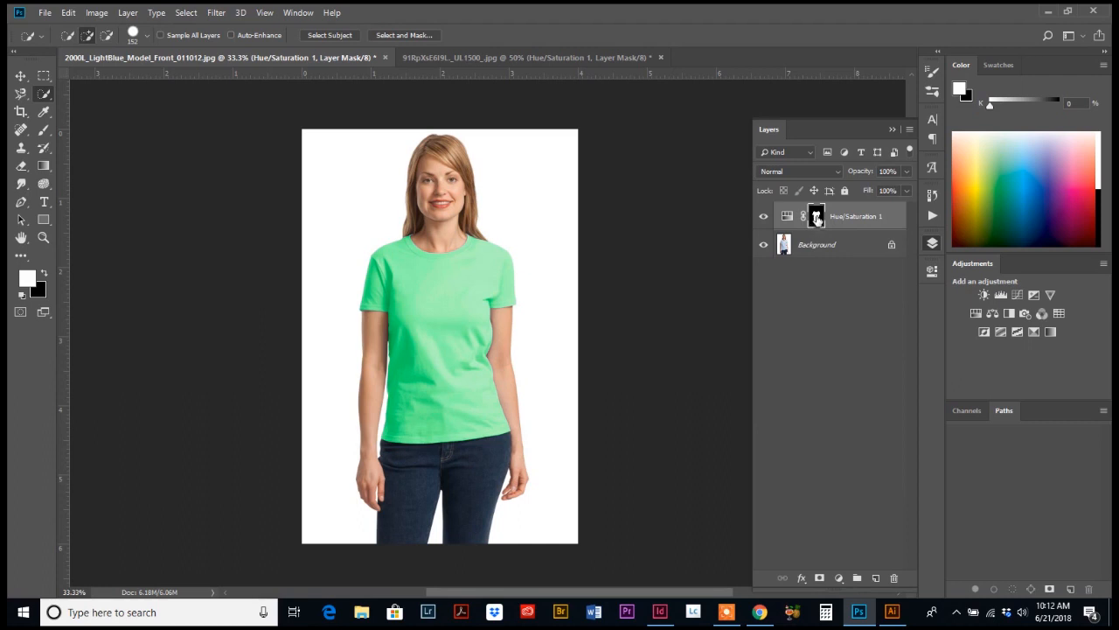
mouse_move(831, 221)
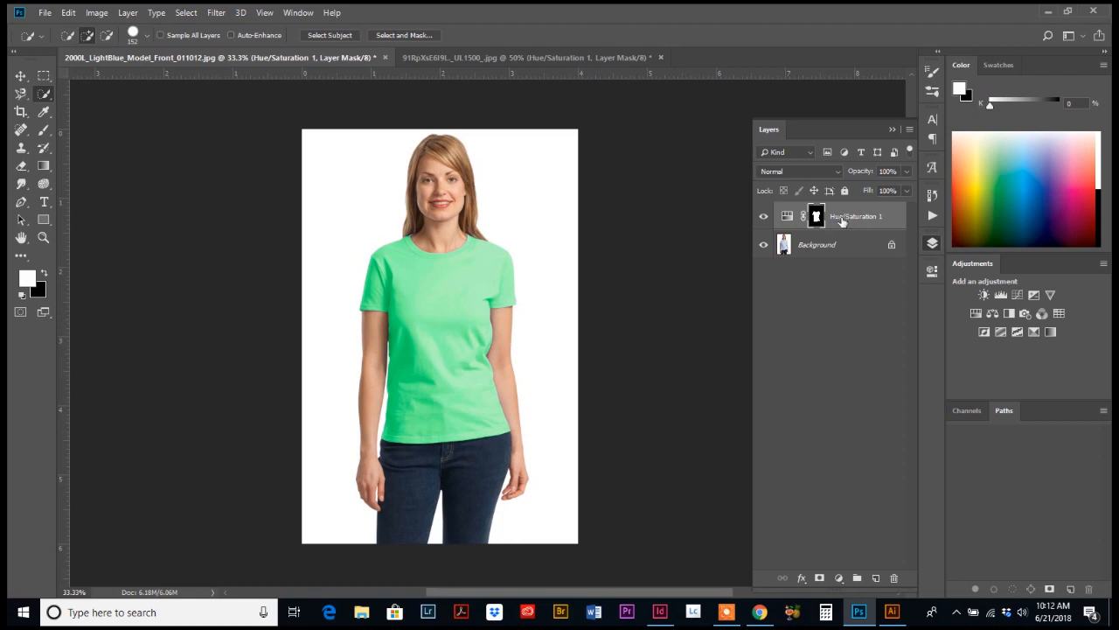
mouse_move(843, 219)
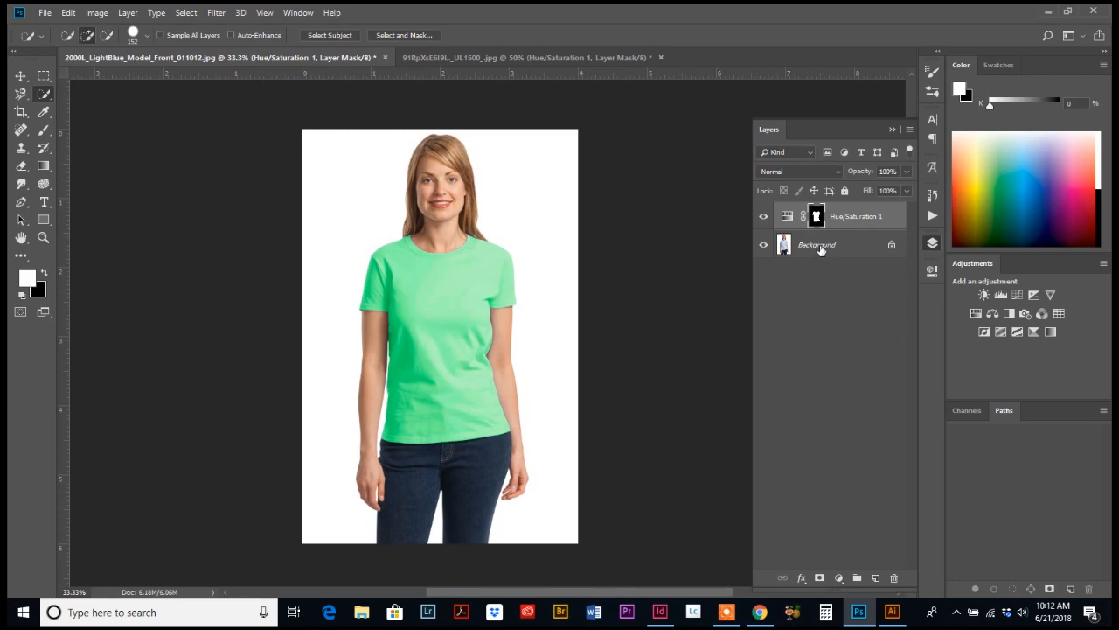
mouse_move(832, 333)
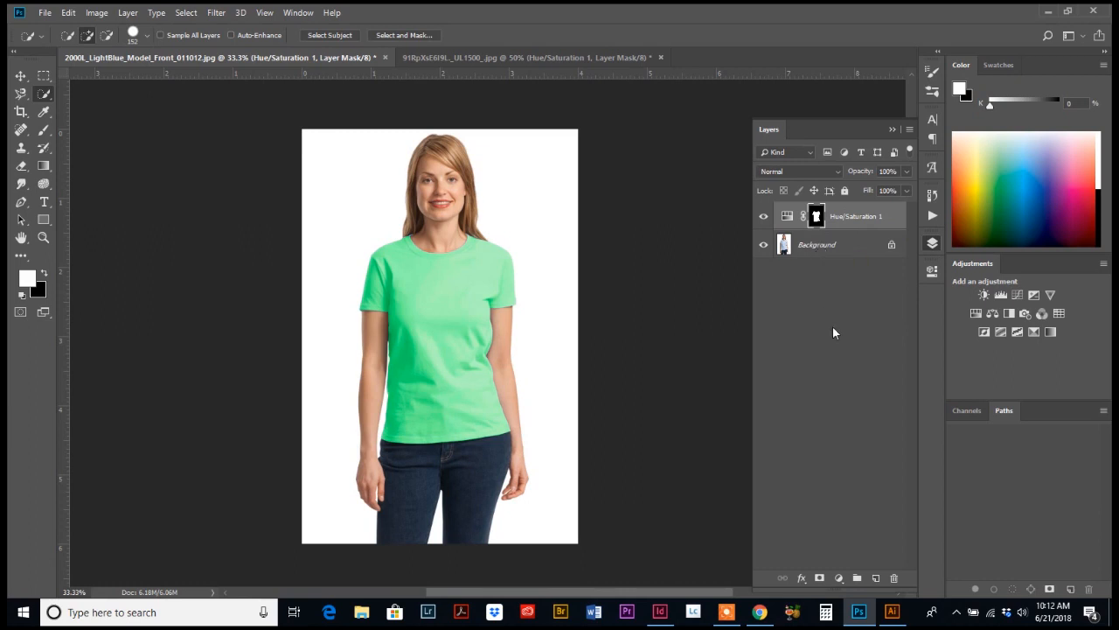
mouse_move(804, 322)
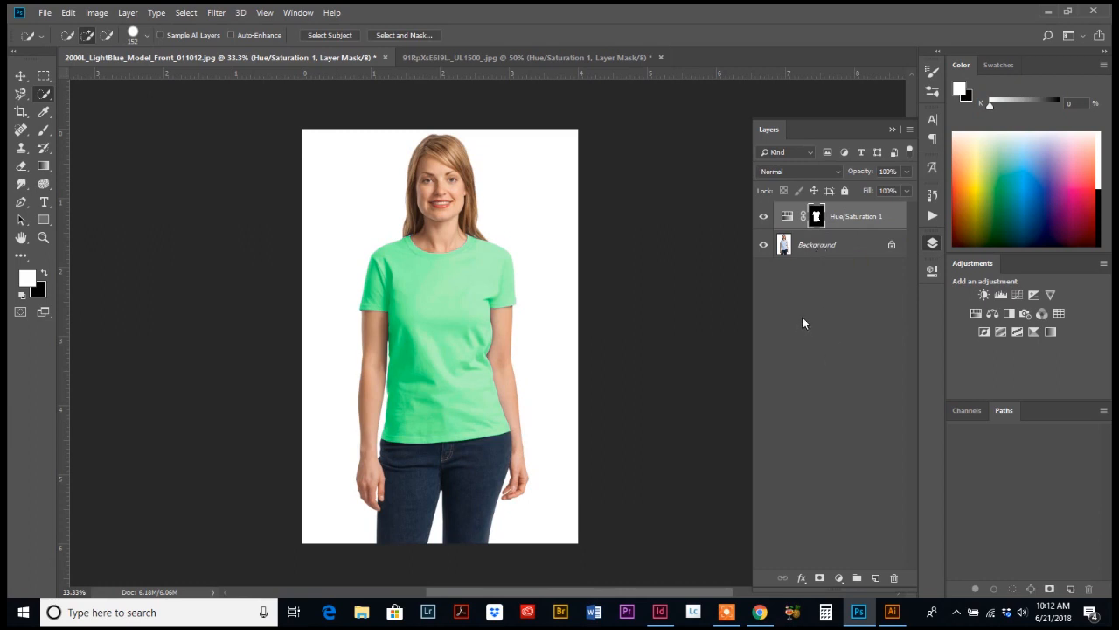
mouse_move(790, 322)
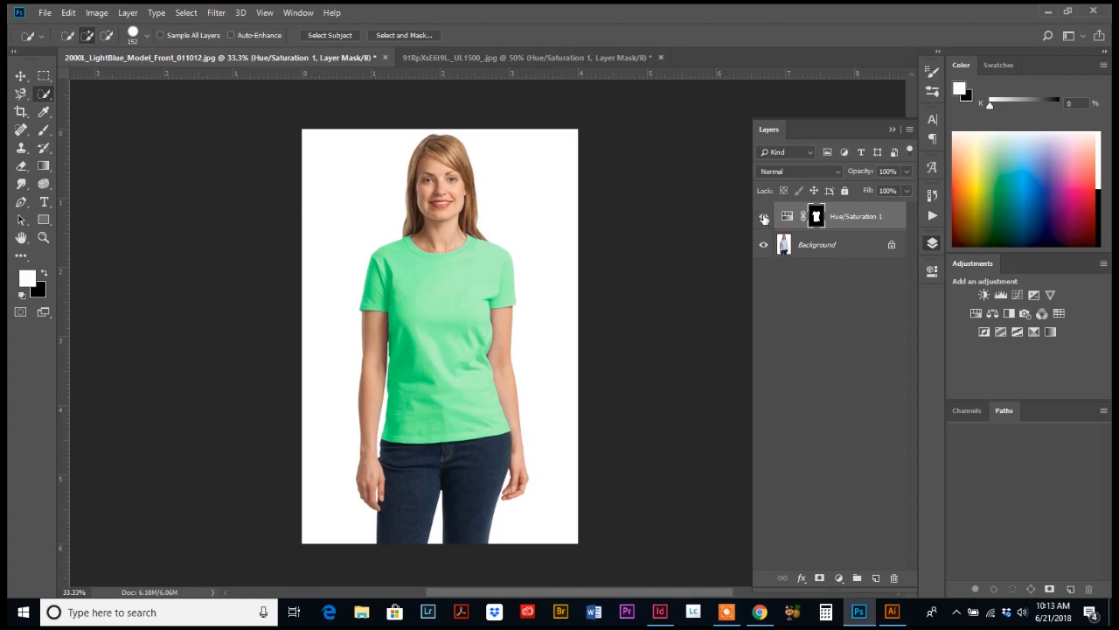
mouse_move(763, 217)
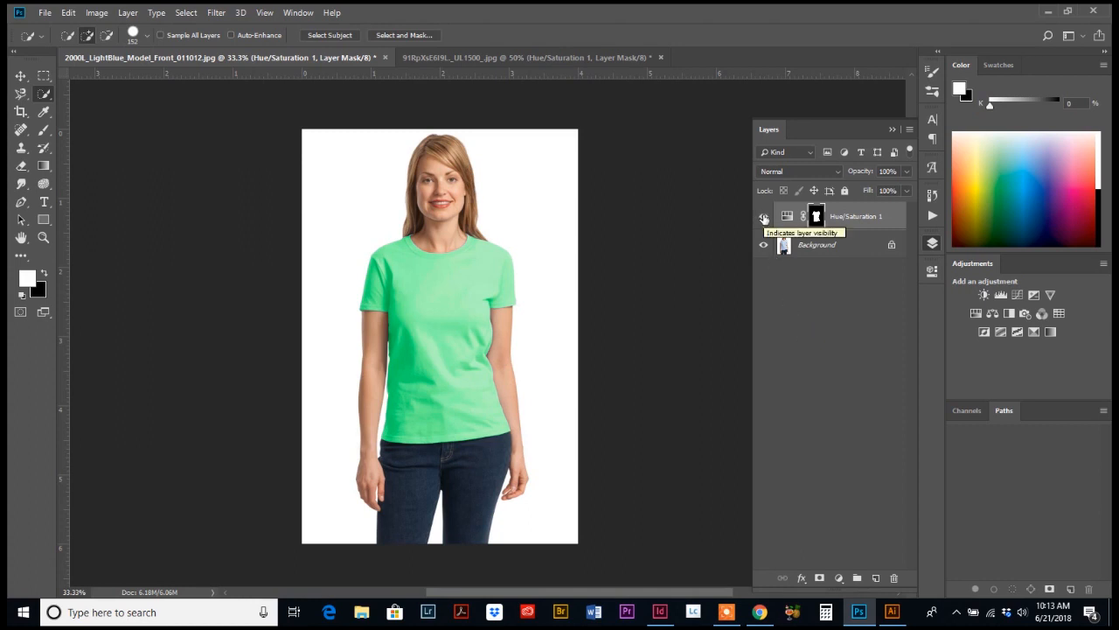
Make the Background layer active and reselect the T-shirt area.
click(762, 217)
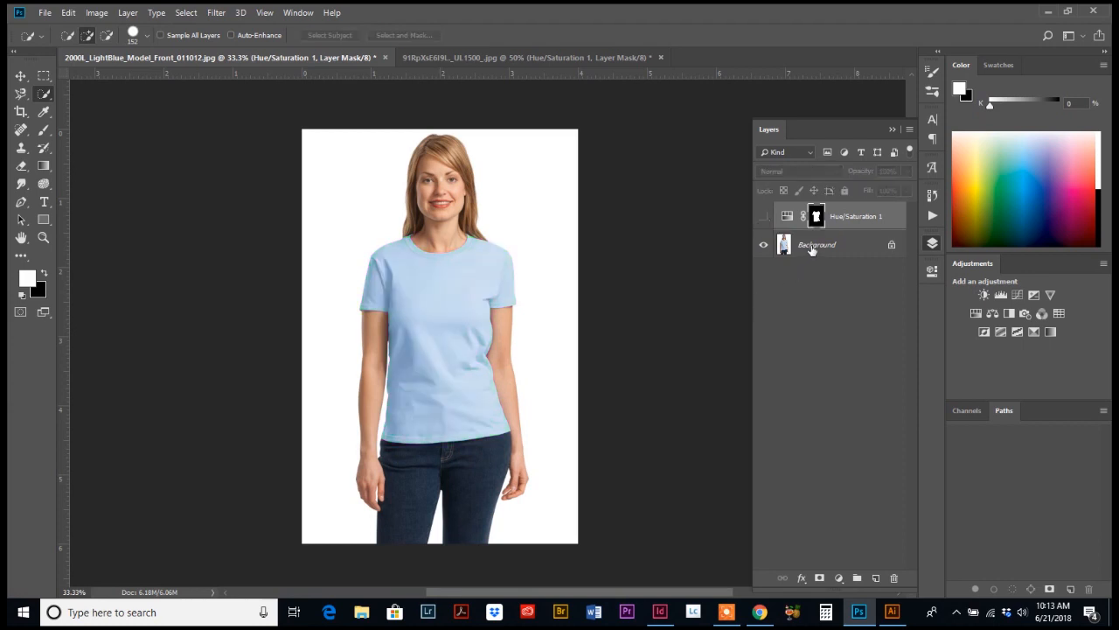
click(815, 245)
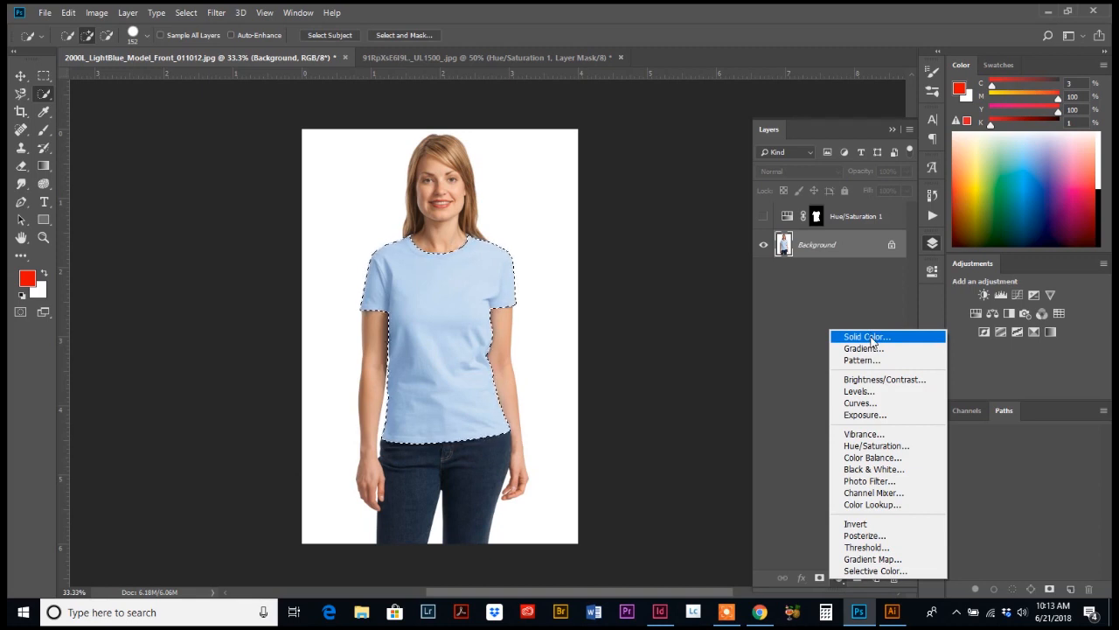
Add a Solid Color fill layer in red C51103 masked to the T-shirt.
click(865, 336)
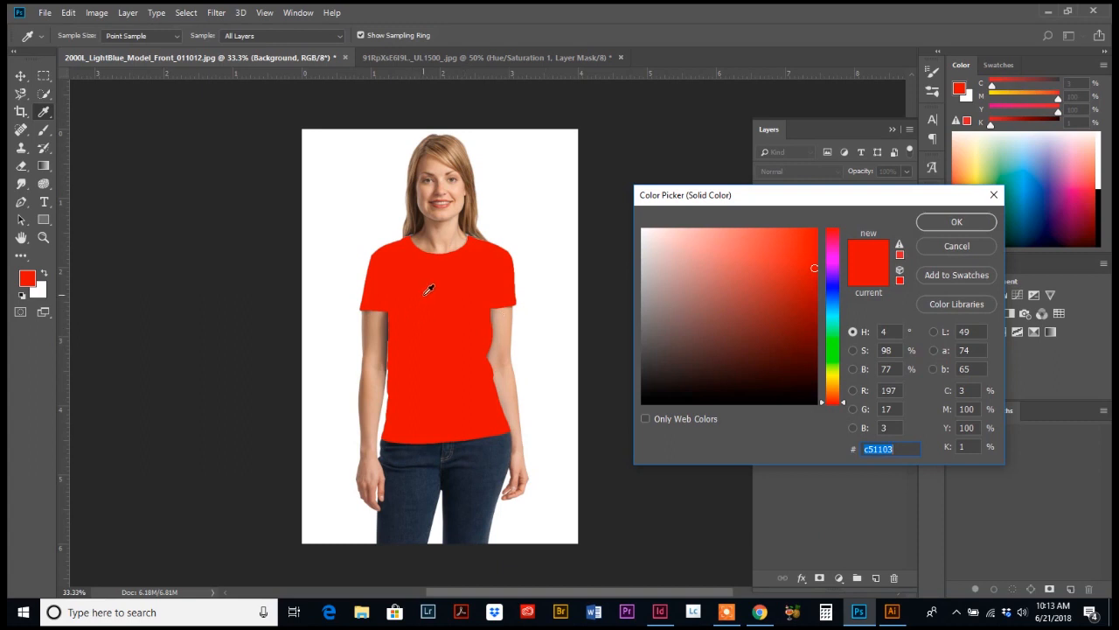
mouse_move(444, 306)
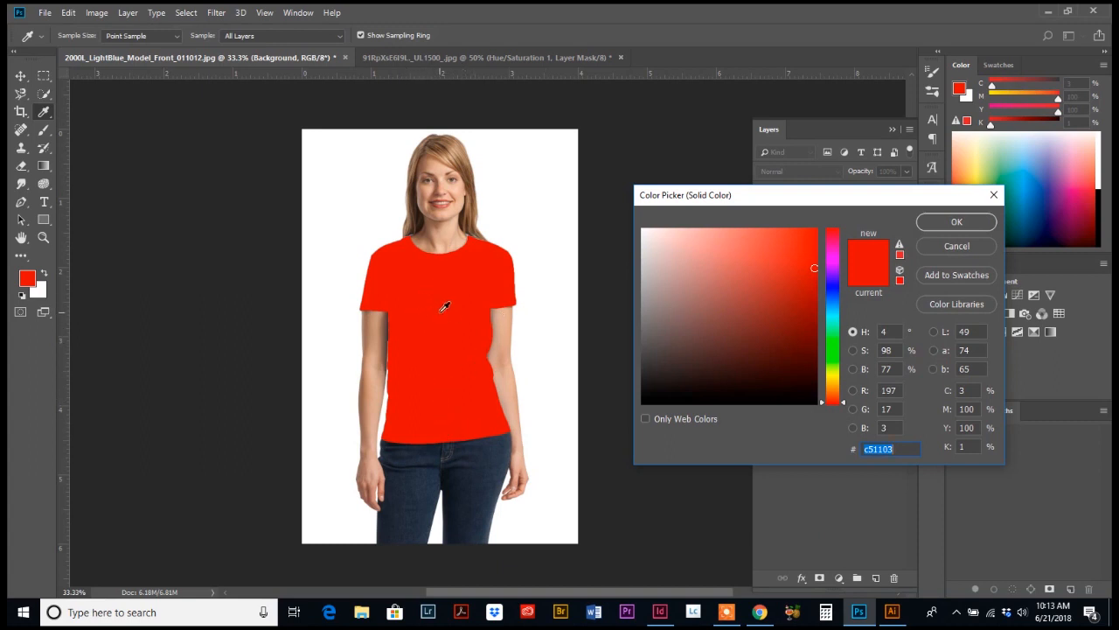
mouse_move(443, 300)
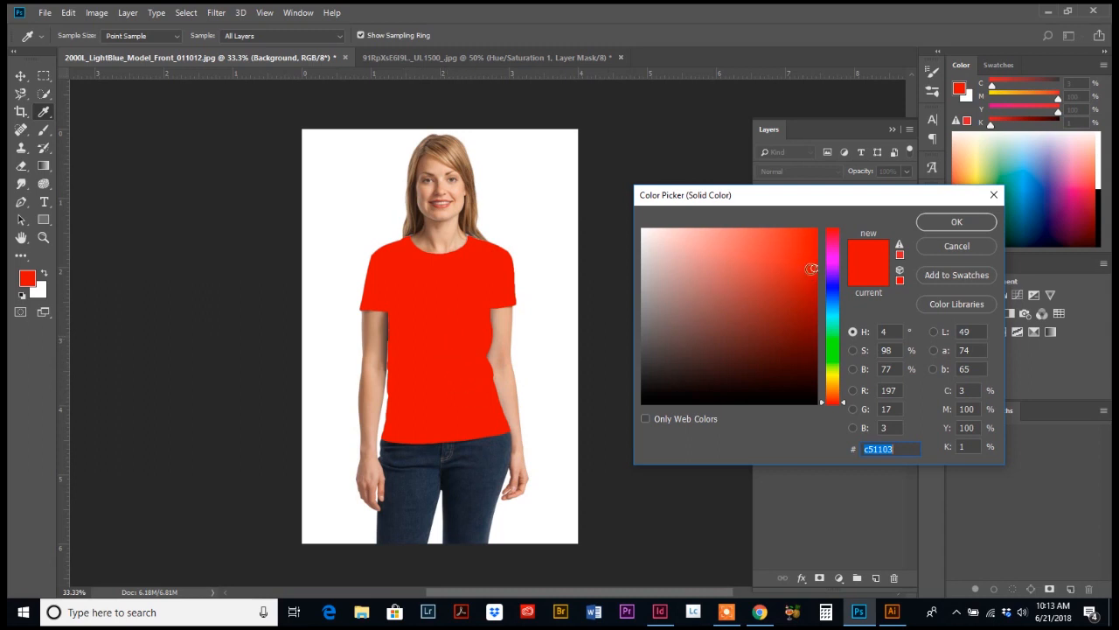
click(957, 221)
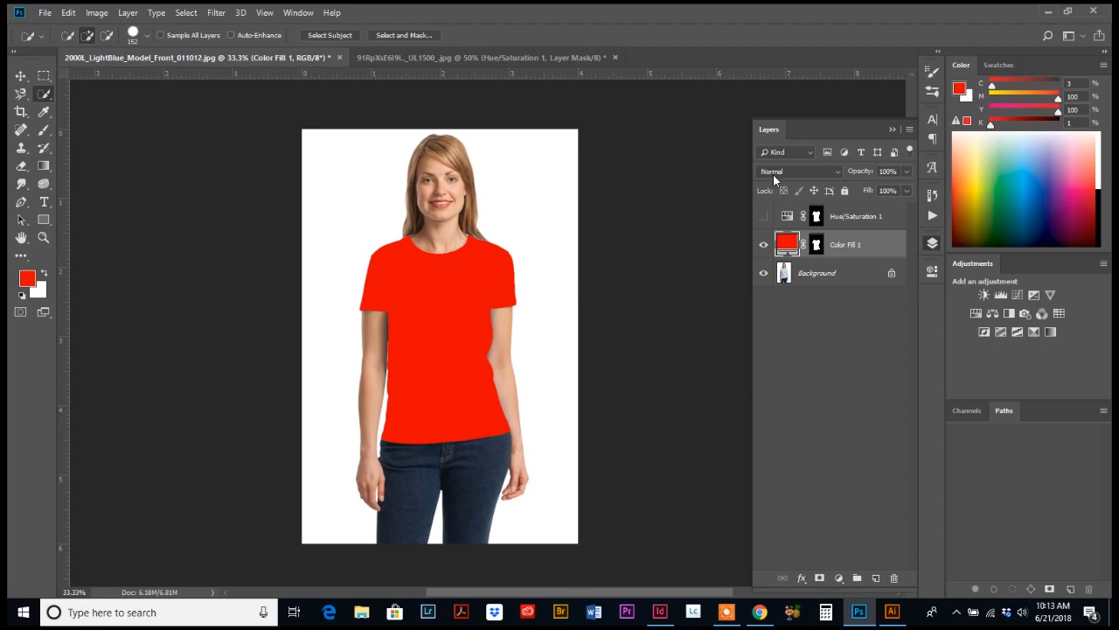
mouse_move(775, 179)
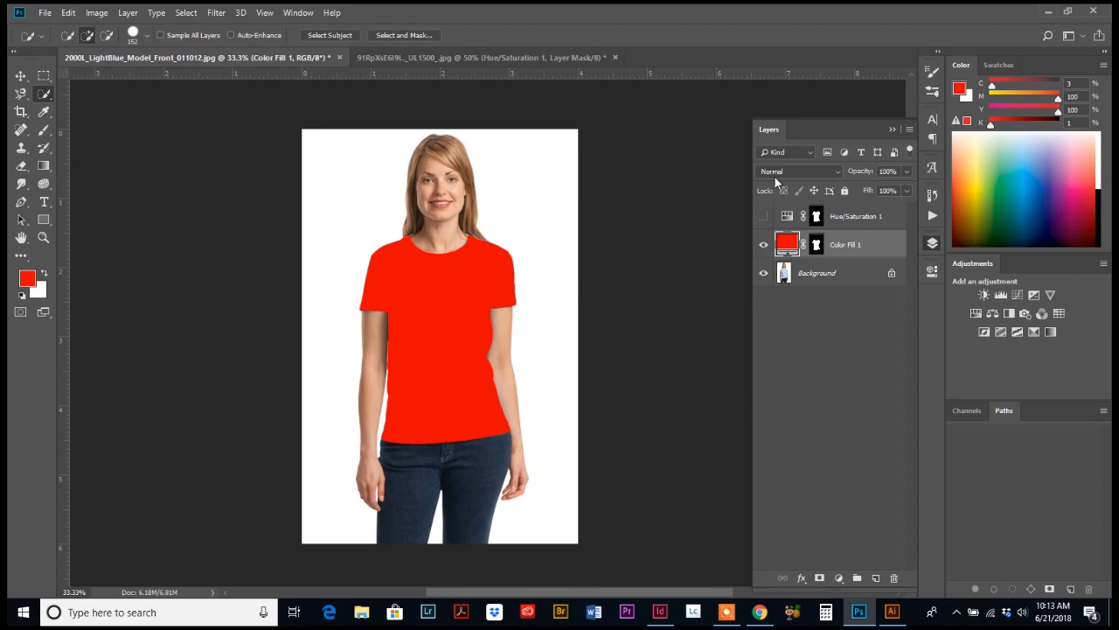
mouse_move(843, 182)
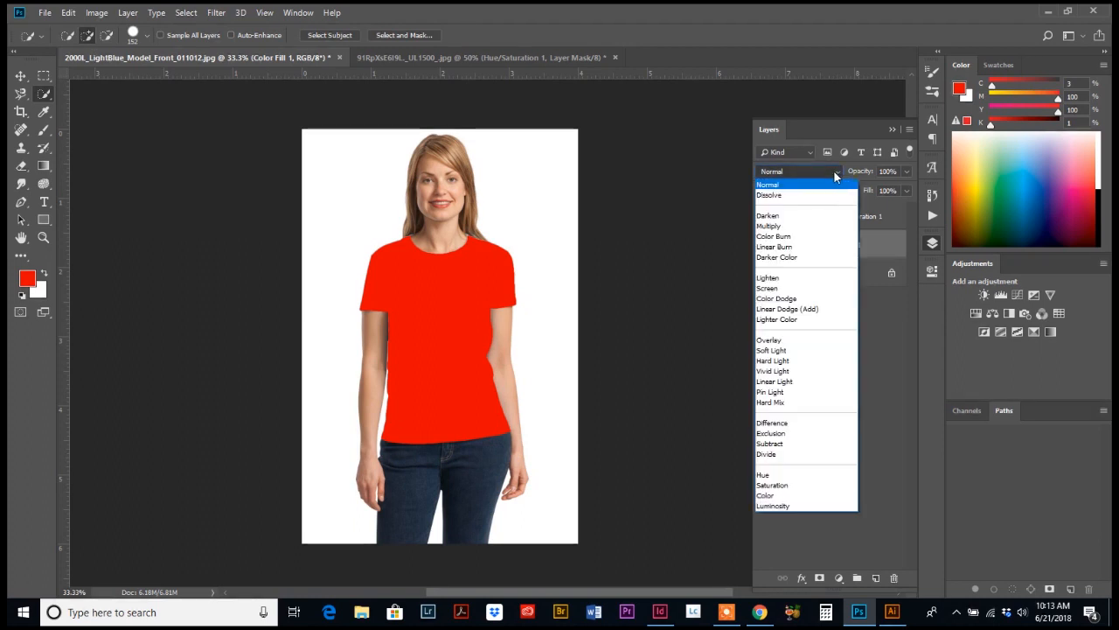
mouse_move(774, 474)
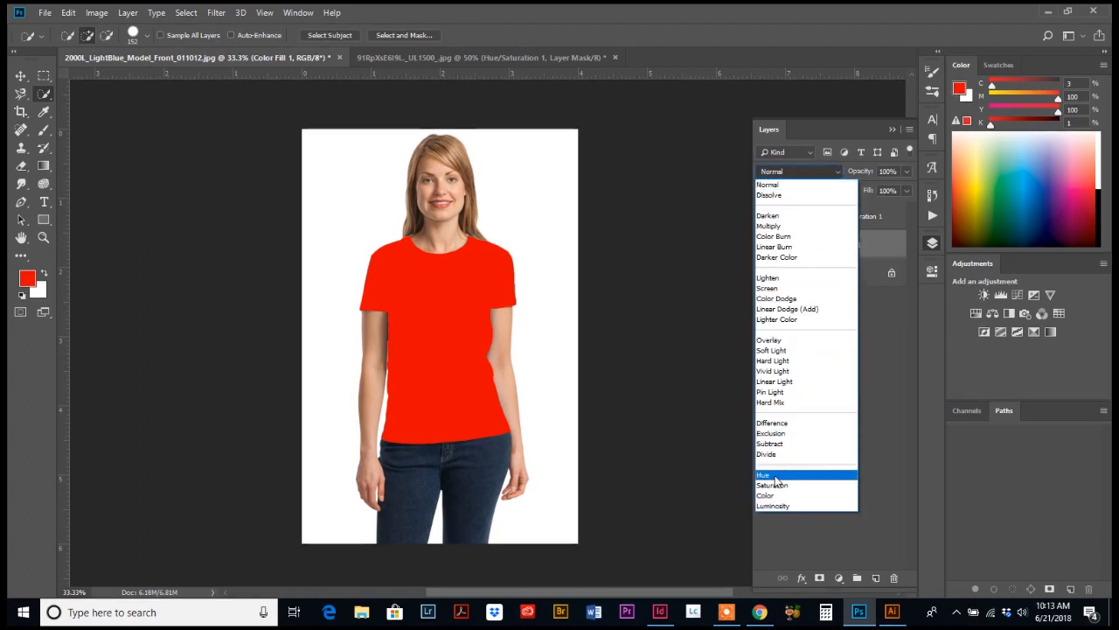
Try Hue and Saturation blending for the fill layer, settling on Hue mode.
click(763, 474)
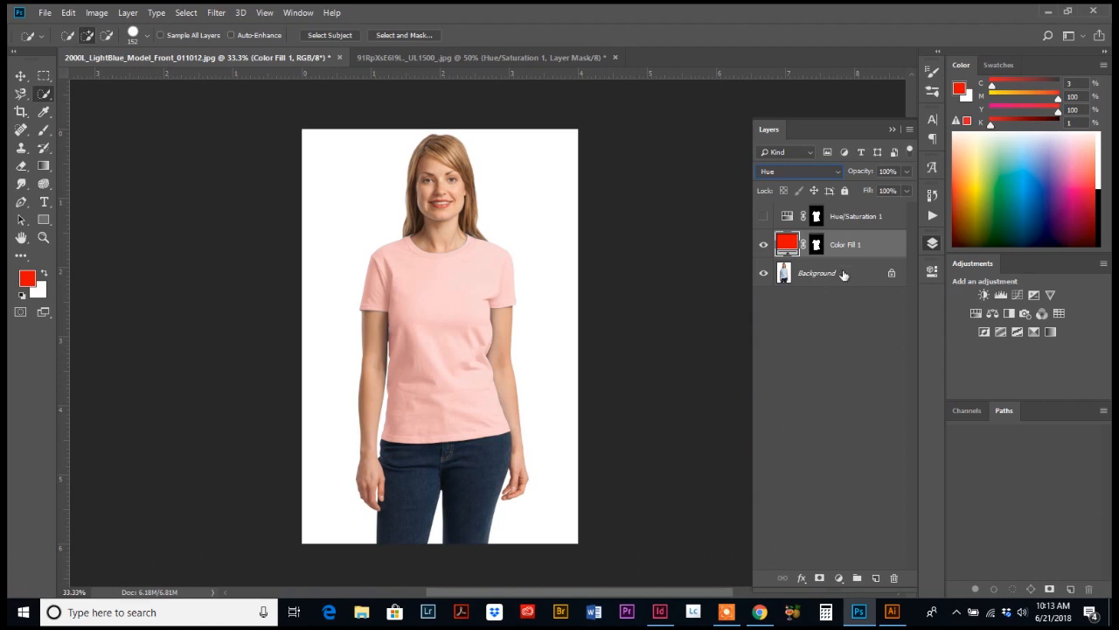
mouse_move(841, 245)
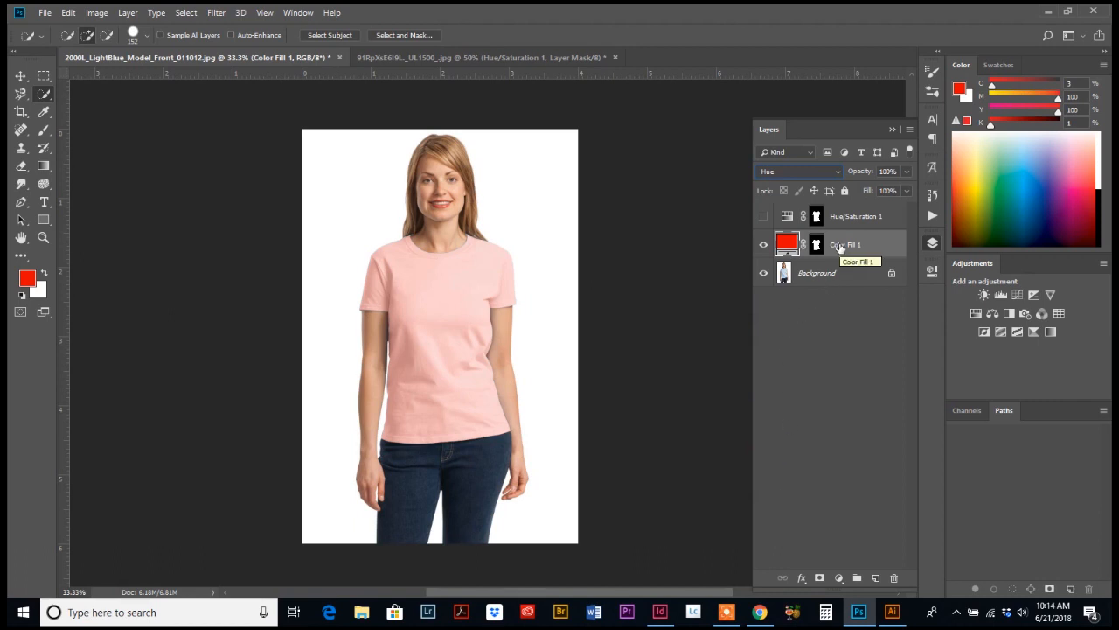
click(796, 171)
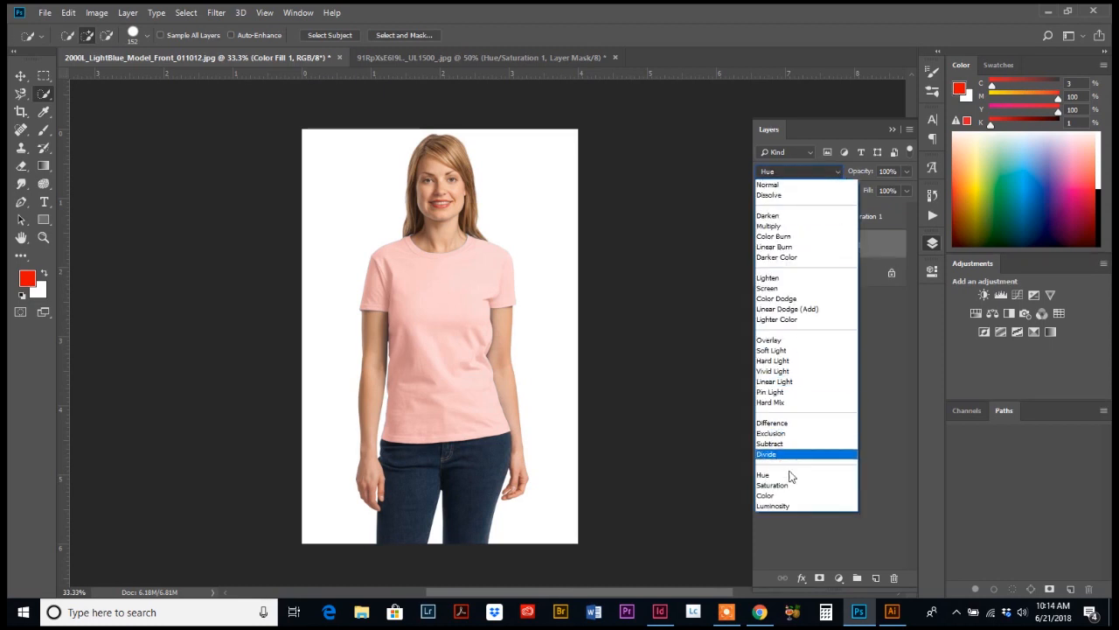
click(773, 485)
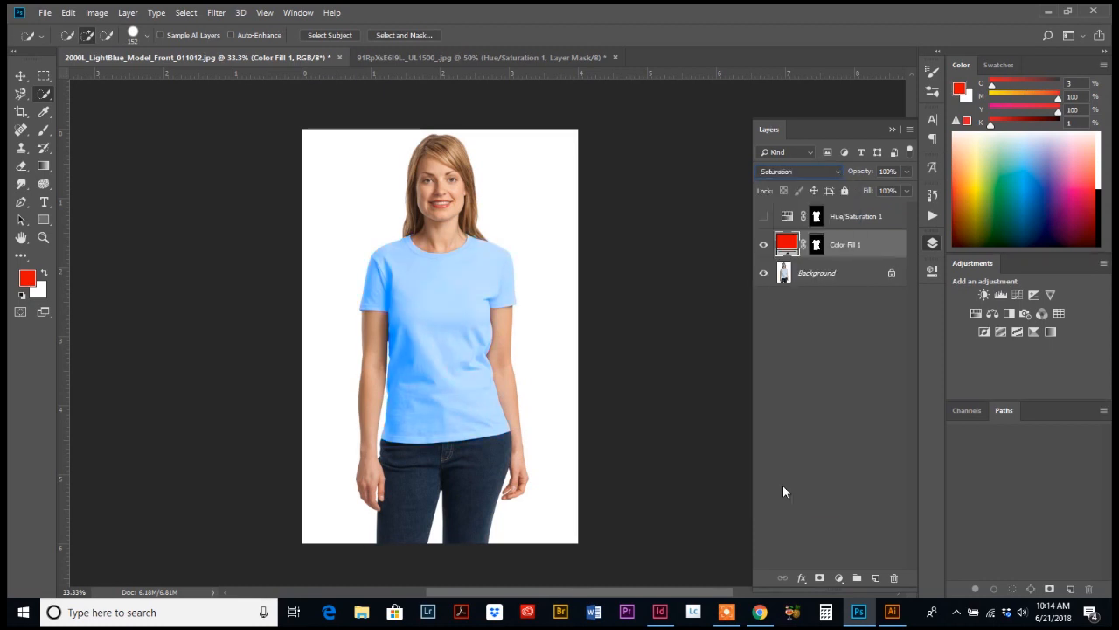
click(795, 171)
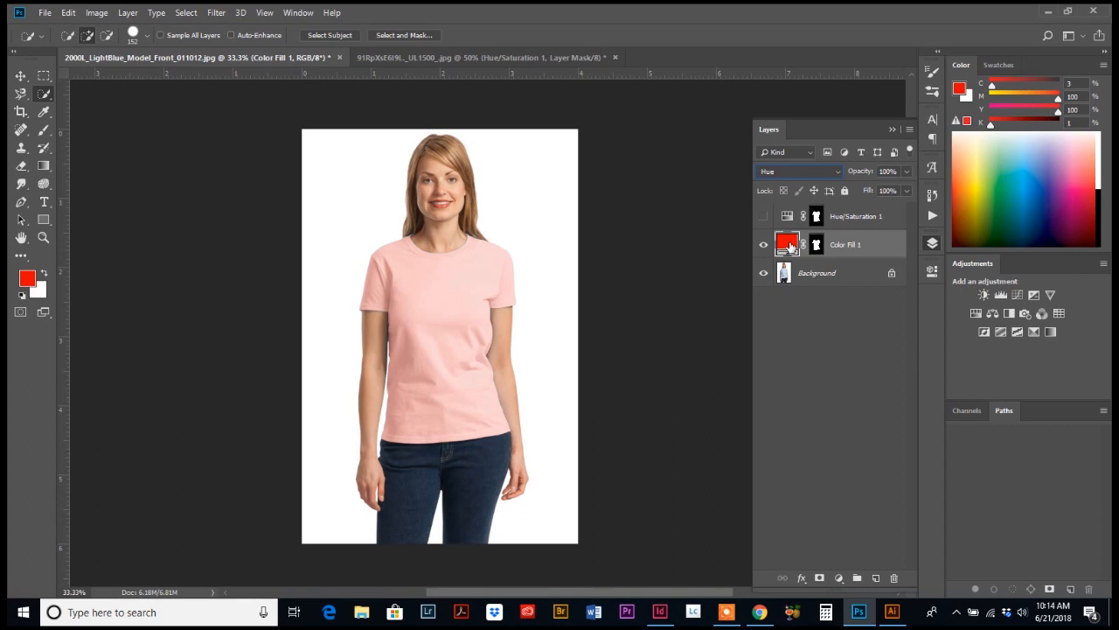
Change the fill colour to dark blue 111063, then switch to the plaid shirt document.
double_click(788, 243)
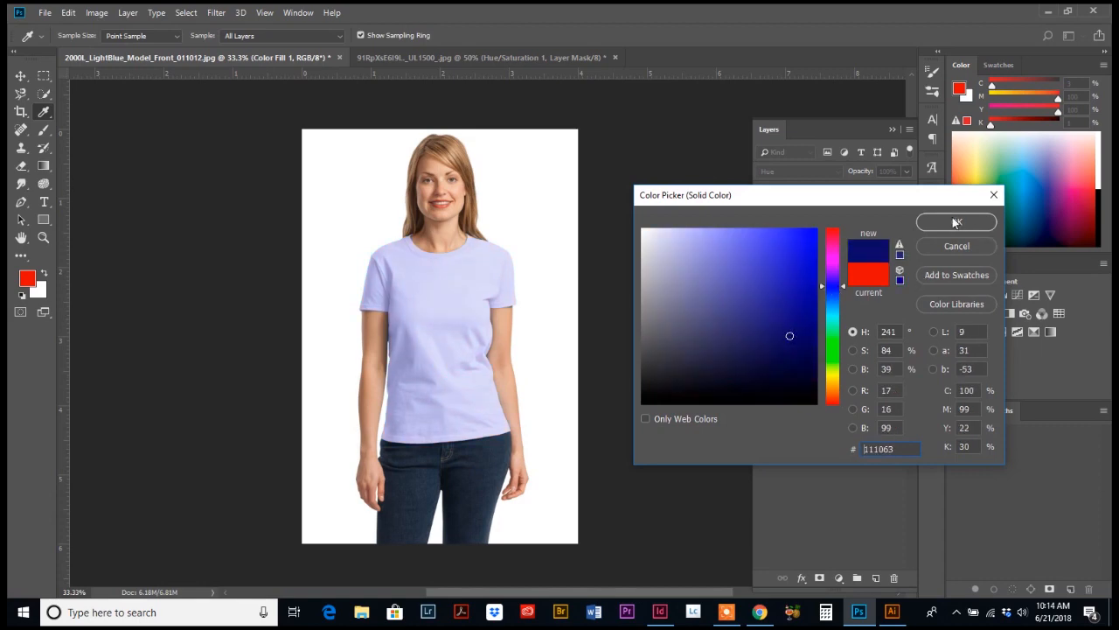
click(955, 221)
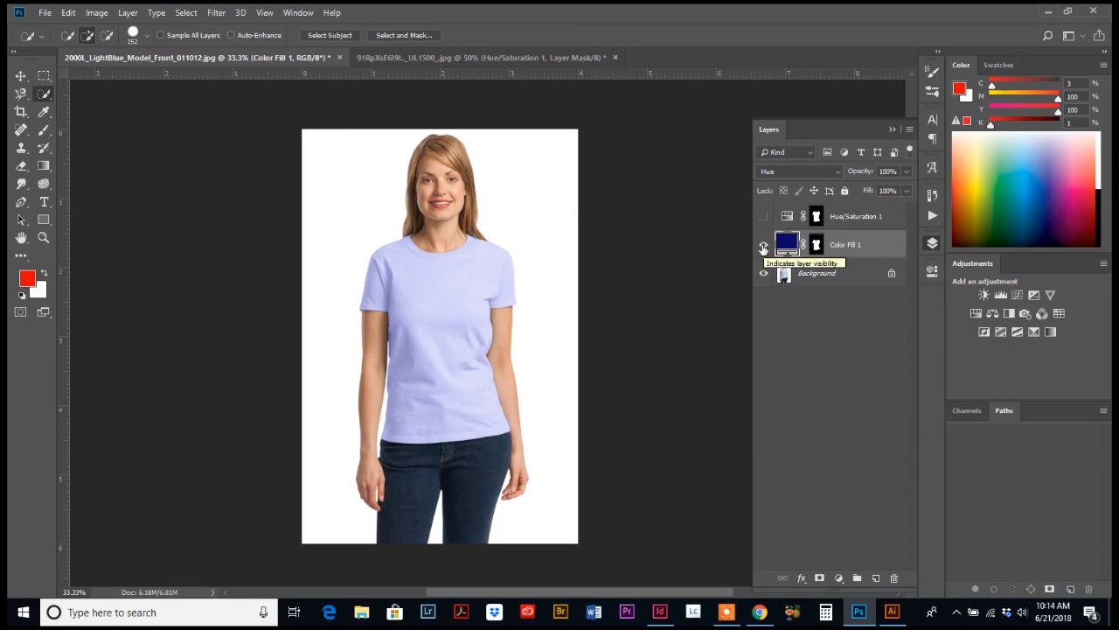
click(479, 57)
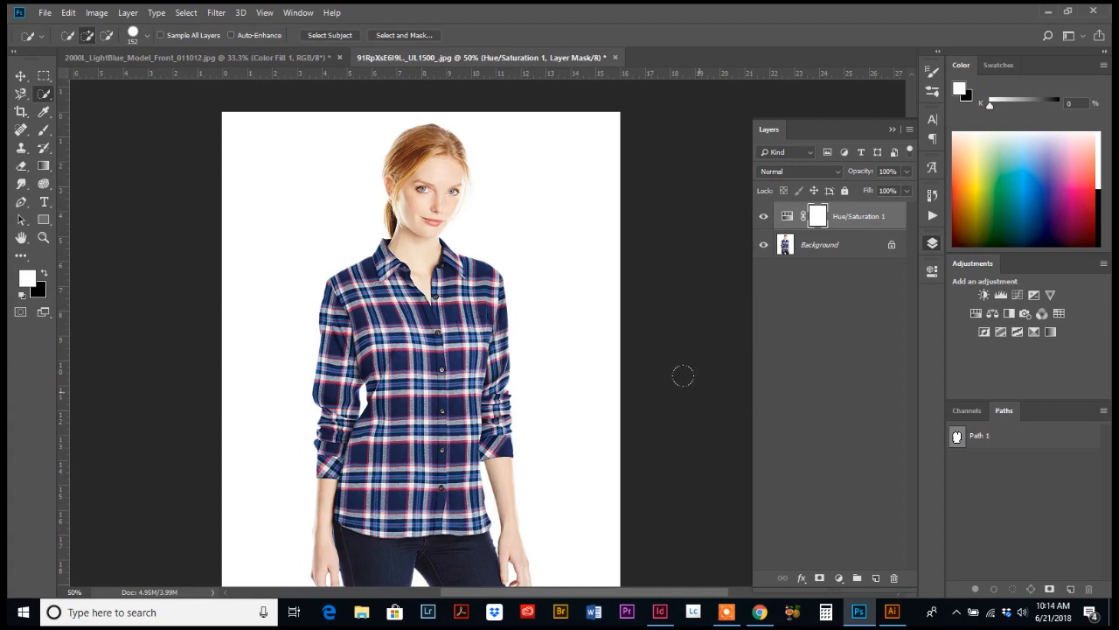
mouse_move(648, 388)
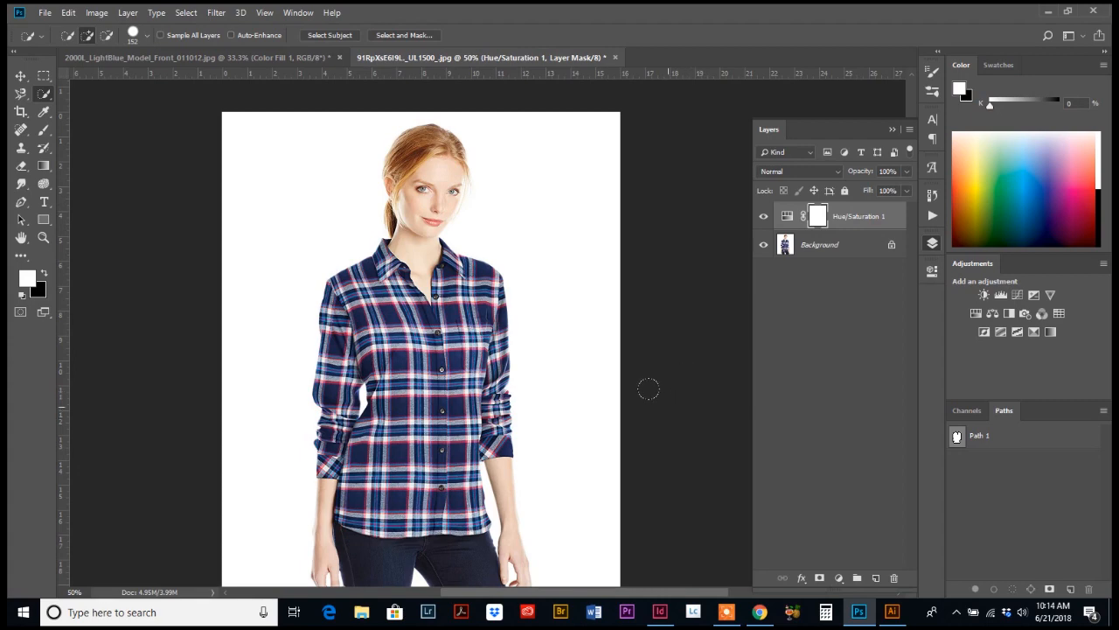
mouse_move(634, 393)
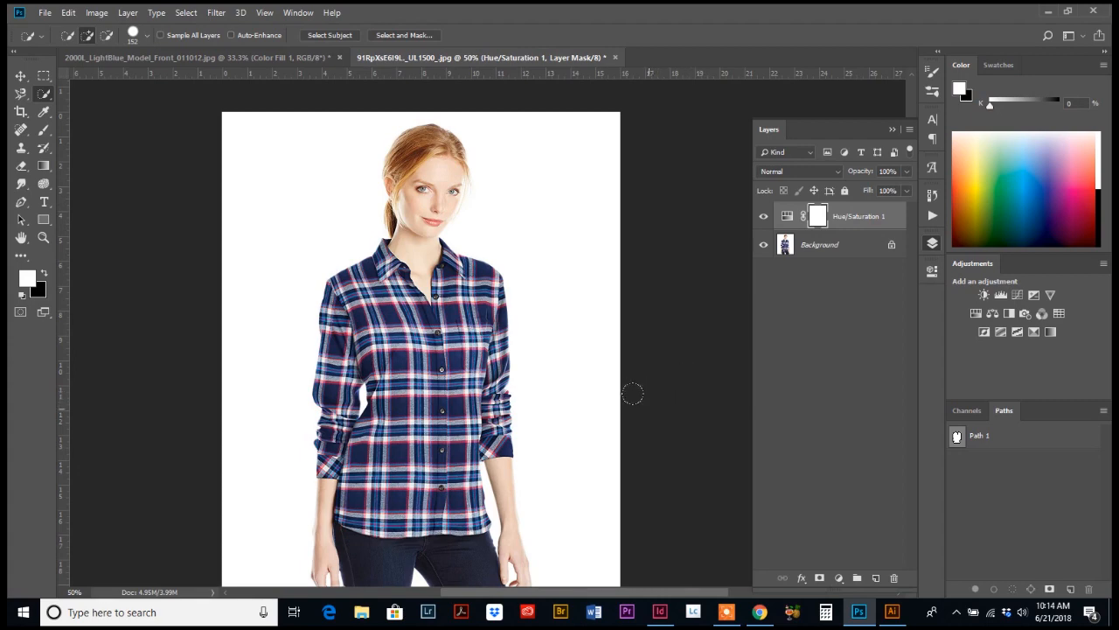
mouse_move(664, 446)
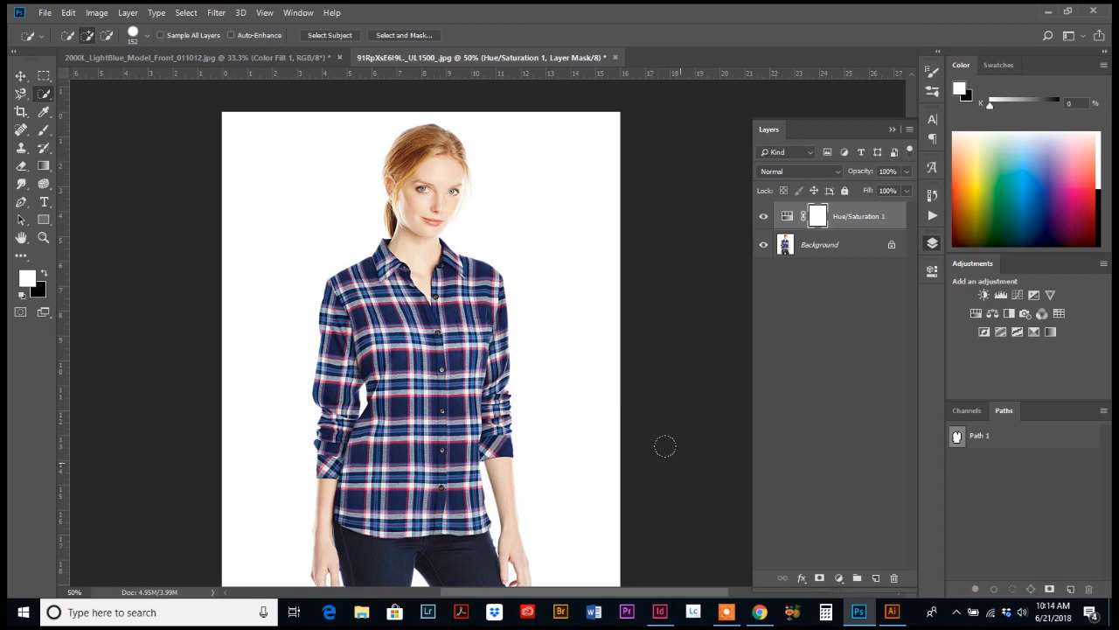
mouse_move(627, 343)
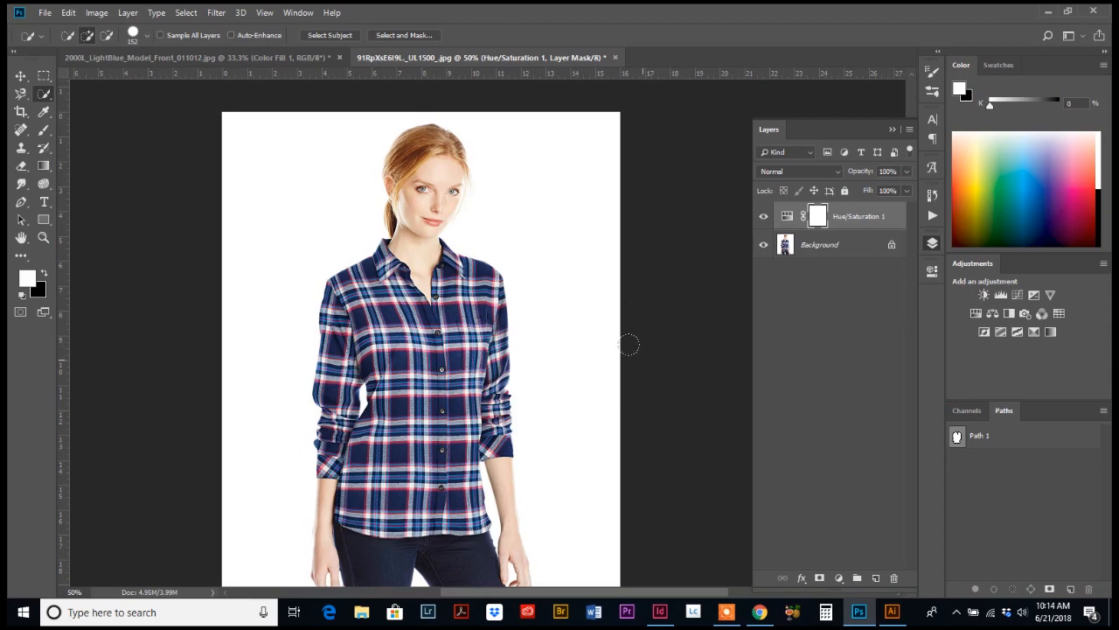
mouse_move(846, 234)
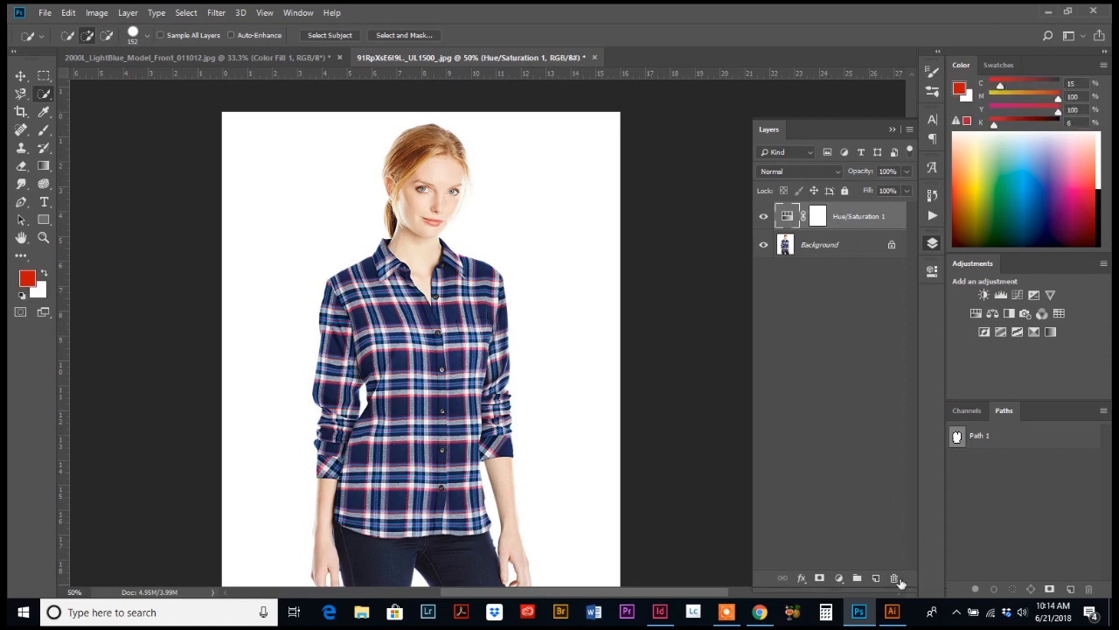
Delete the Hue/Saturation 1 layer and confirm, leaving only the Background layer.
click(894, 577)
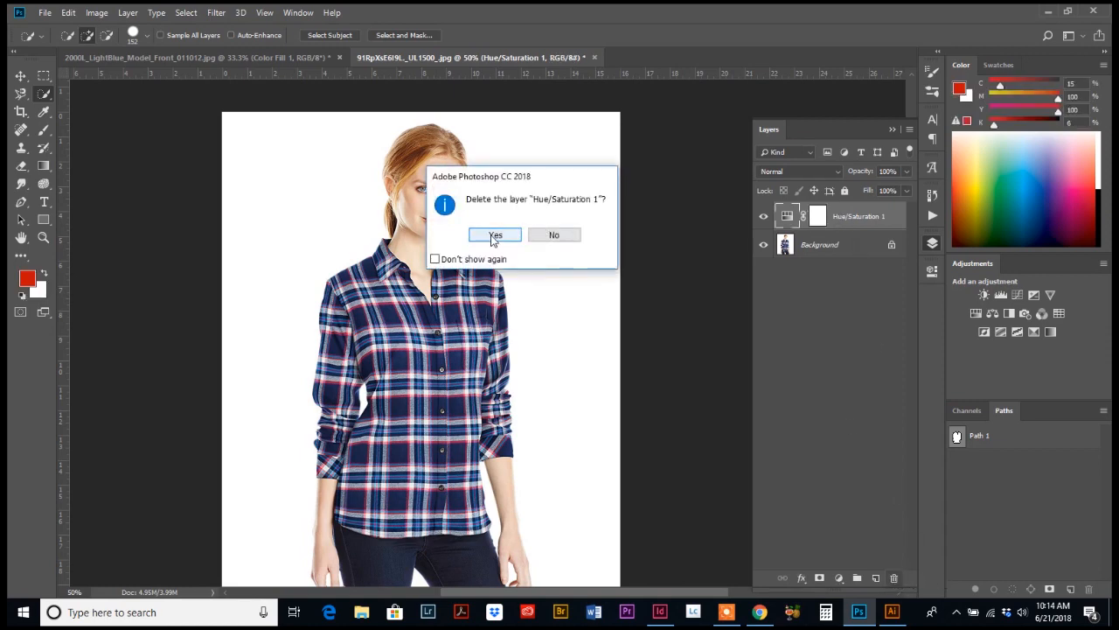
click(494, 235)
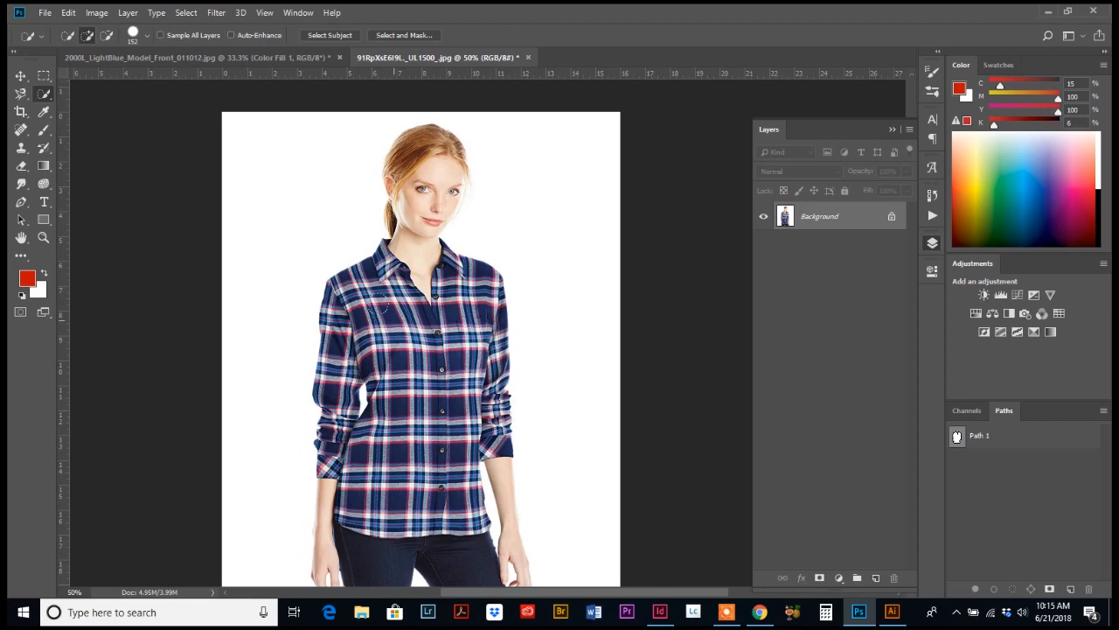
mouse_move(732, 291)
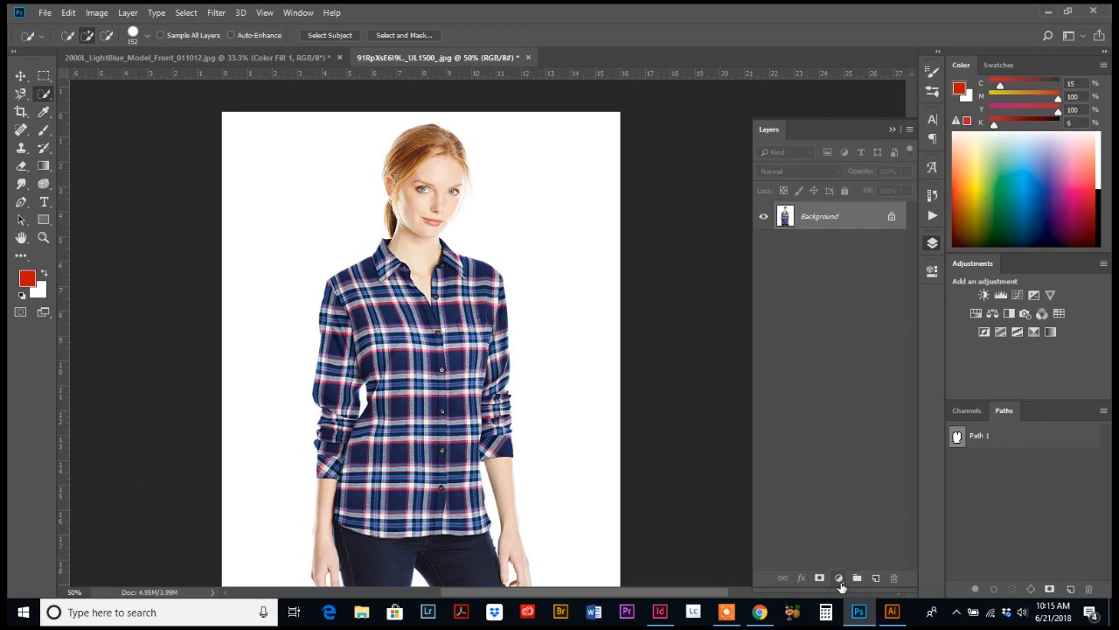
Add a masked Hue/Saturation adjustment layer over the shirt selection at default settings.
click(839, 577)
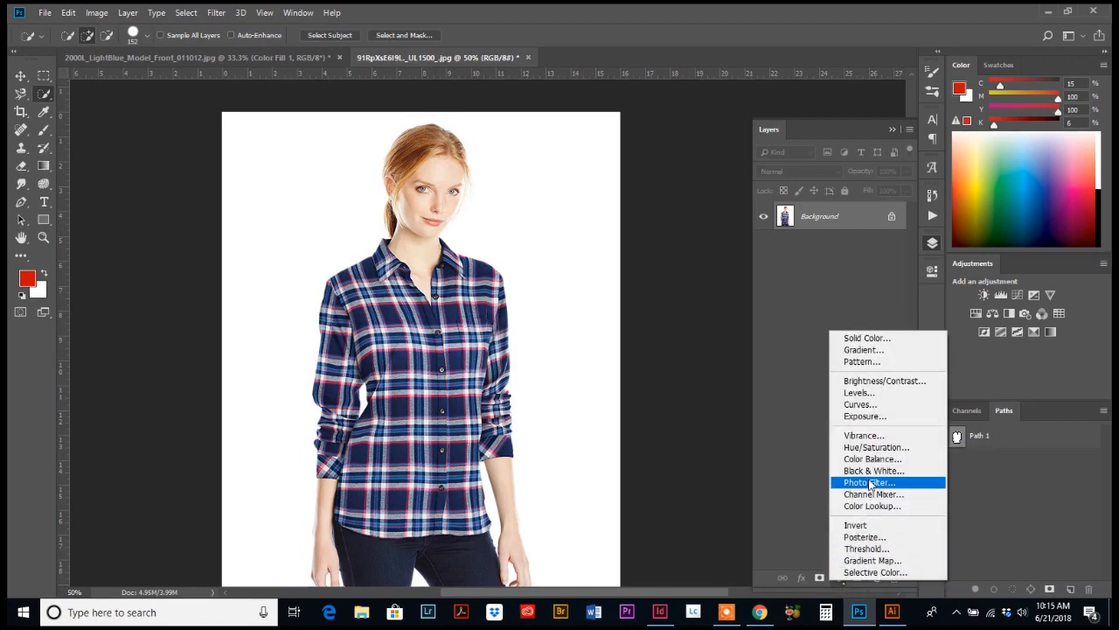
mouse_move(875, 447)
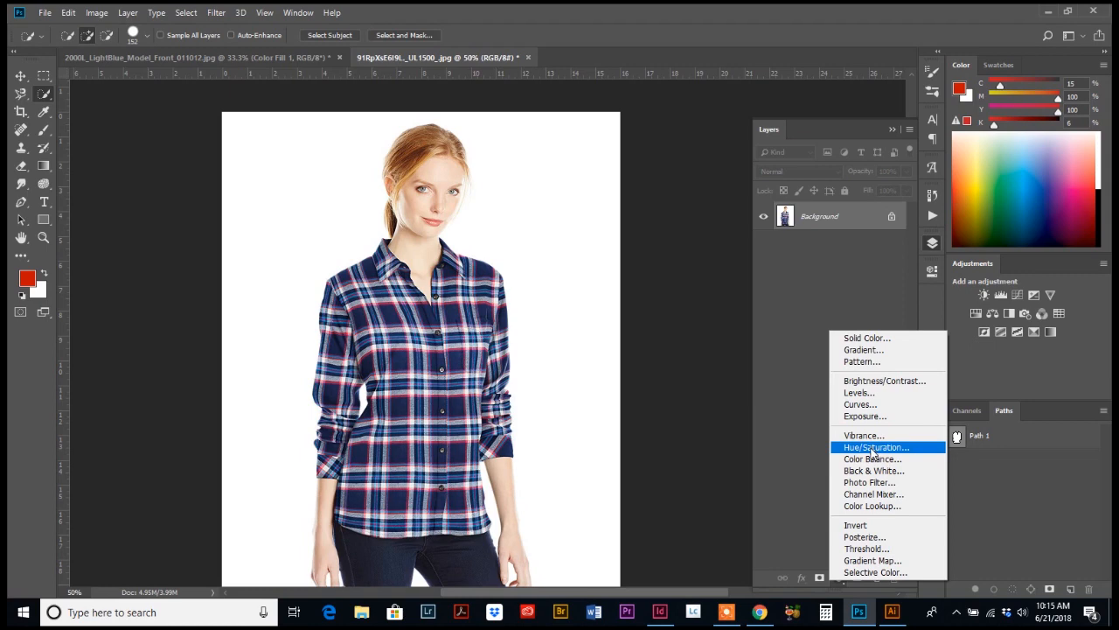
click(874, 448)
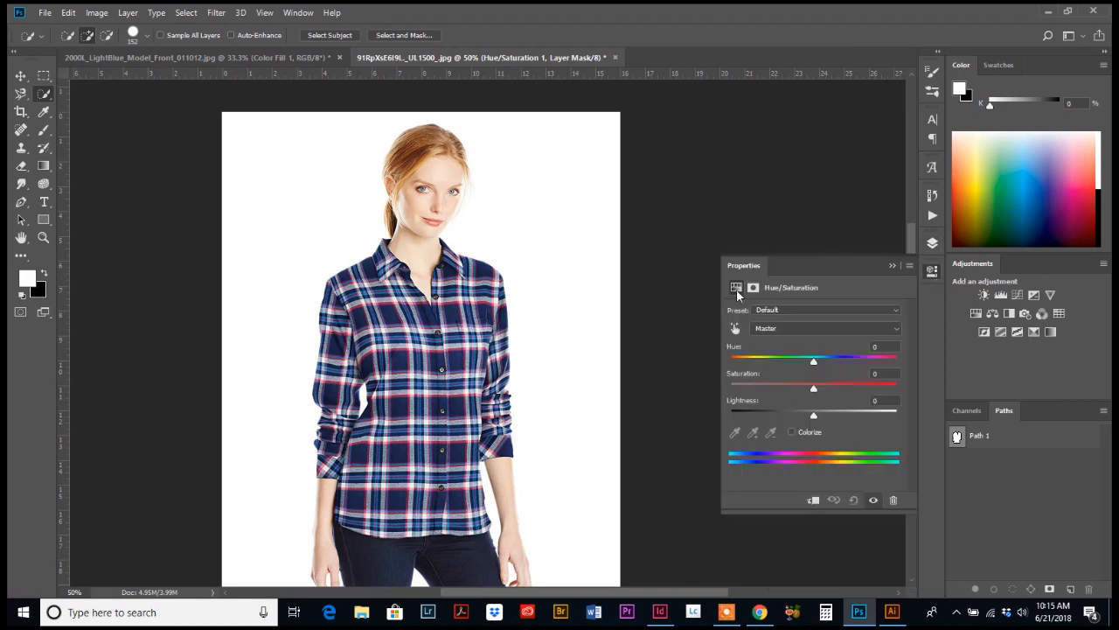
mouse_move(752, 346)
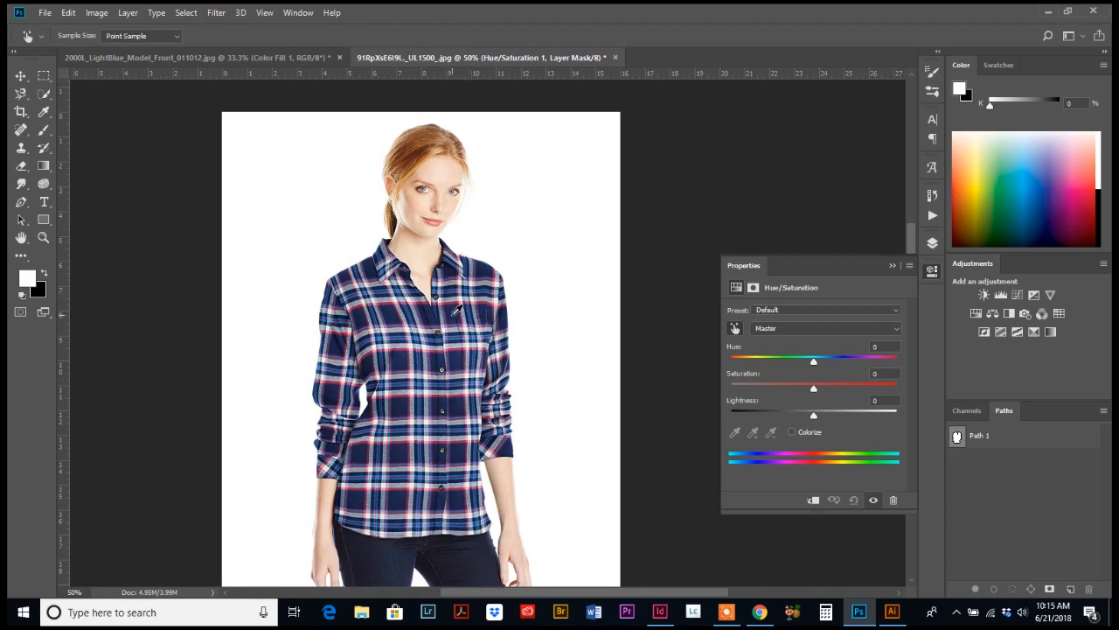
Target the Blues range, shift their hue toward purple and lower their saturation.
click(822, 329)
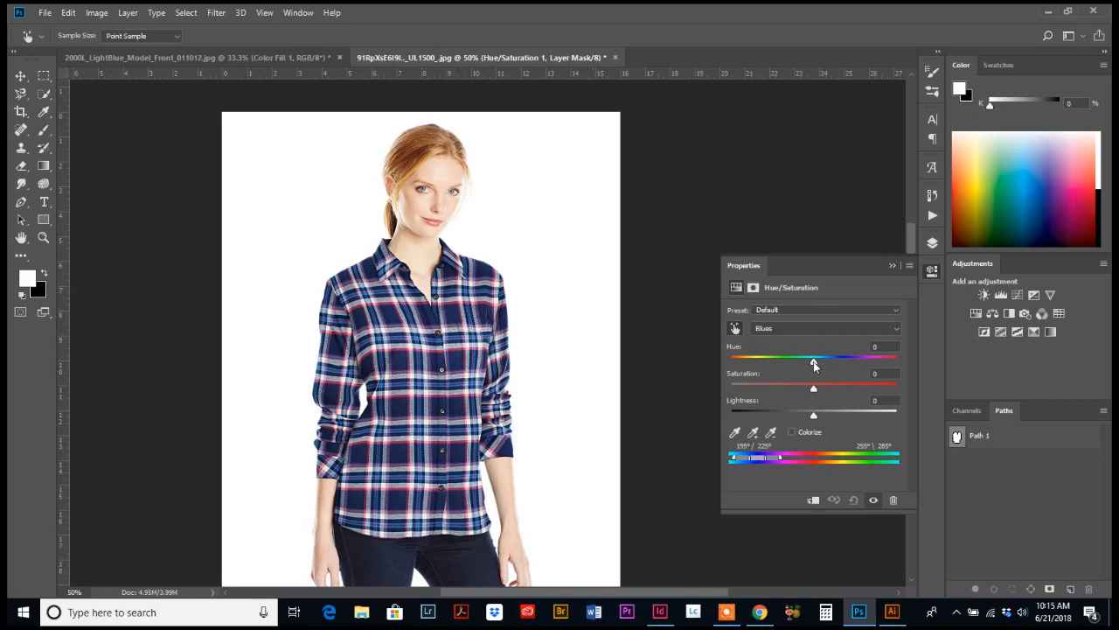
drag(813, 360, 864, 360)
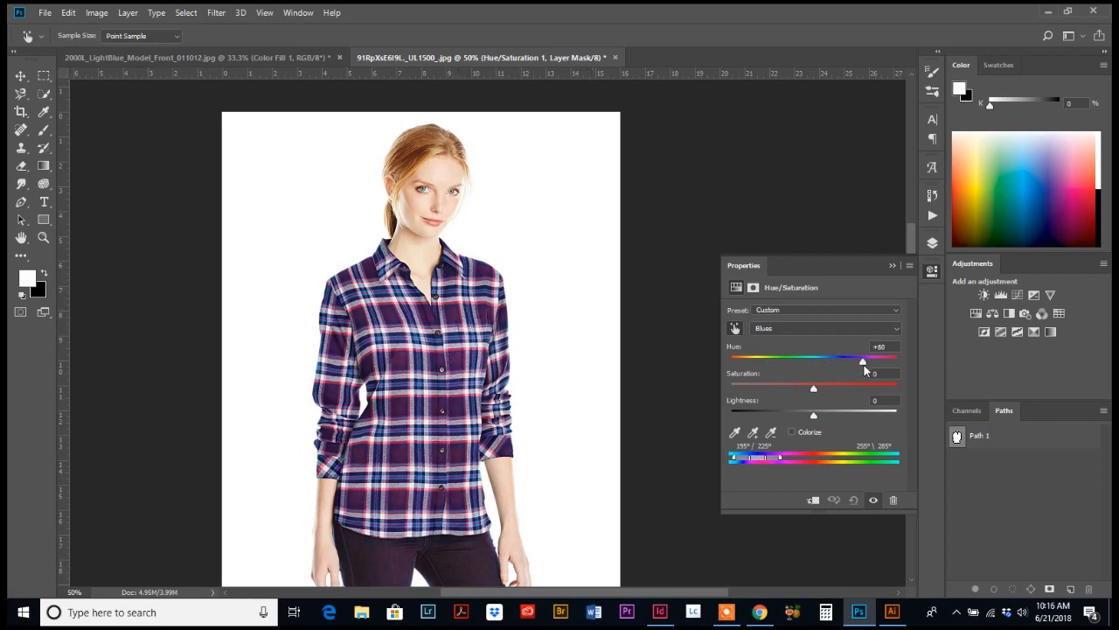
drag(864, 362, 805, 362)
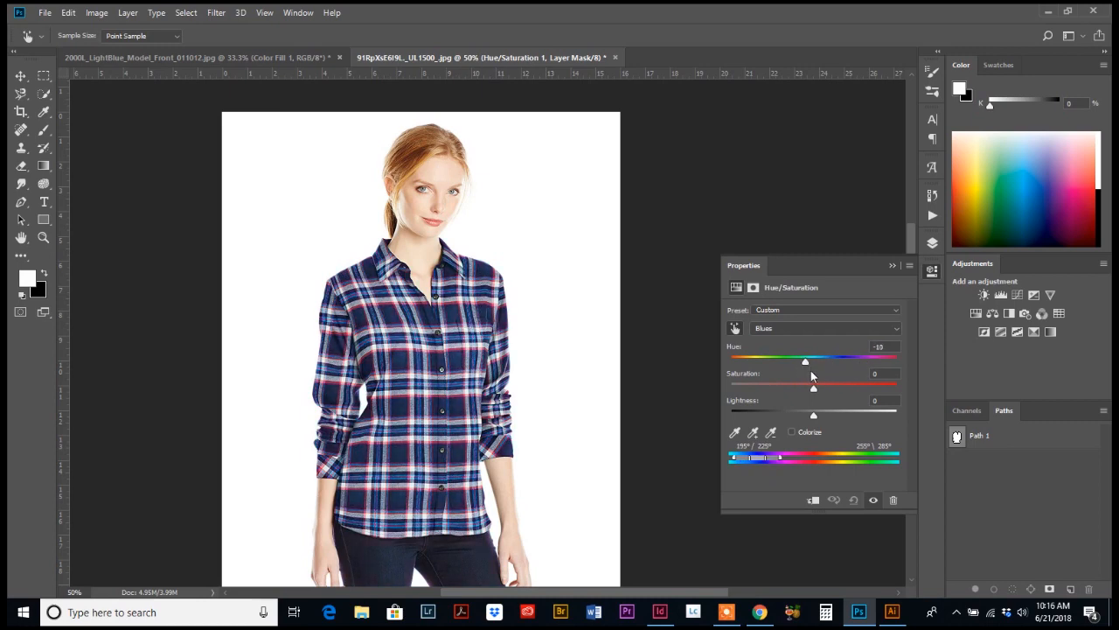
drag(805, 360, 832, 361)
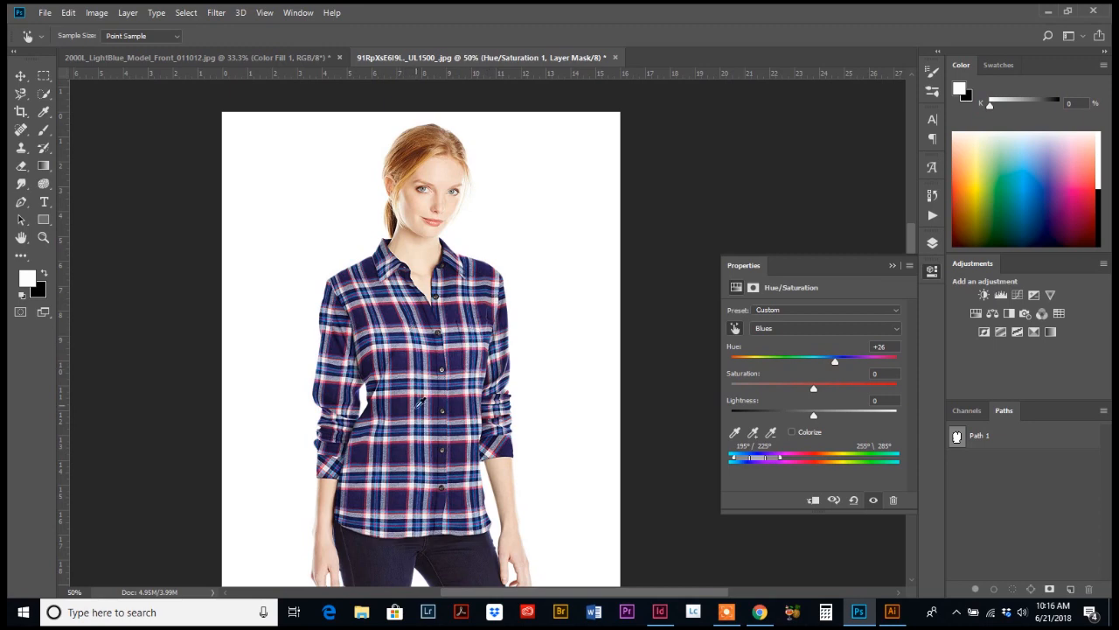
mouse_move(811, 378)
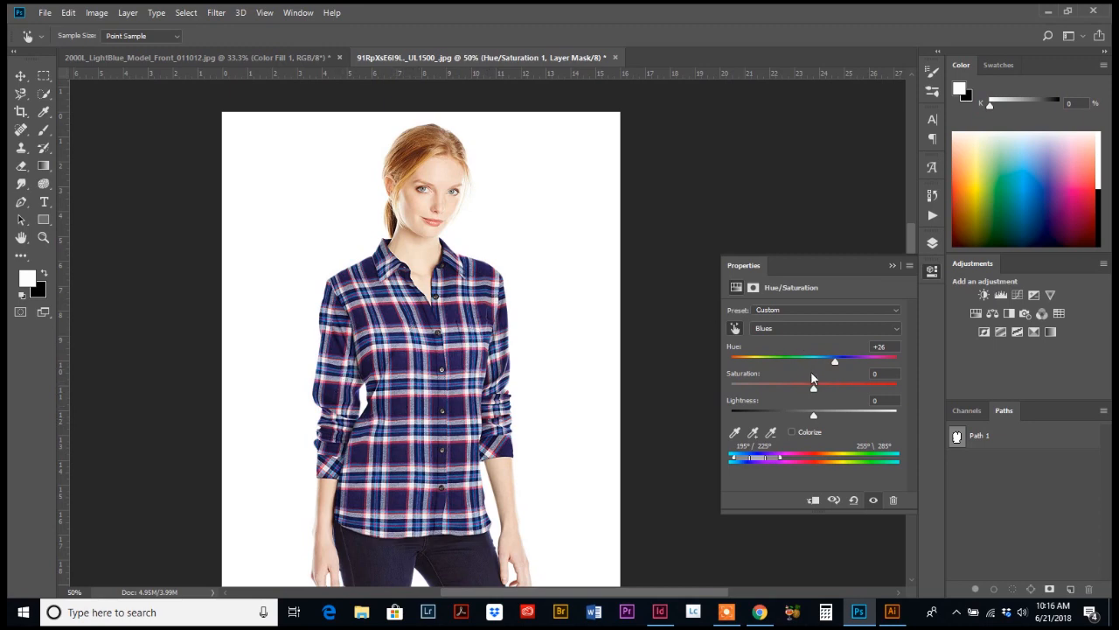
drag(813, 387, 783, 387)
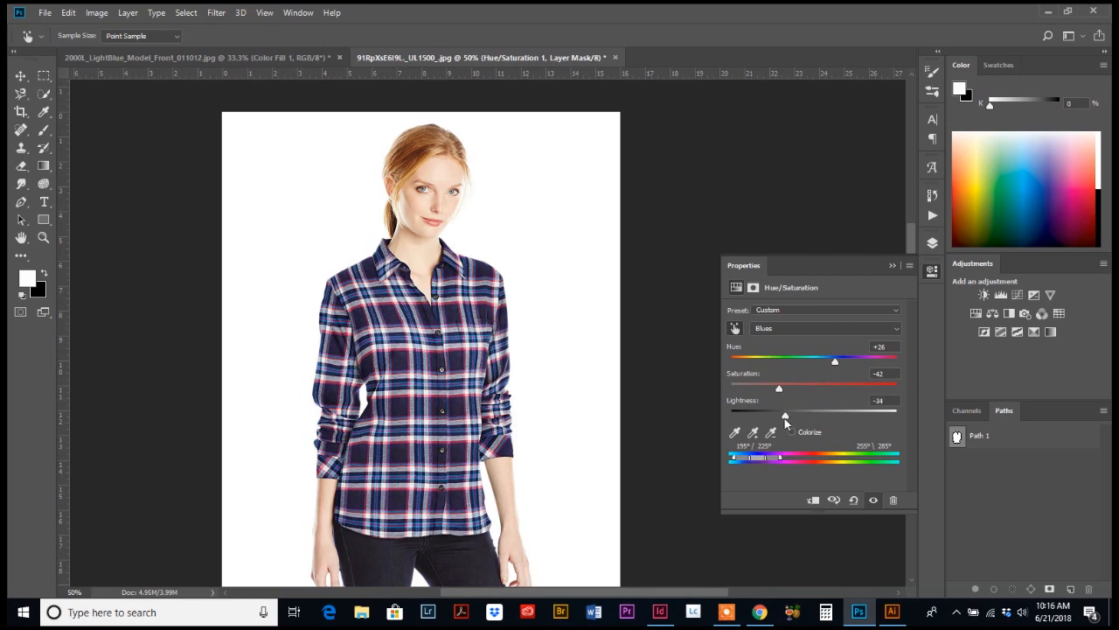
Adjust the blues' lightness and settle their hue at the maximum, a dark purplish tone.
drag(836, 360, 767, 360)
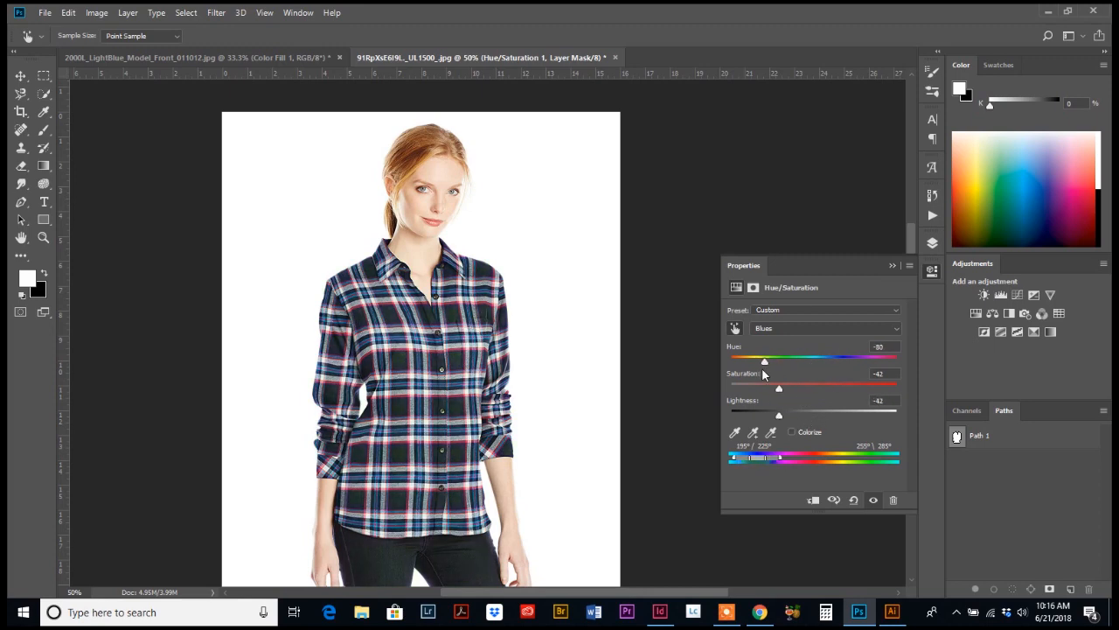
drag(764, 362, 735, 362)
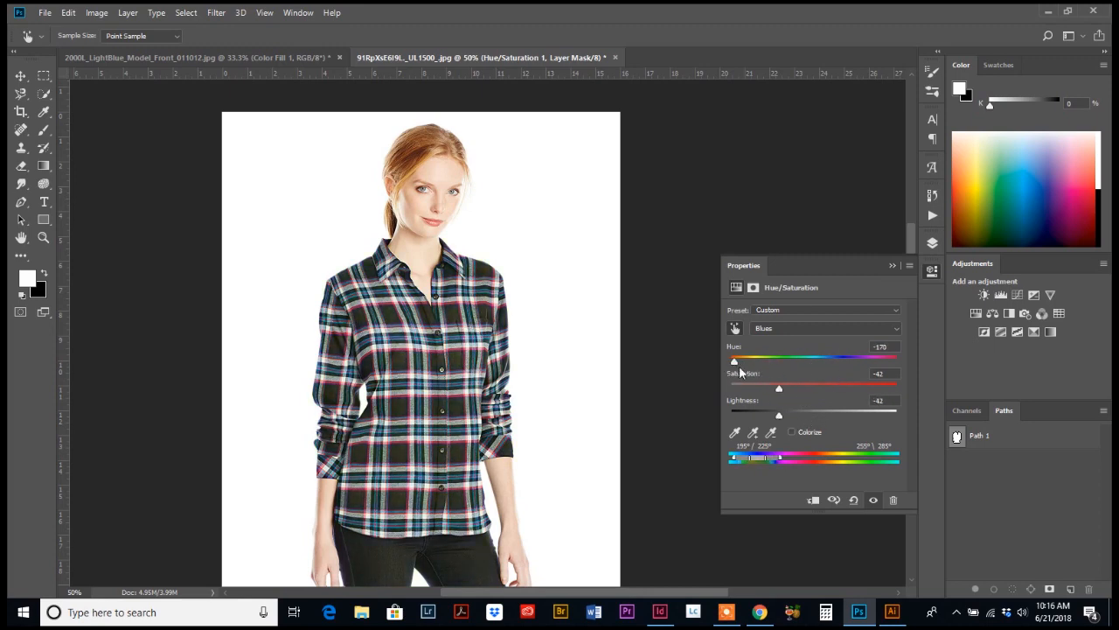
drag(735, 360, 843, 360)
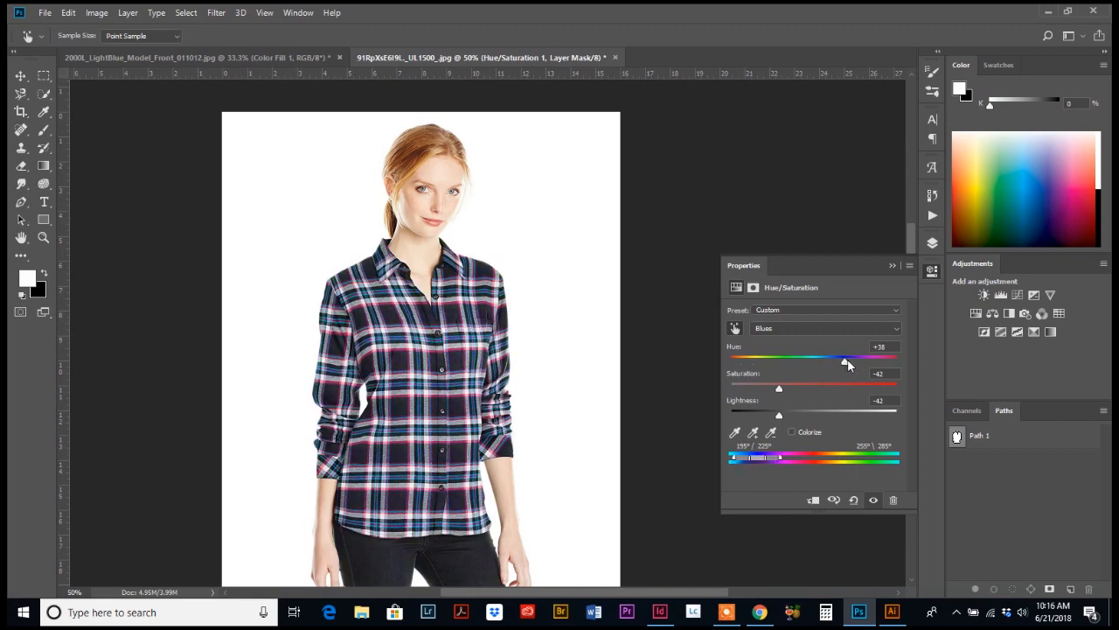
drag(843, 360, 895, 360)
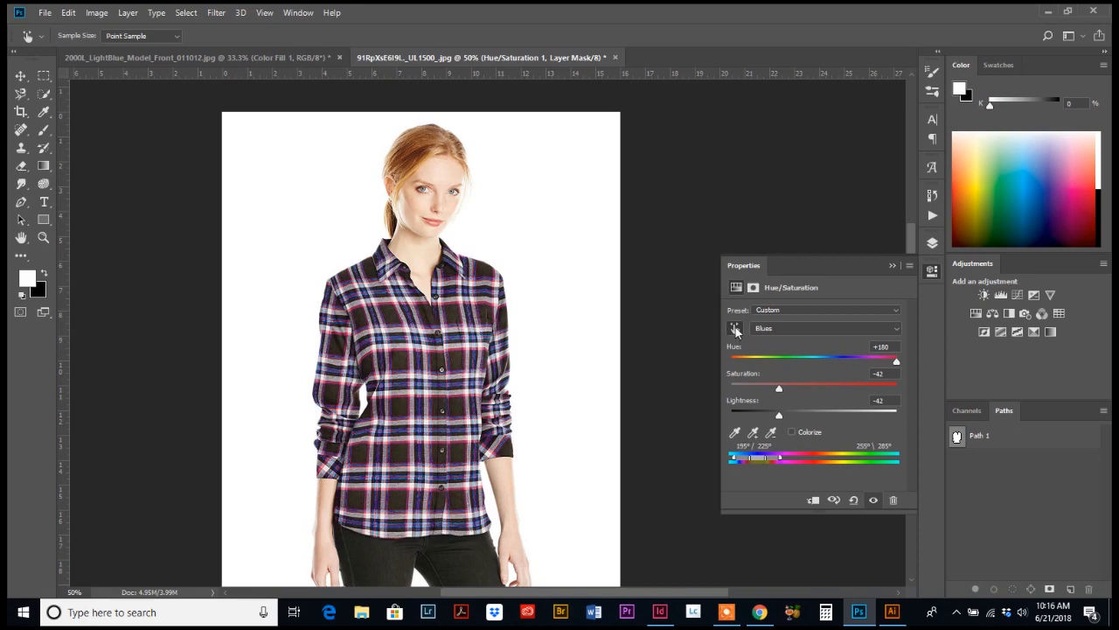
mouse_move(763, 336)
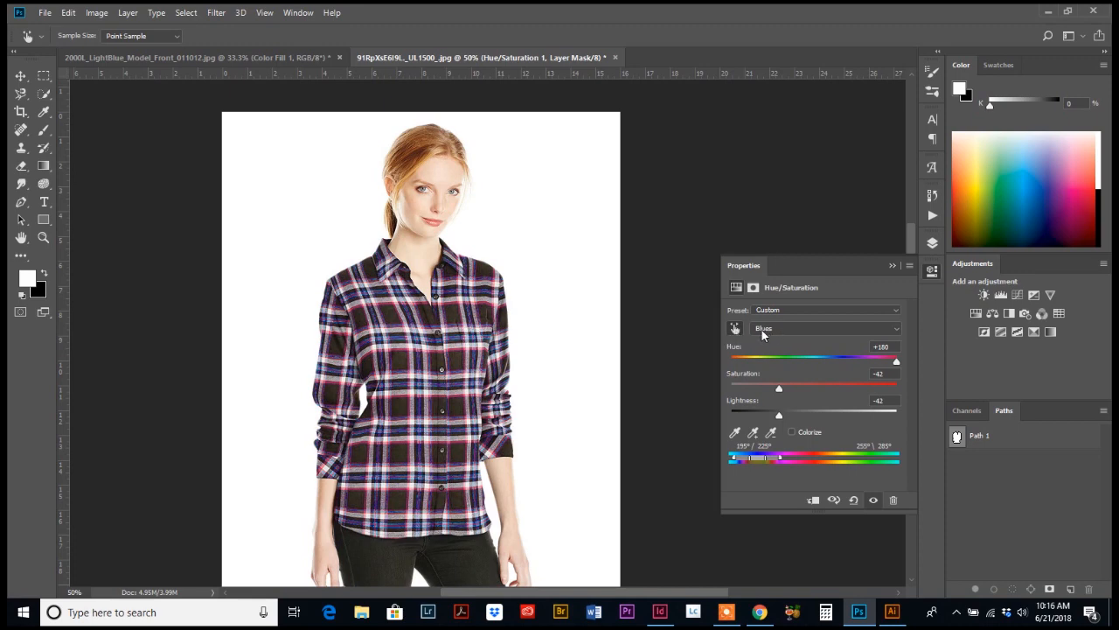
mouse_move(763, 337)
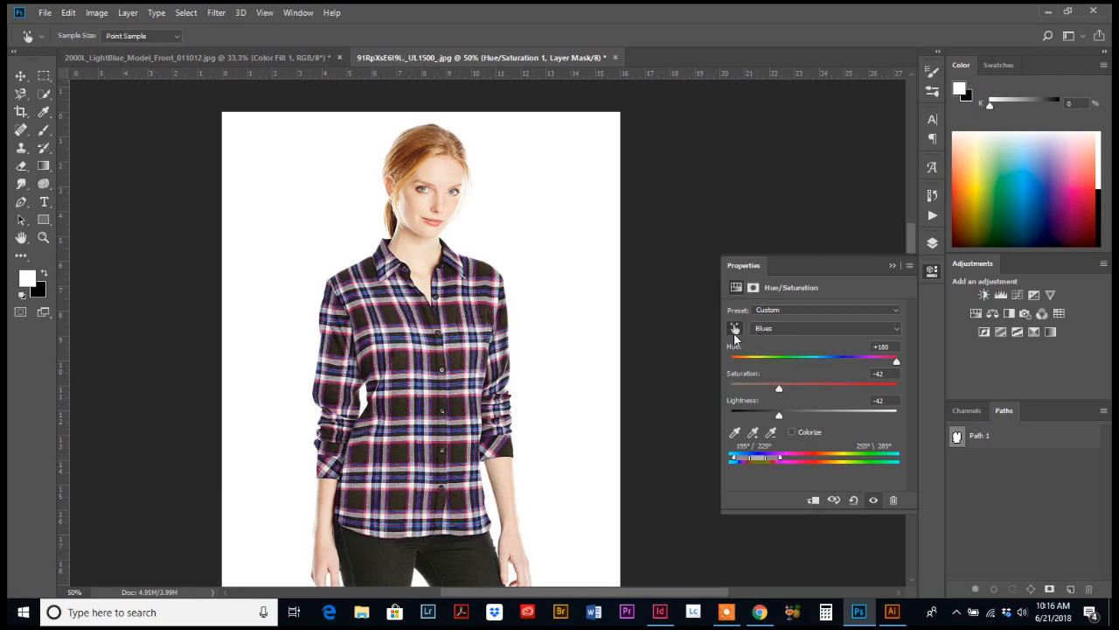
mouse_move(780, 399)
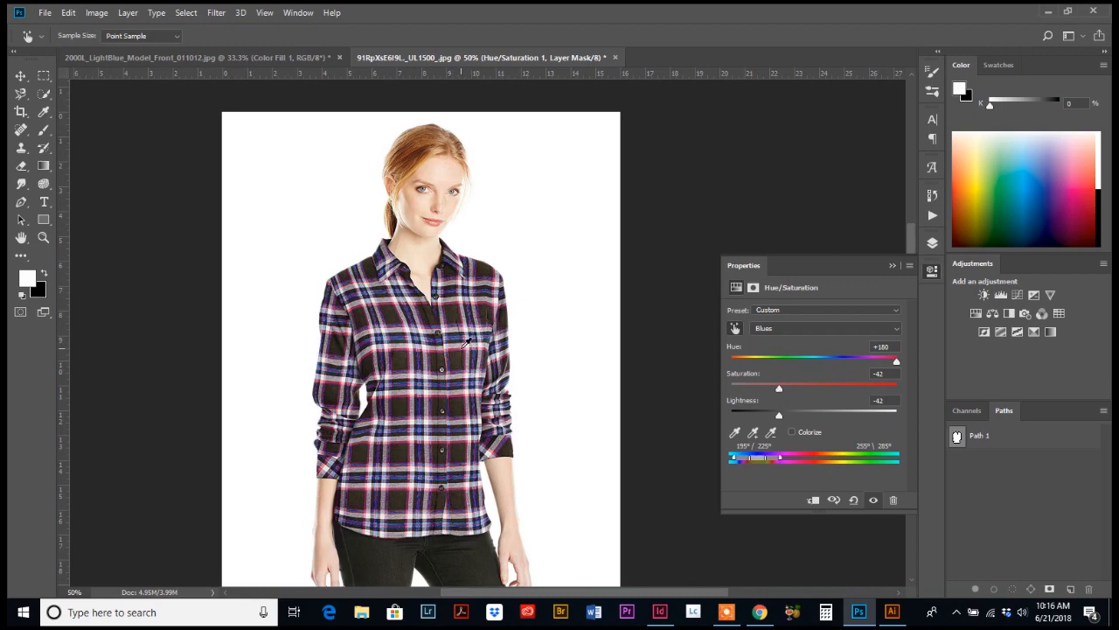
mouse_move(732, 374)
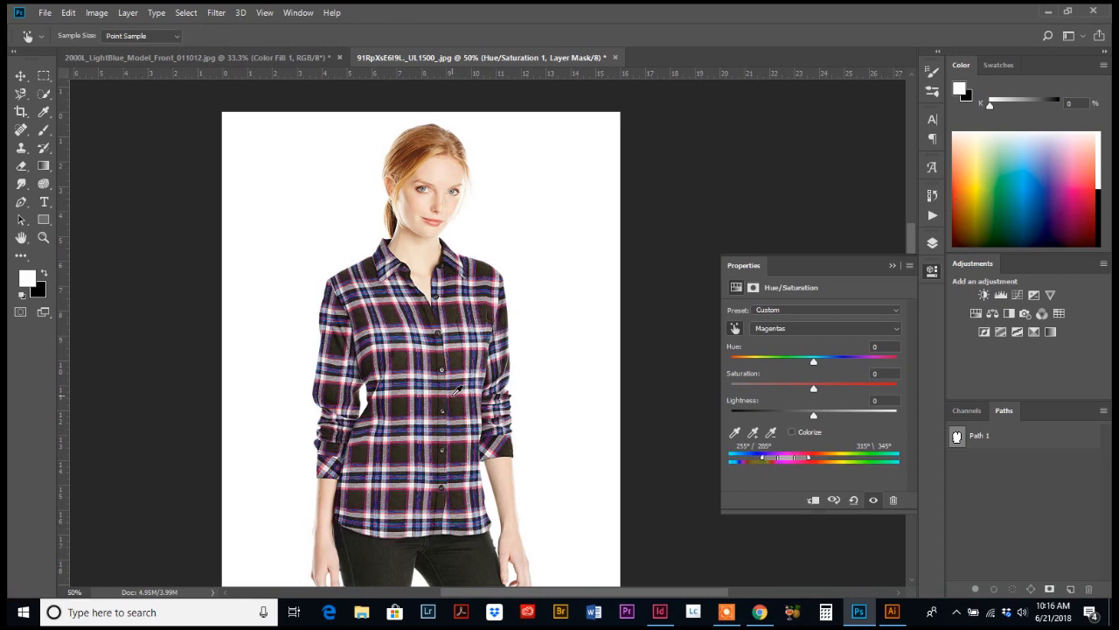
mouse_move(762, 340)
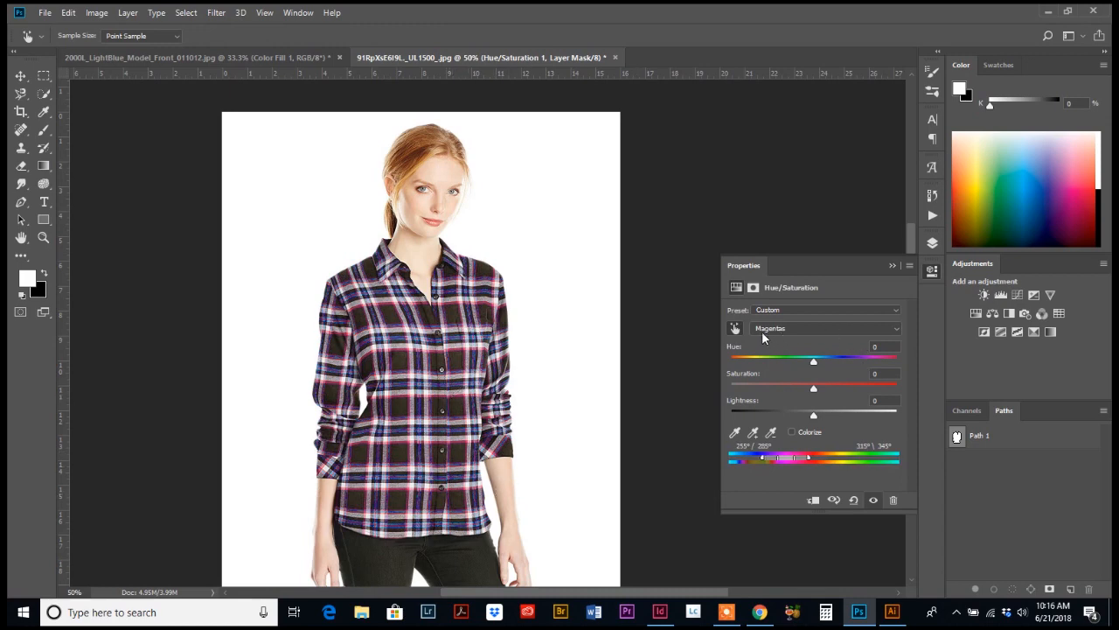
Shift the Magentas' hue far left toward light blue and raise their saturation.
drag(813, 360, 752, 360)
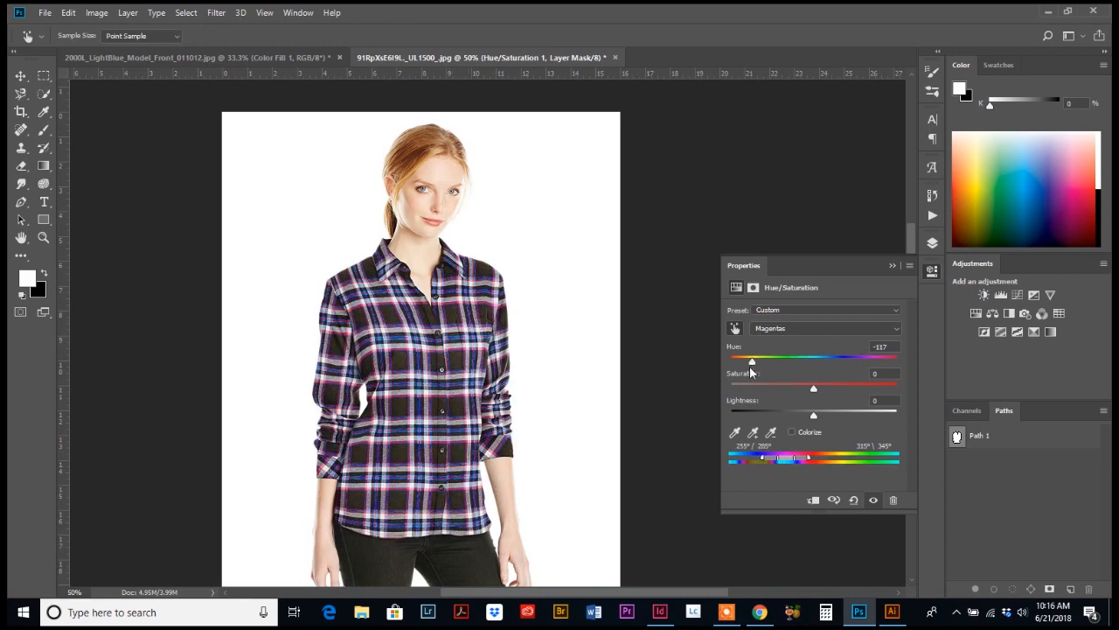
drag(752, 360, 731, 360)
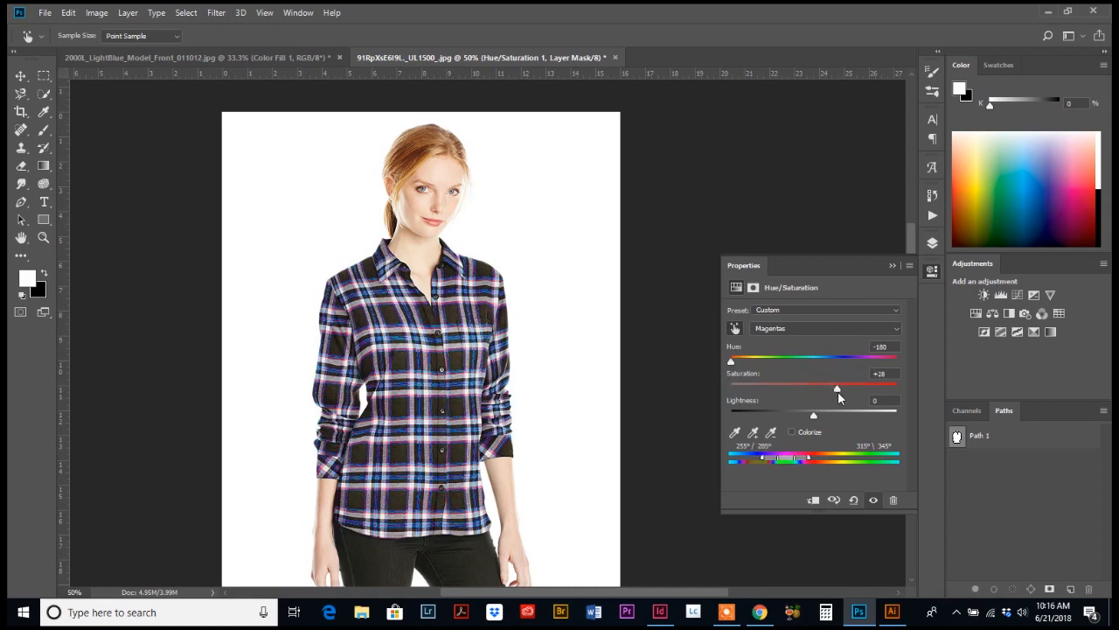
drag(836, 388, 861, 388)
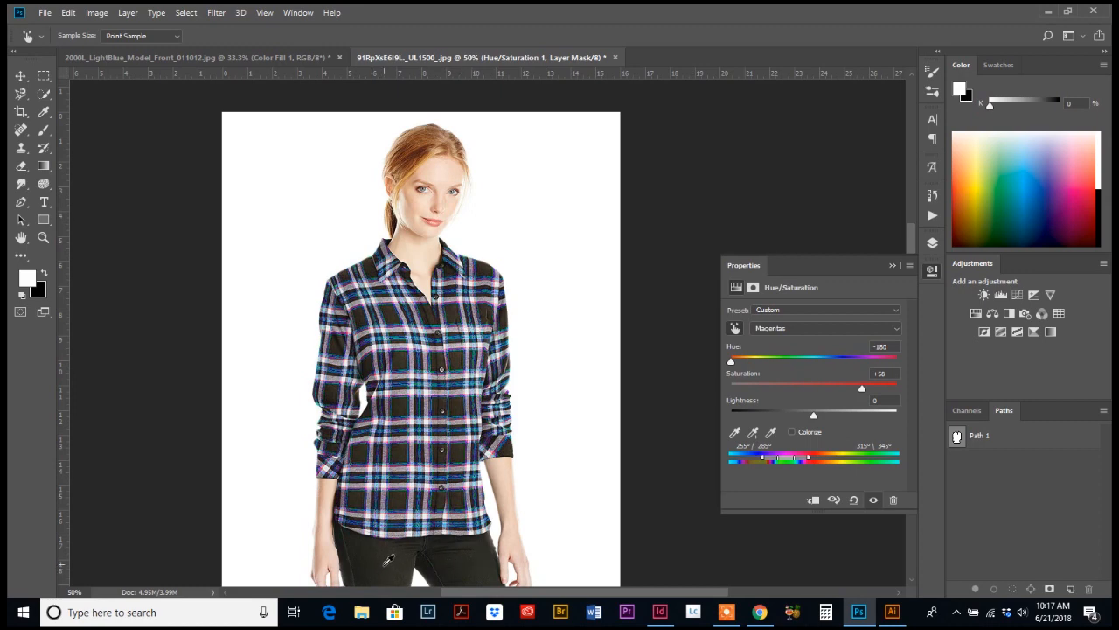
mouse_move(637, 405)
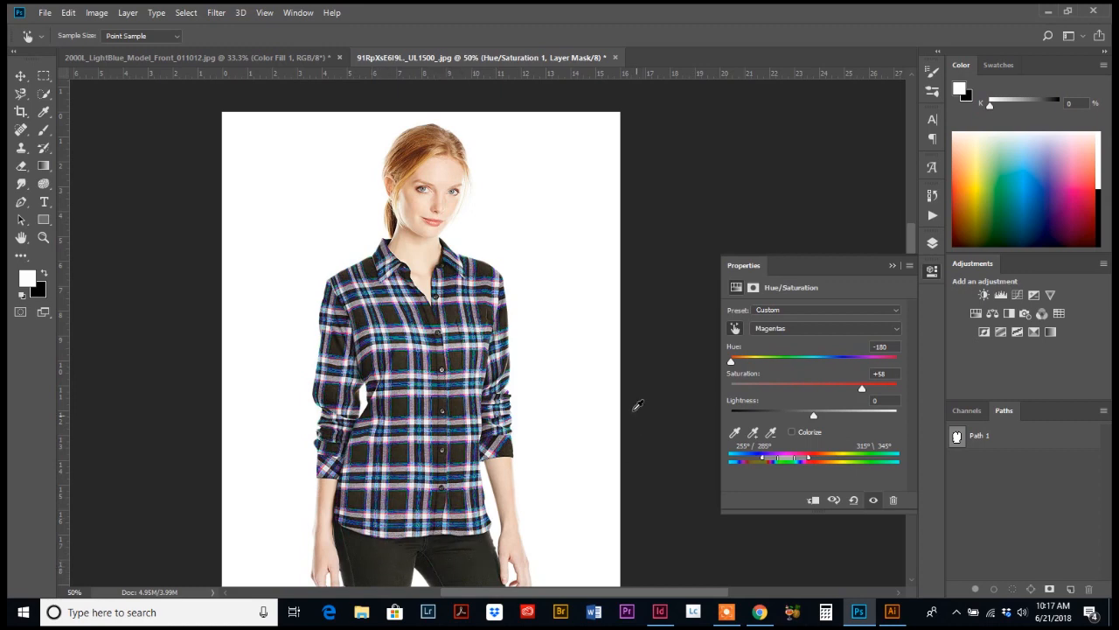
Collapse the Properties panel and expand the Layers panel showing Hue/Saturation above Background.
click(933, 243)
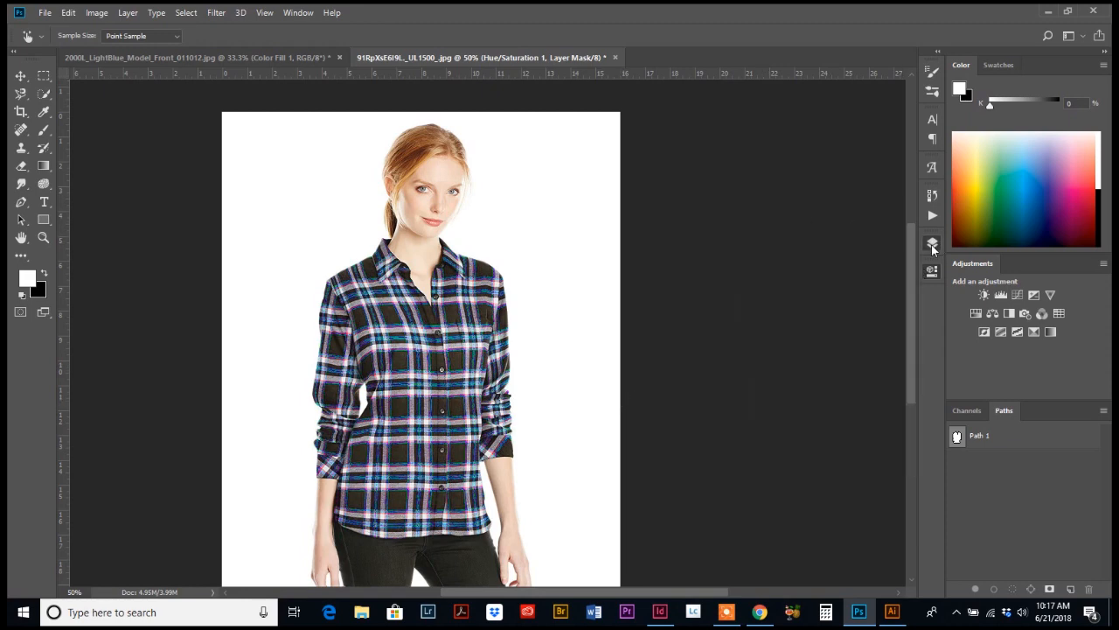
click(931, 243)
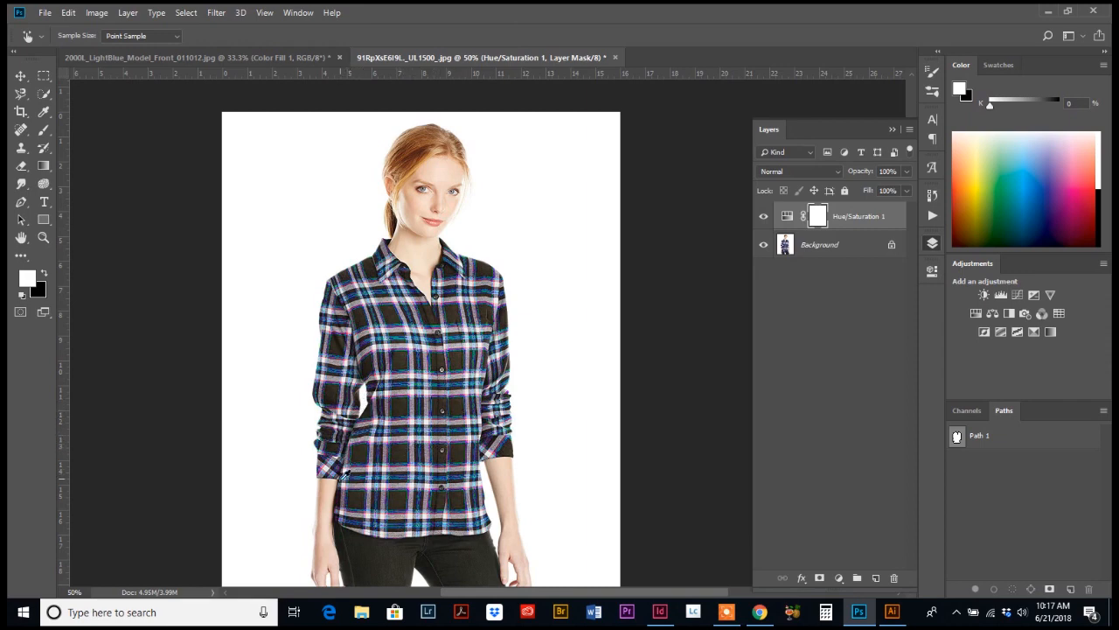
mouse_move(301, 280)
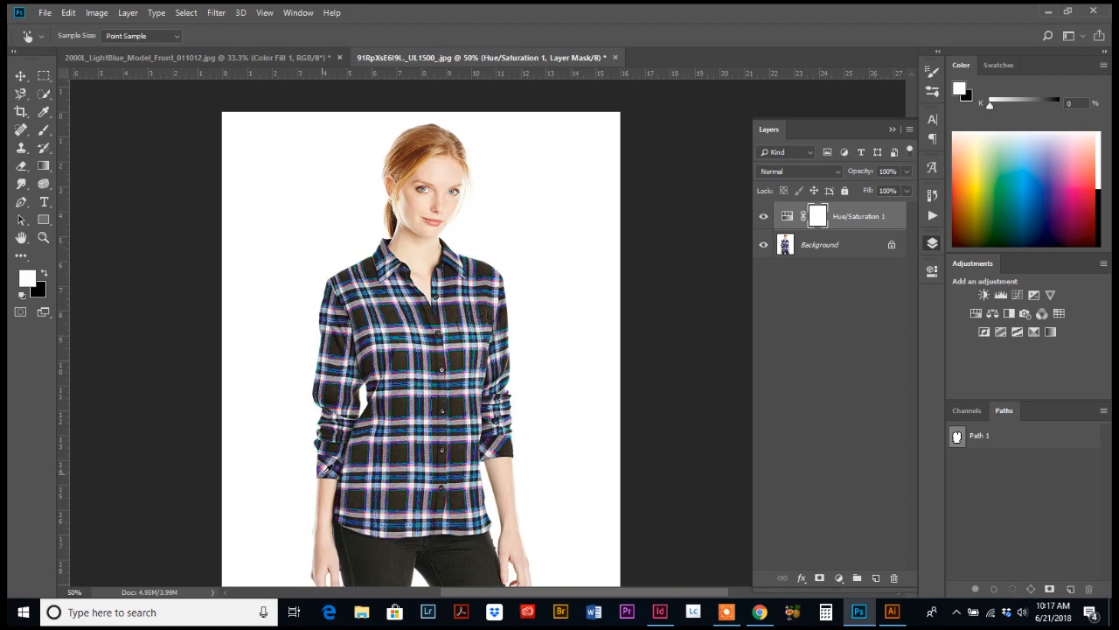
mouse_move(525, 287)
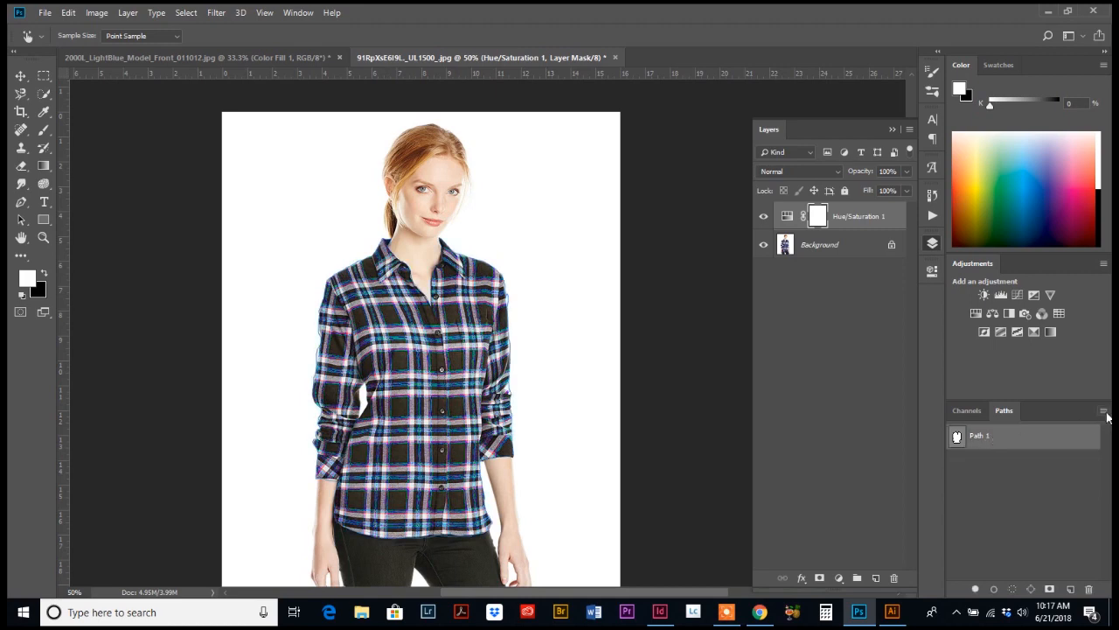
Make a selection from the saved shirt path via the Paths panel menu.
click(1101, 410)
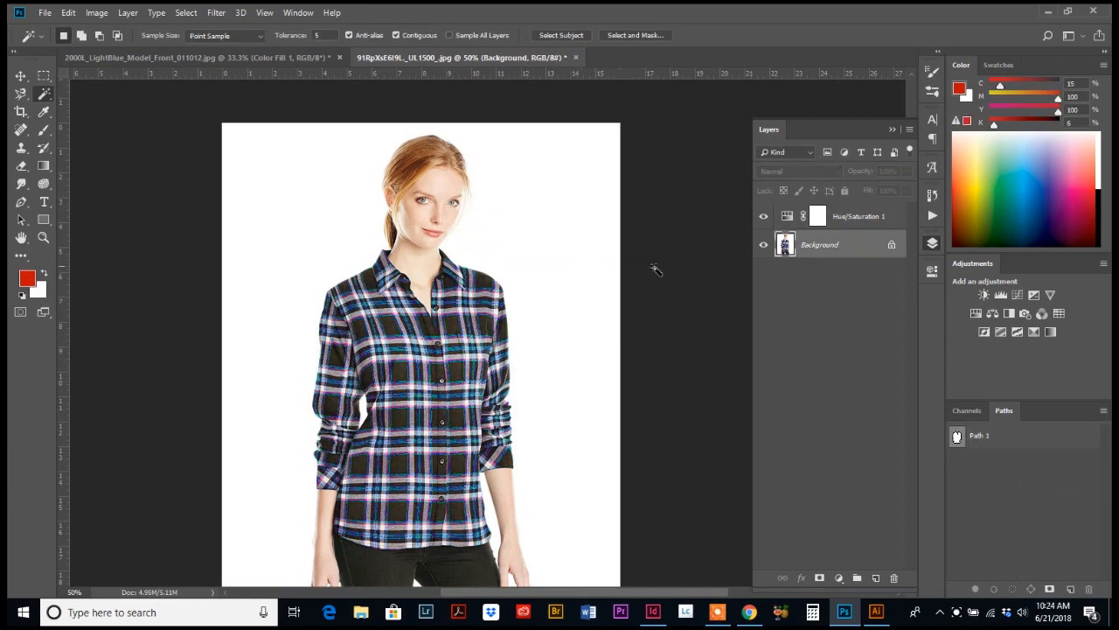
click(988, 436)
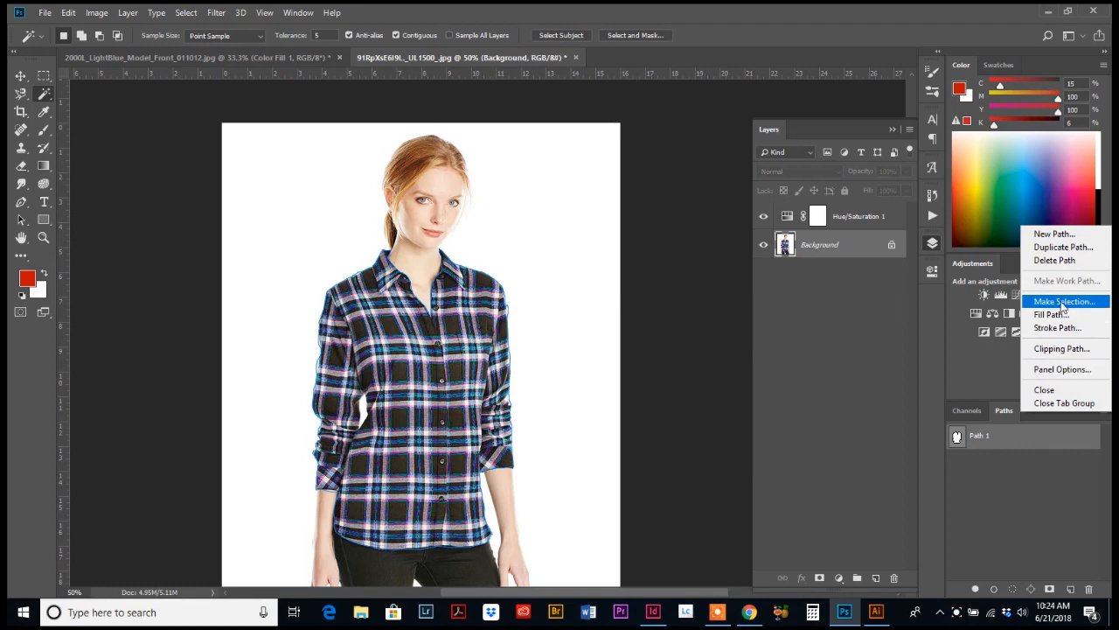
click(1064, 300)
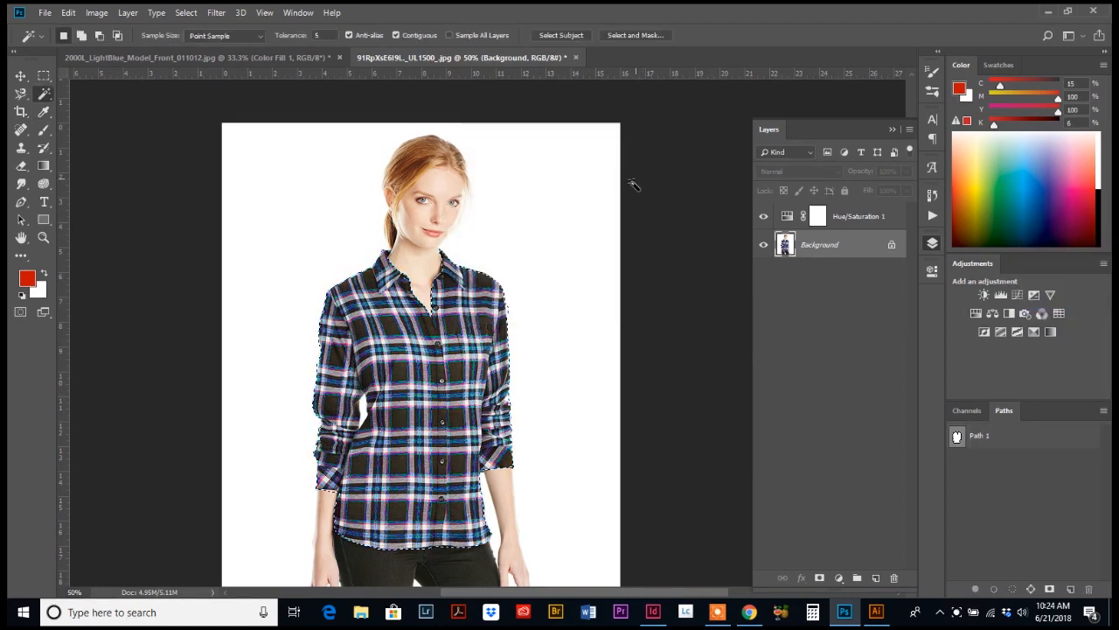